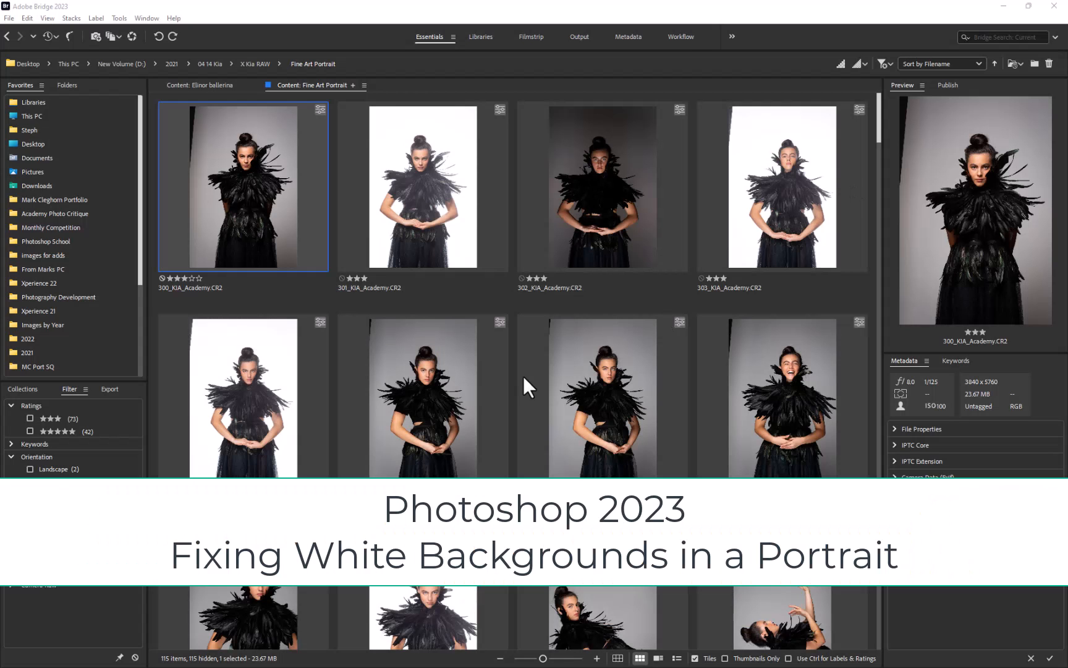
{"action": "mouse_move", "coordinate": [521, 385]}
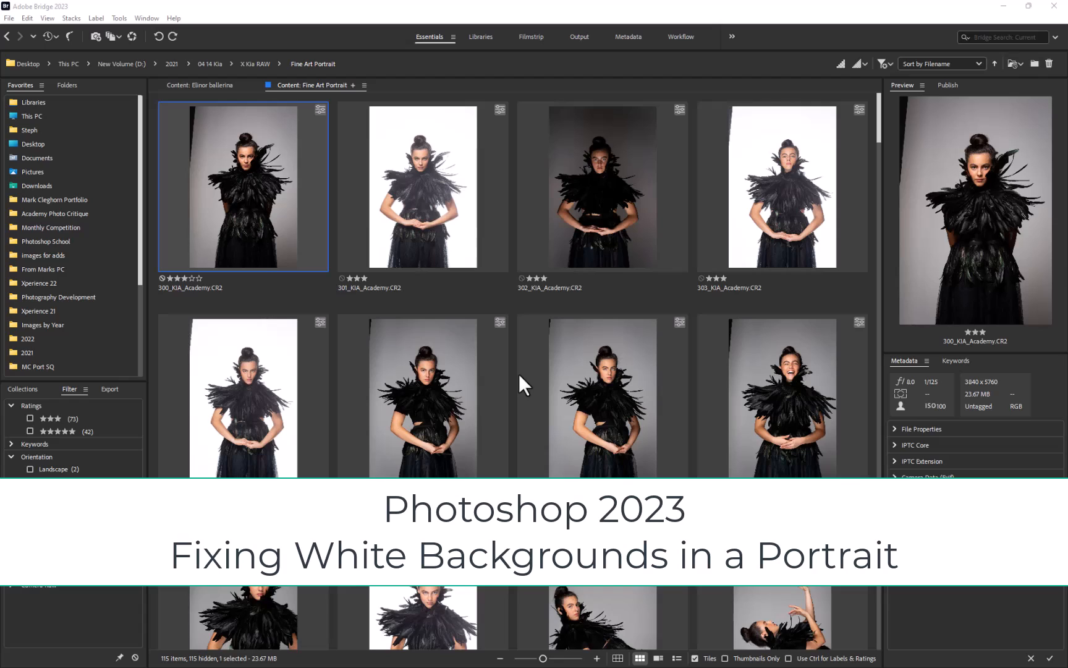
{"action": "mouse_move", "coordinate": [427, 189]}
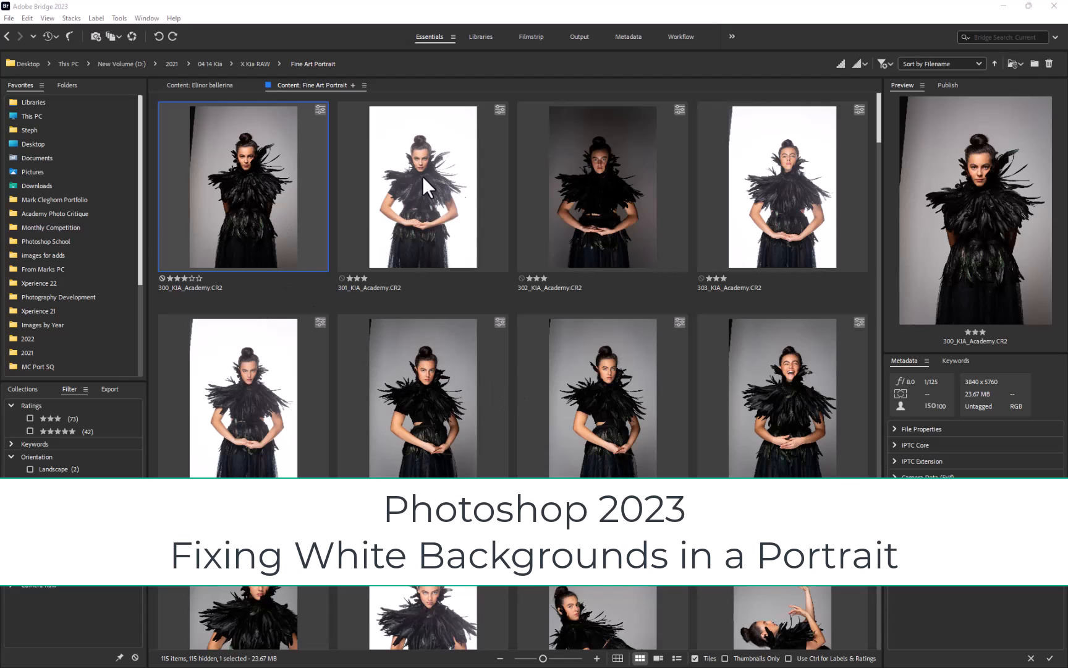
{"action": "mouse_move", "coordinate": [341, 327]}
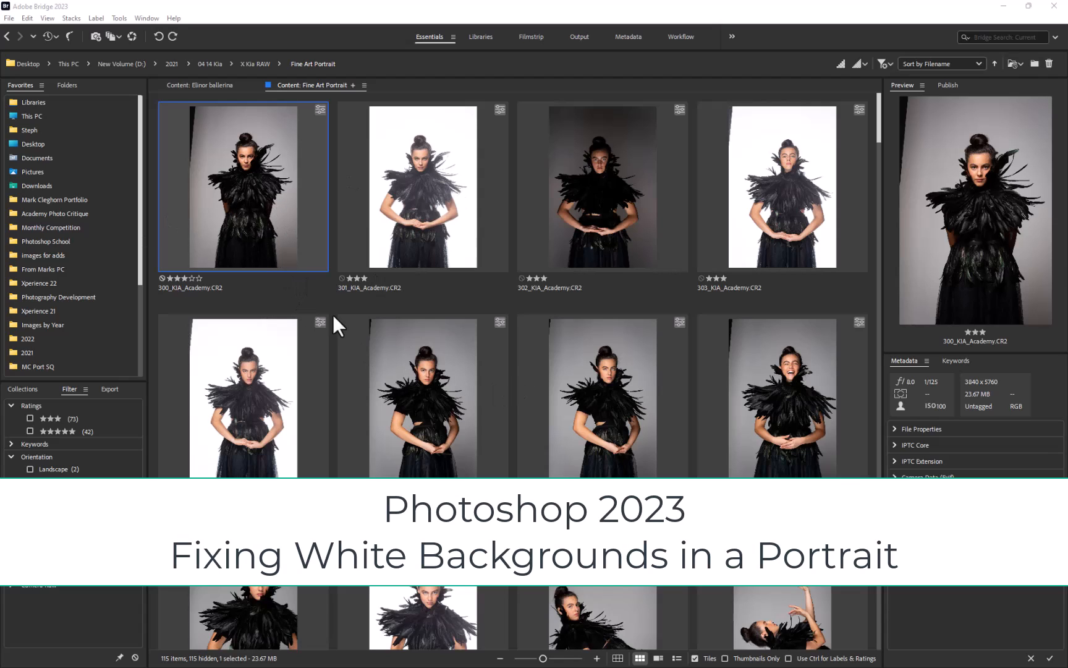
{"action": "mouse_move", "coordinate": [419, 394]}
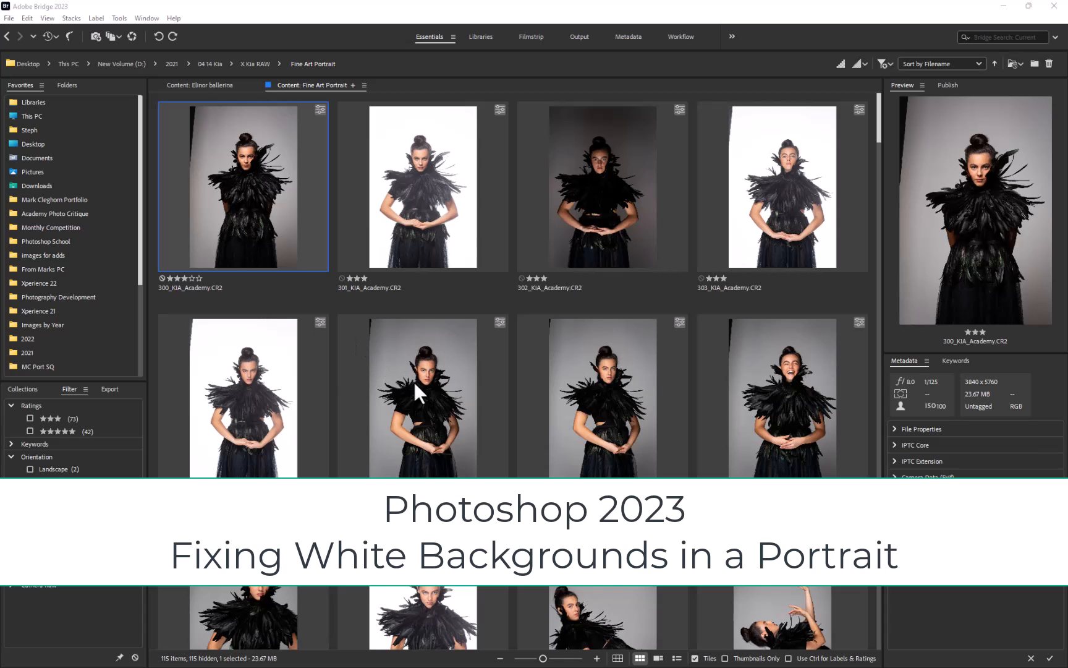
- Open 300_KIA_Academy.CR2 in Camera Raw and start a Background mask
{"action": "scroll", "scroll_direction": "down", "scroll_amount": 3}
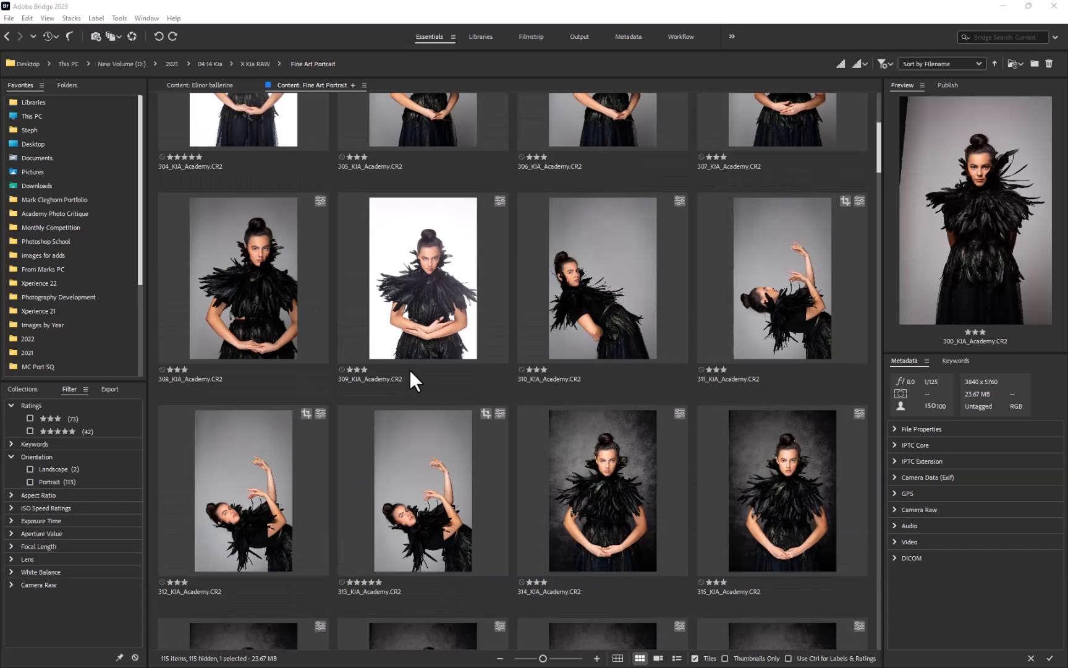
{"action": "scroll", "scroll_direction": "up", "scroll_amount": 3}
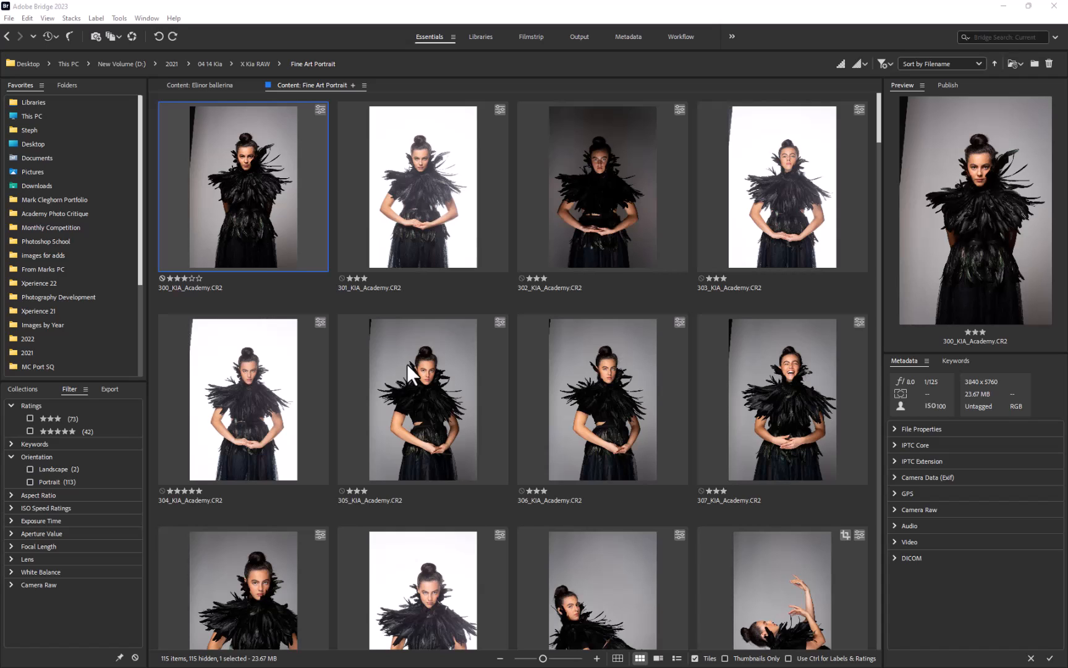
{"action": "mouse_move", "coordinate": [228, 279]}
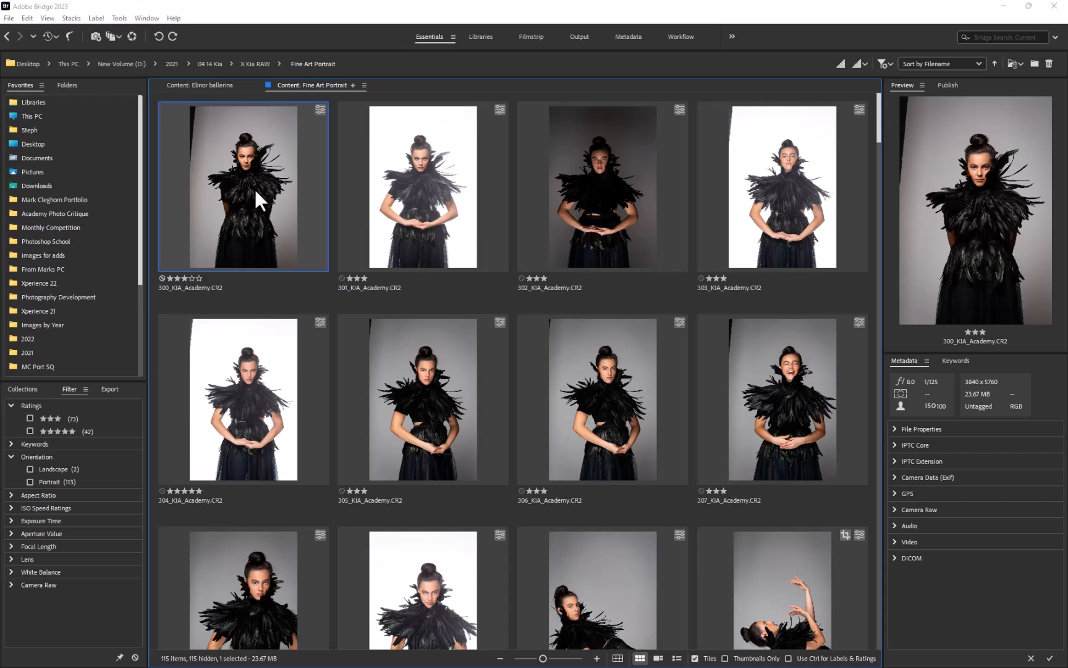
{"action": "double_click", "coordinate": [242, 185]}
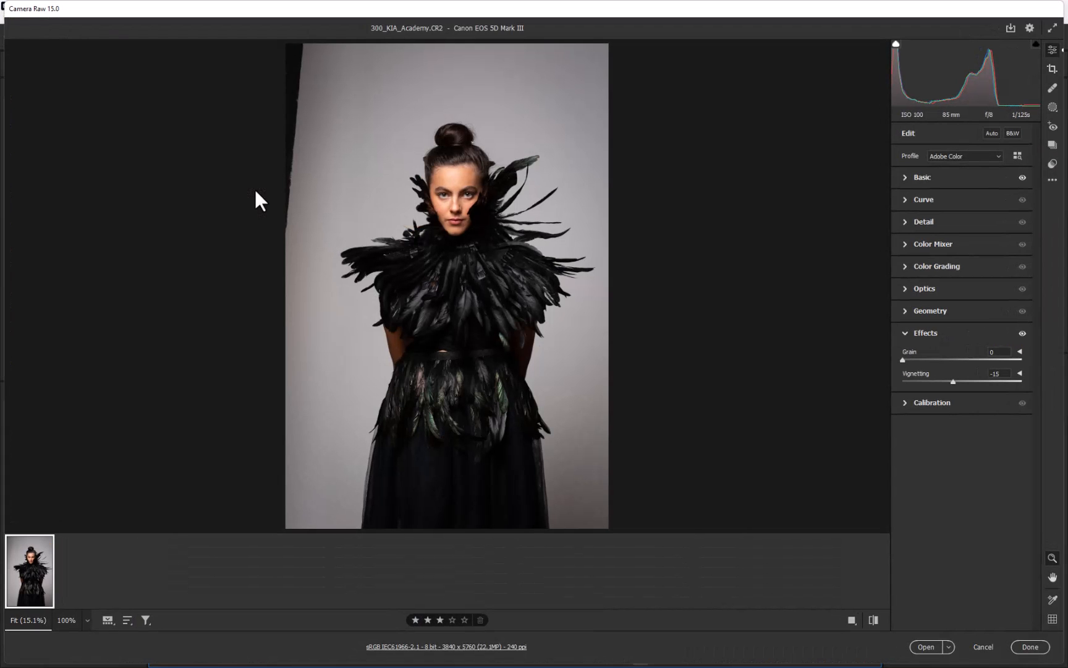
{"action": "mouse_move", "coordinate": [1037, 115]}
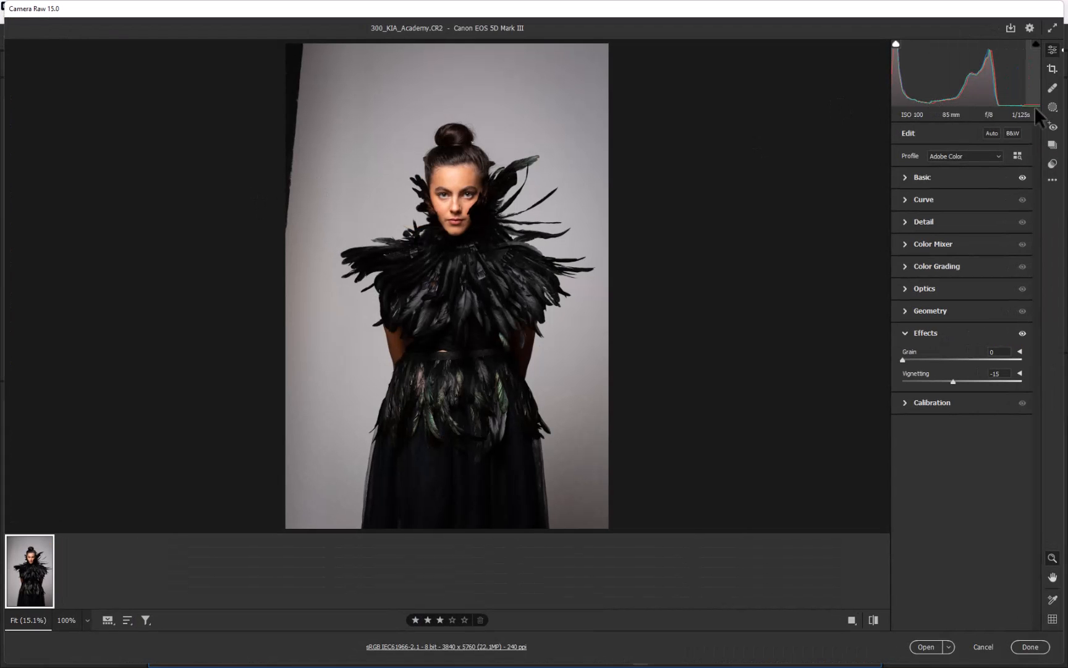
{"action": "left_click", "coordinate": [1053, 107]}
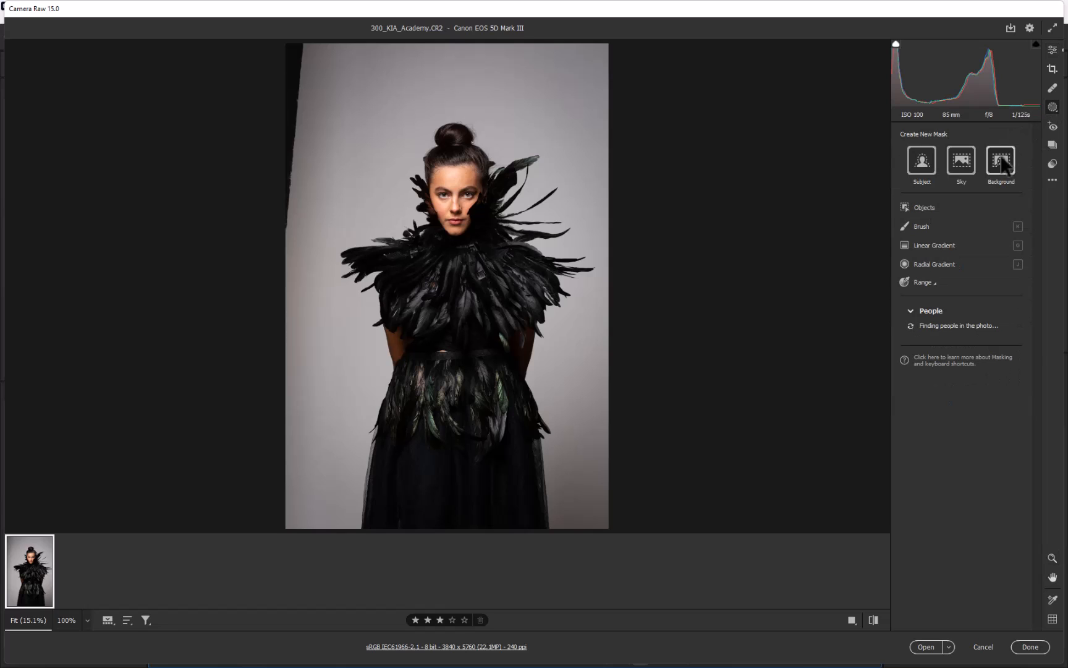
{"action": "left_click", "coordinate": [1000, 161]}
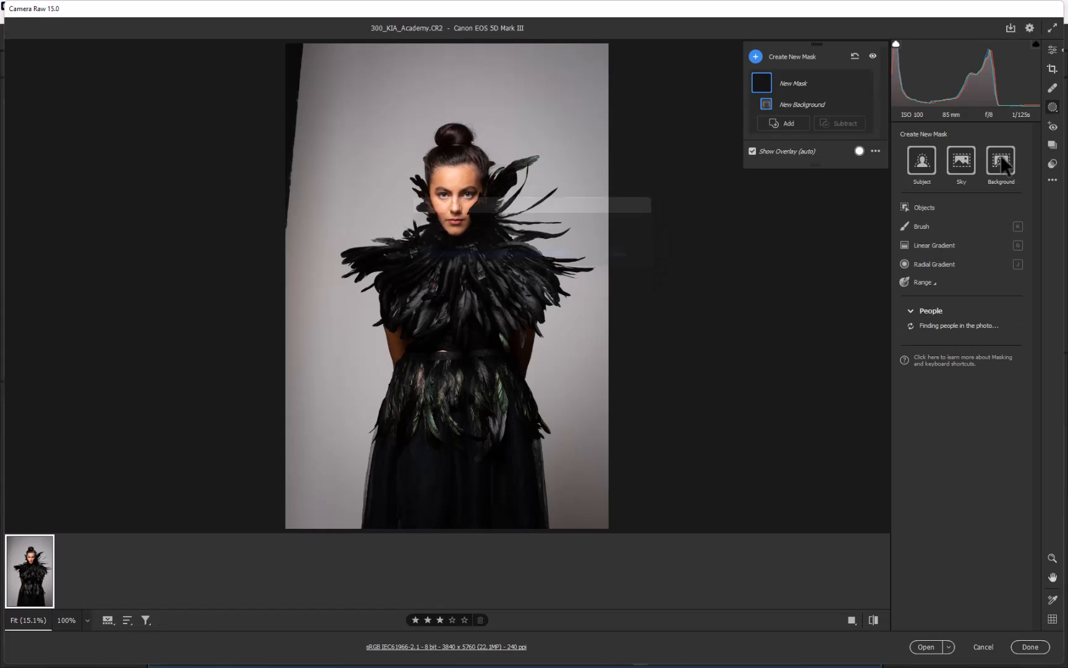
- Turn the masked backdrop nearly pure white with a steep custom Point Curve
{"action": "left_click", "coordinate": [1001, 163]}
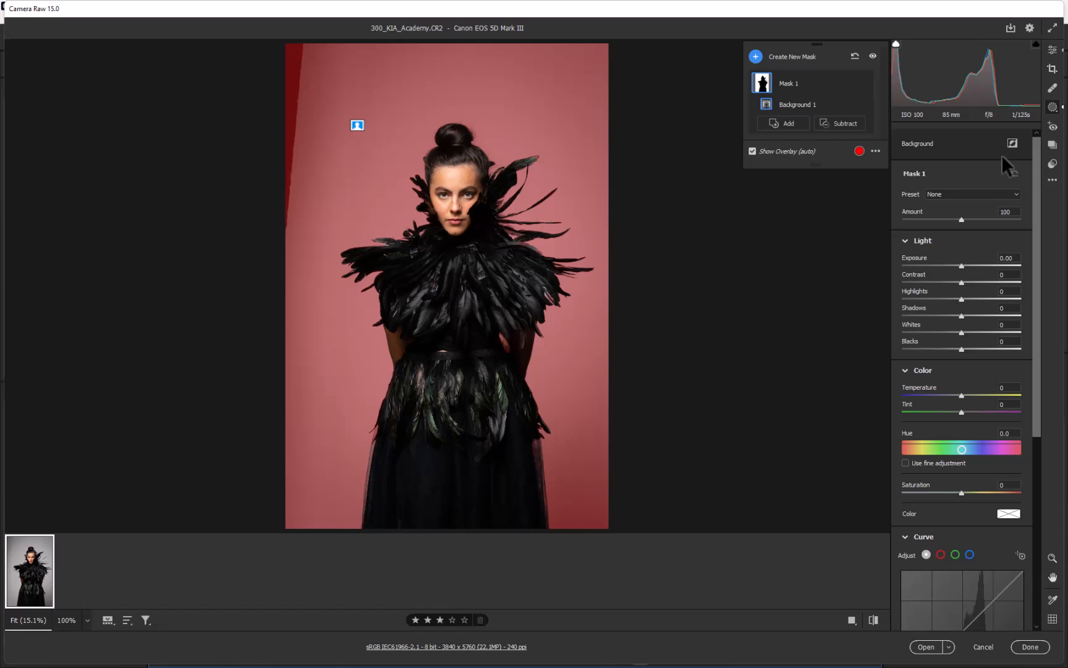
{"action": "mouse_move", "coordinate": [1054, 116]}
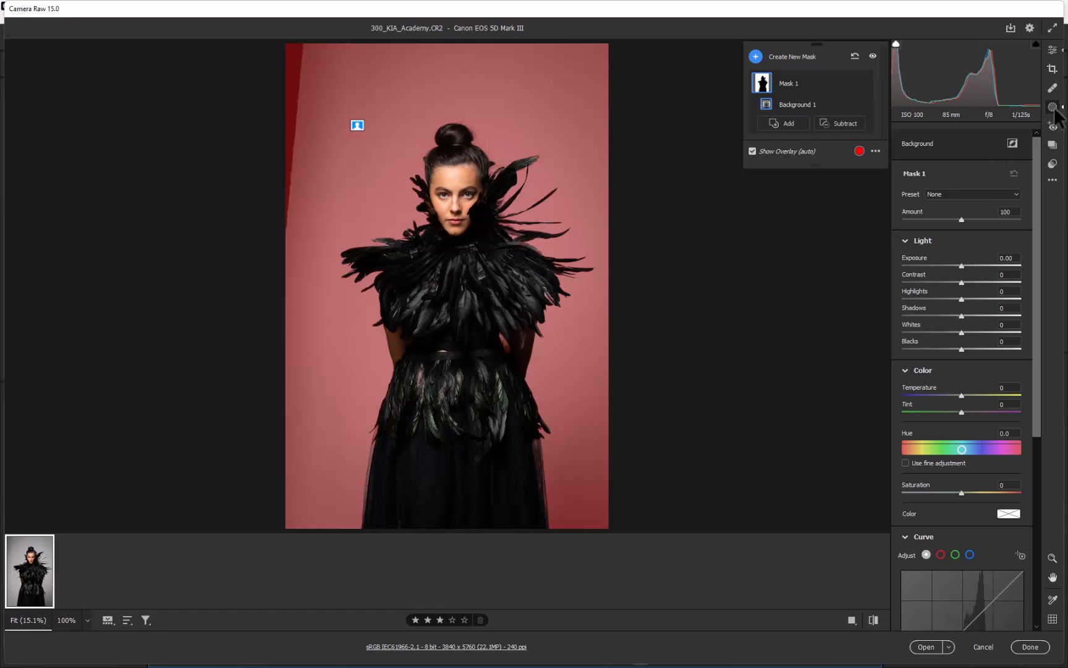
{"action": "mouse_move", "coordinate": [976, 180]}
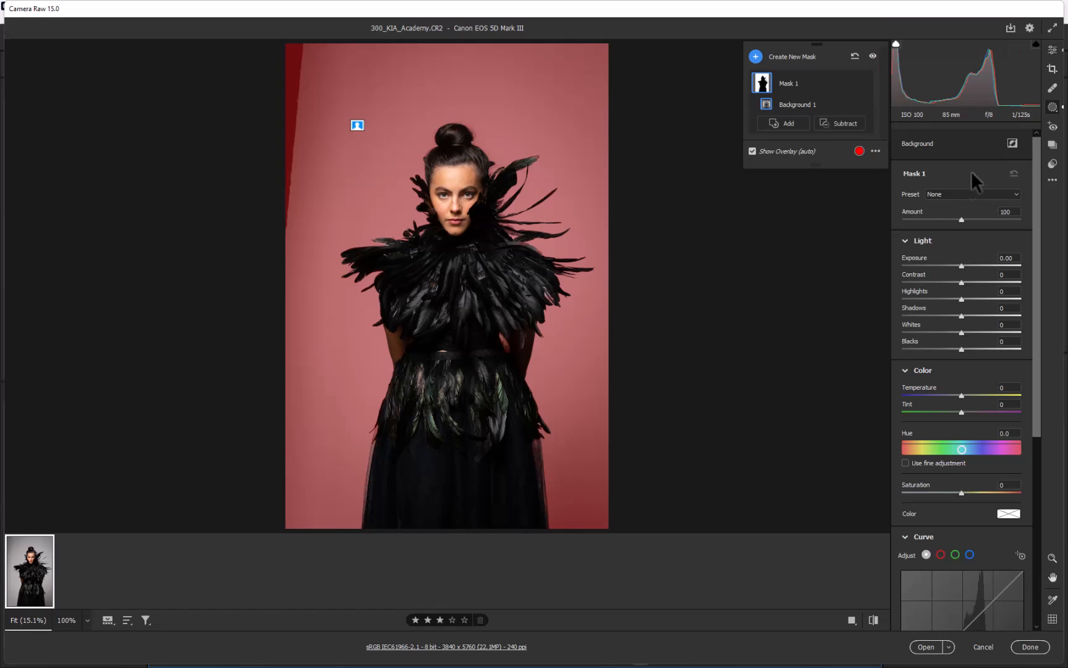
{"action": "mouse_move", "coordinate": [967, 273]}
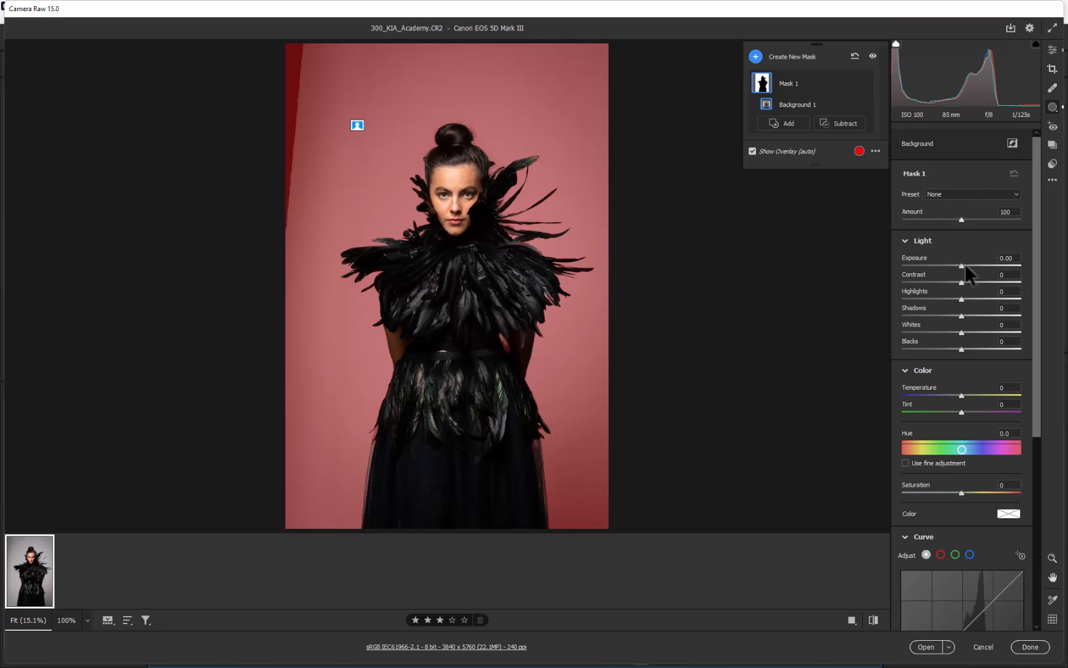
{"action": "mouse_move", "coordinate": [367, 456]}
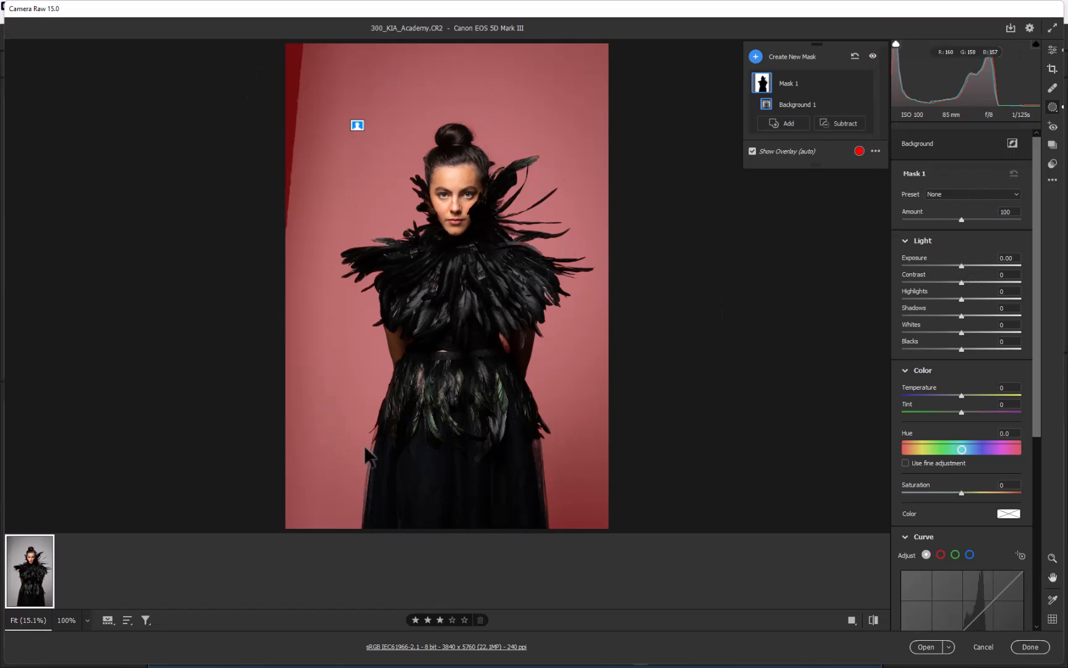
{"action": "mouse_move", "coordinate": [966, 274]}
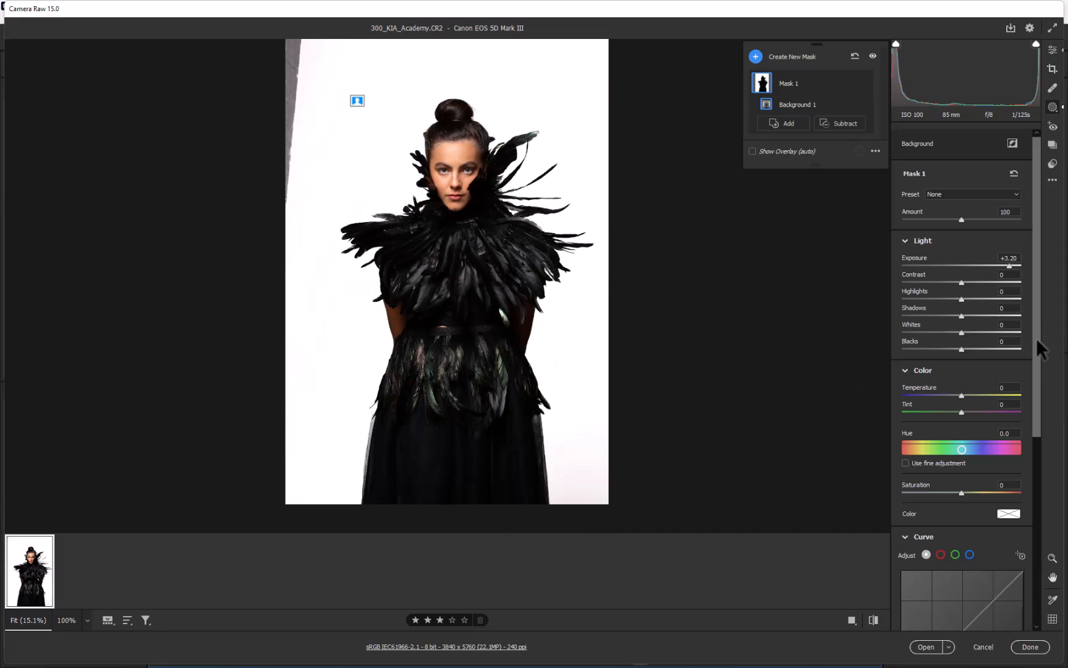
{"action": "scroll", "scroll_direction": "down", "scroll_amount": 3}
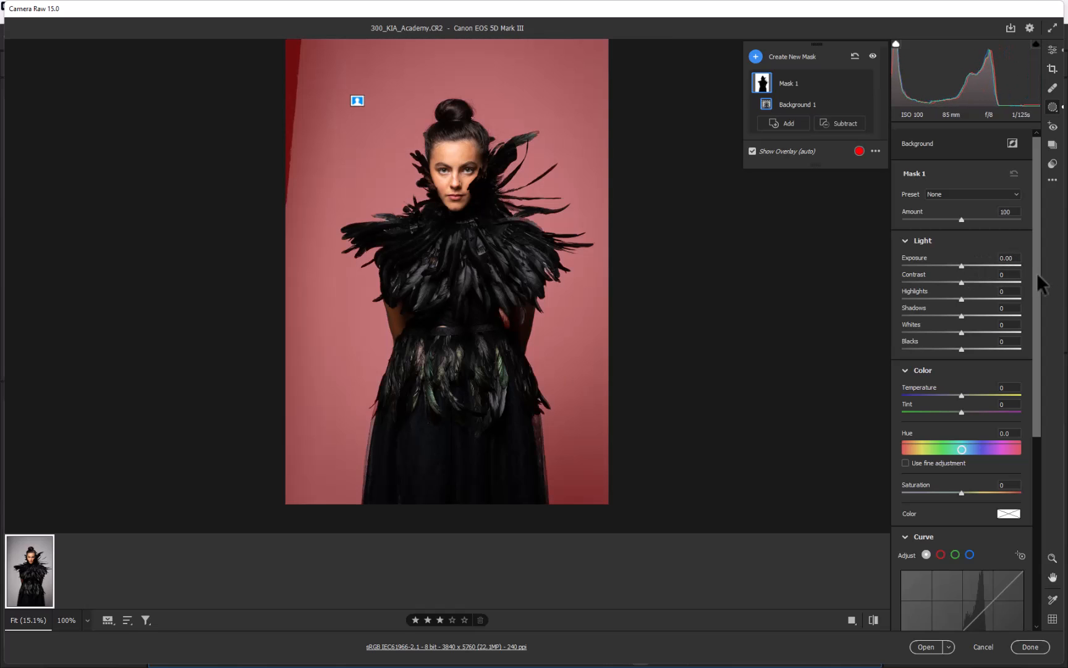
{"action": "scroll", "scroll_direction": "down", "scroll_amount": 3}
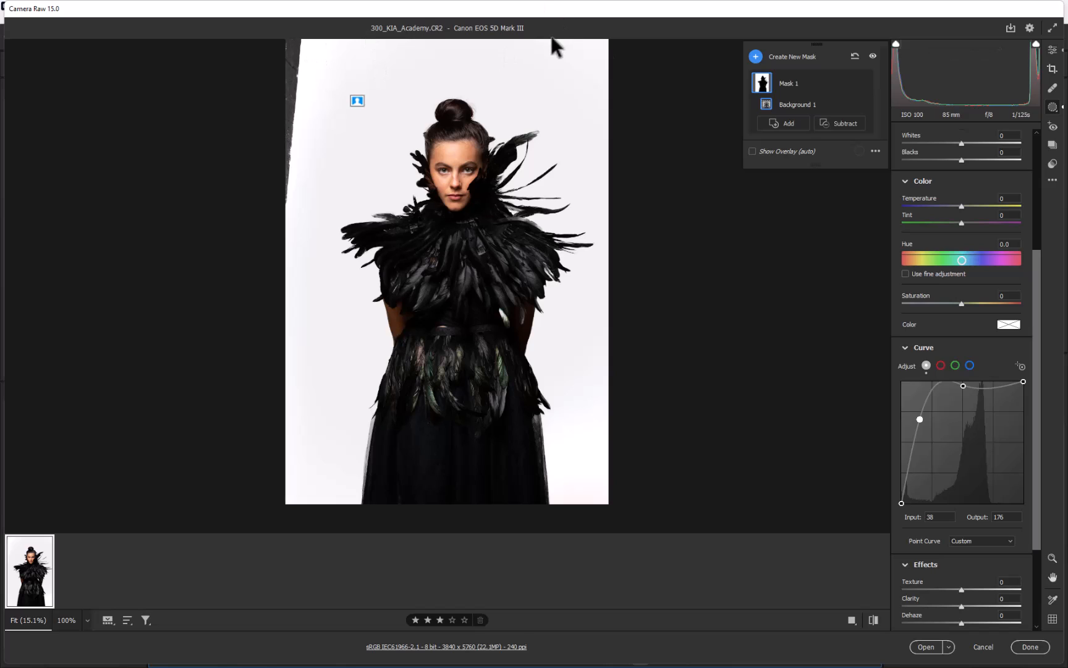
{"action": "mouse_move", "coordinate": [558, 42]}
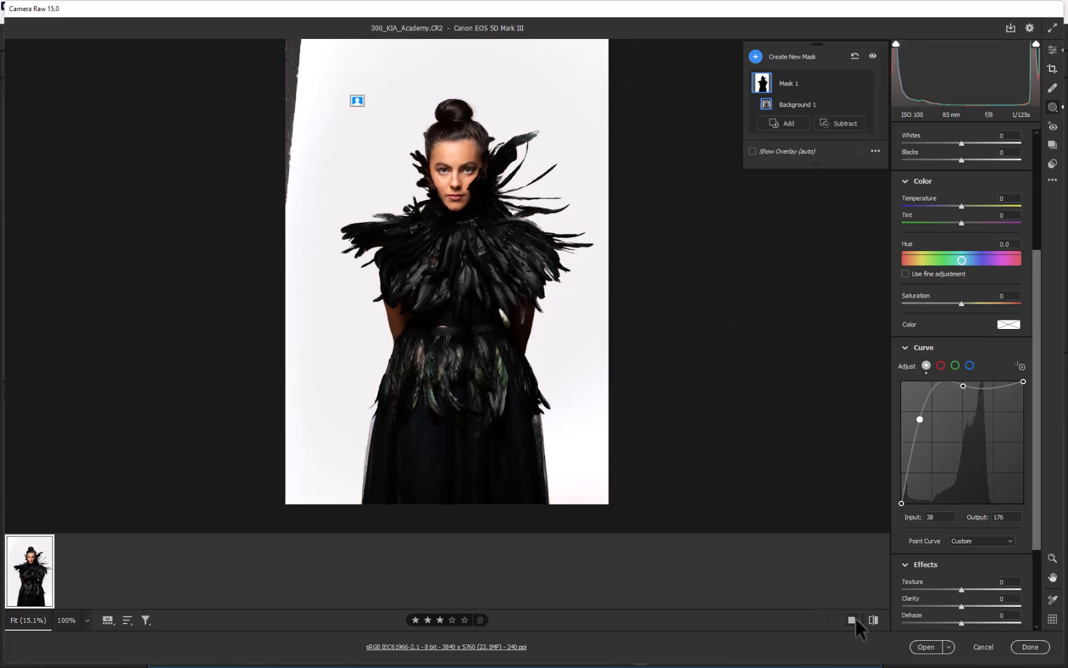
- Compare photo 300's whitened backdrop with the original in Before/After, then cancel the edits
{"action": "left_click", "coordinate": [872, 620]}
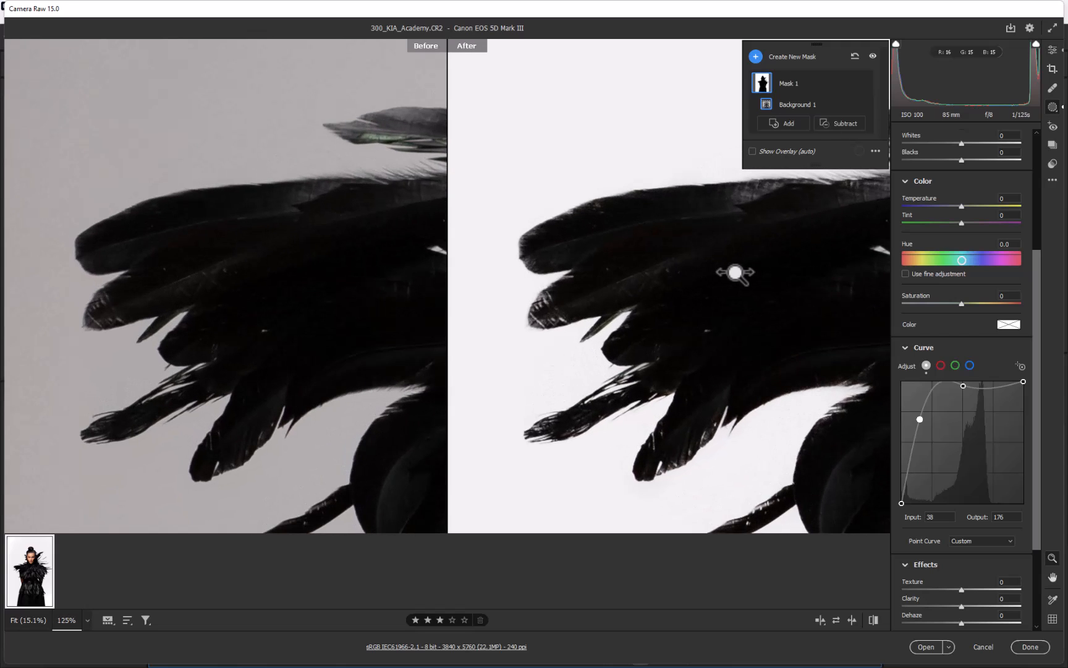
{"action": "mouse_move", "coordinate": [735, 273]}
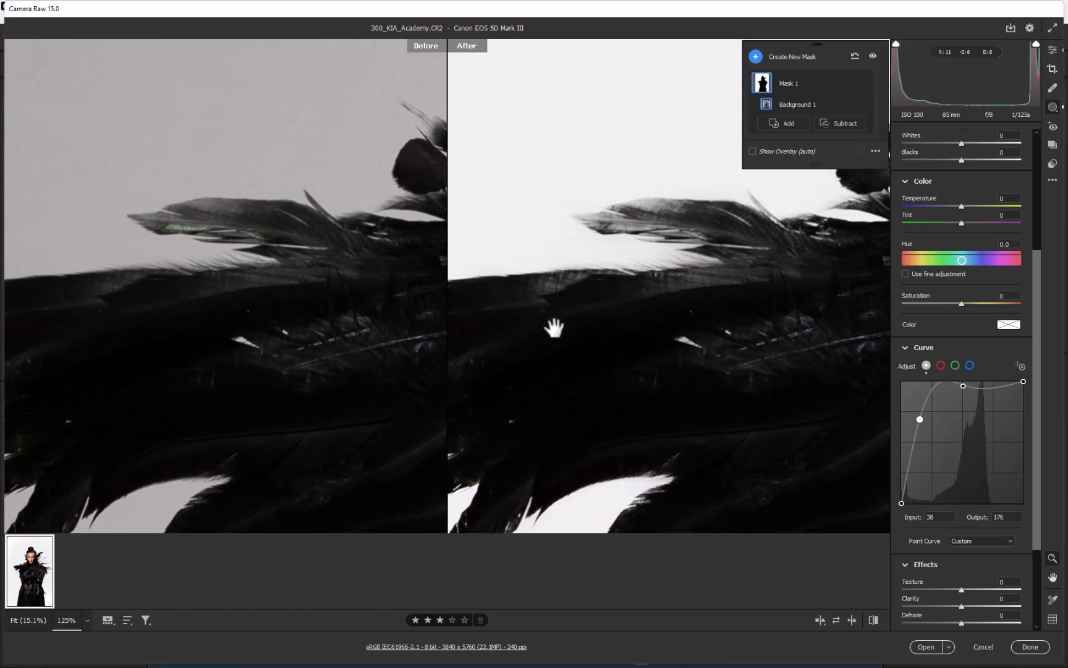
{"action": "mouse_move", "coordinate": [685, 267]}
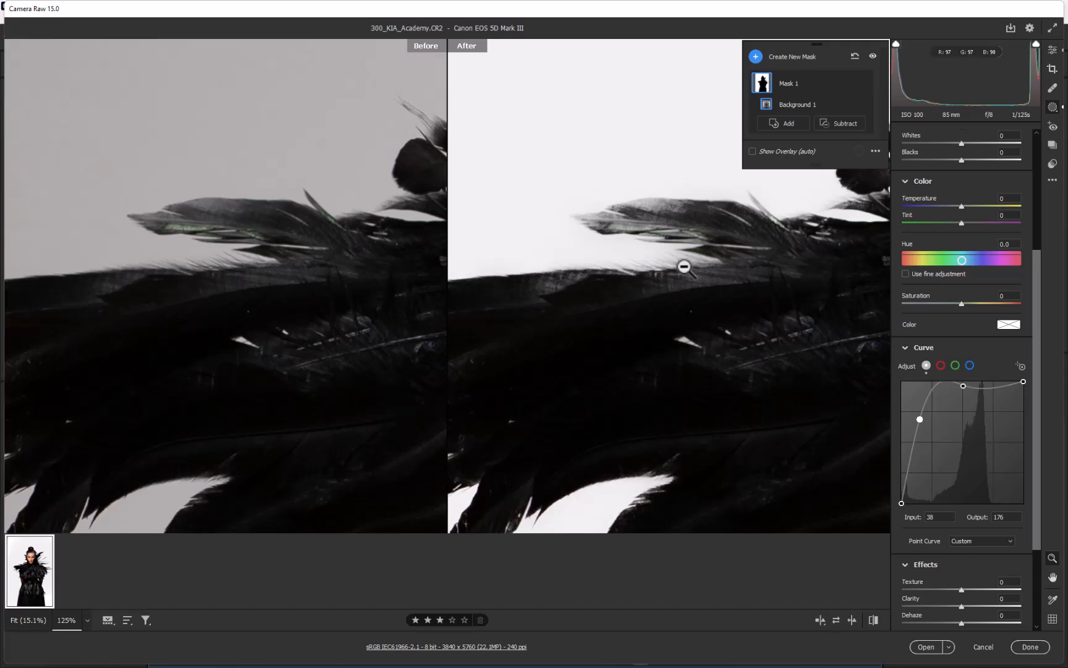
{"action": "mouse_move", "coordinate": [702, 236]}
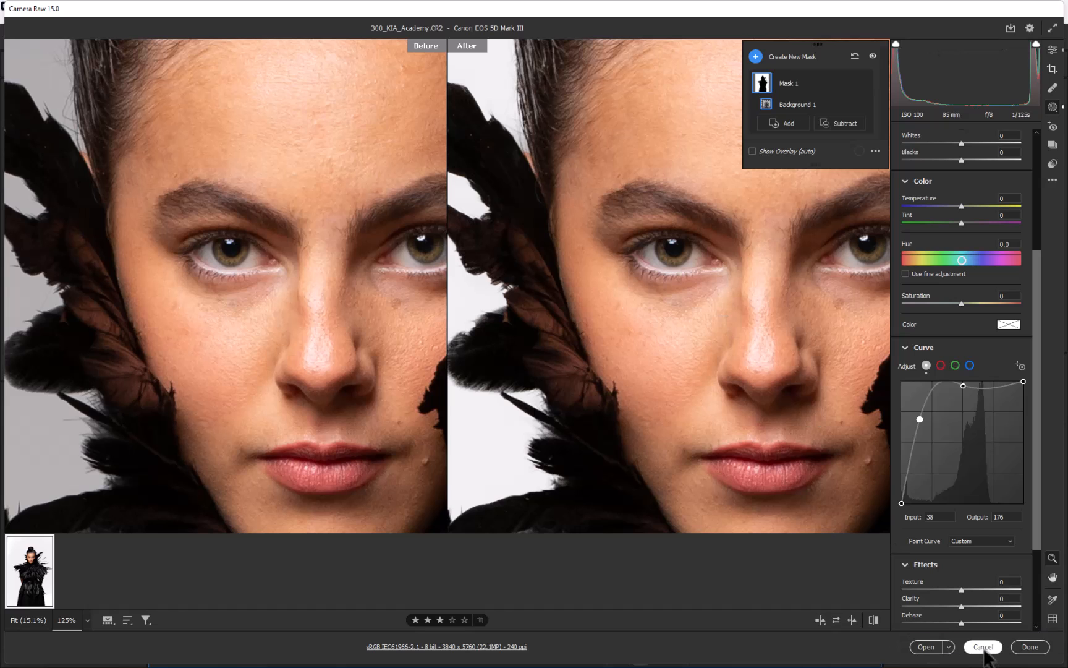
{"action": "left_click", "coordinate": [982, 647]}
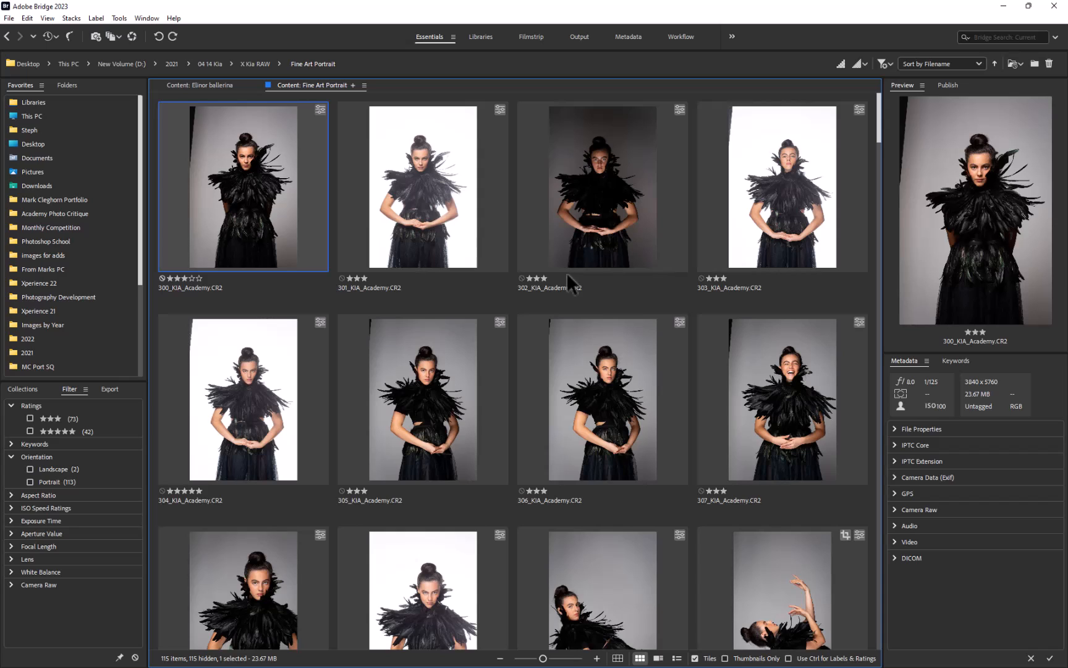
- Select 305_KIA_Academy.CR2 in Bridge and open it in Camera Raw
{"action": "left_click", "coordinate": [423, 399]}
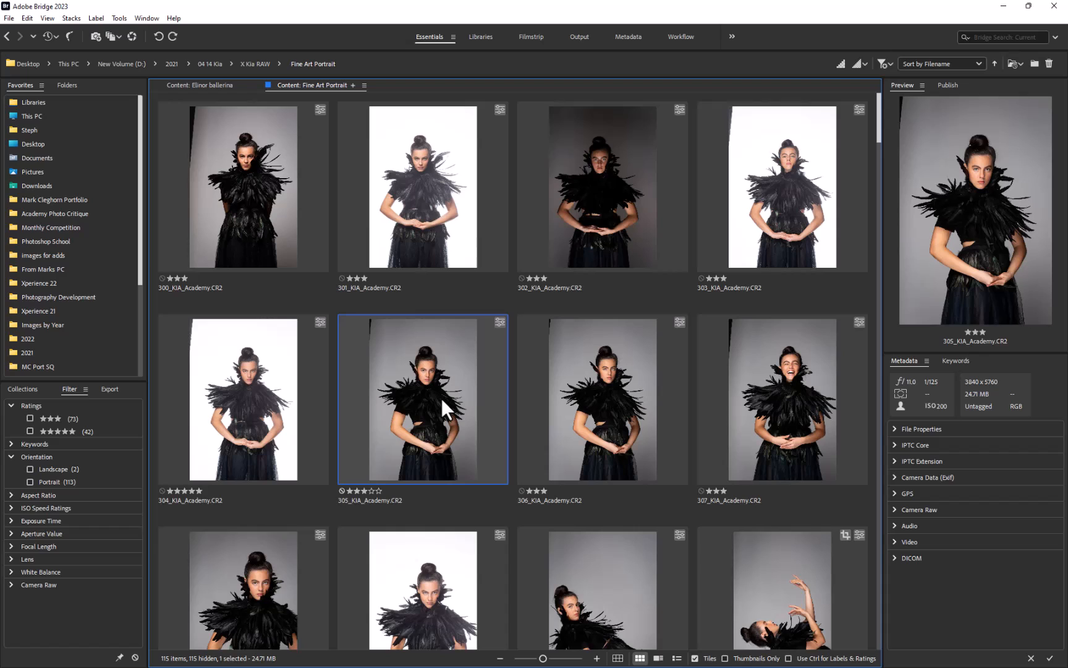
{"action": "left_click", "coordinate": [9, 18]}
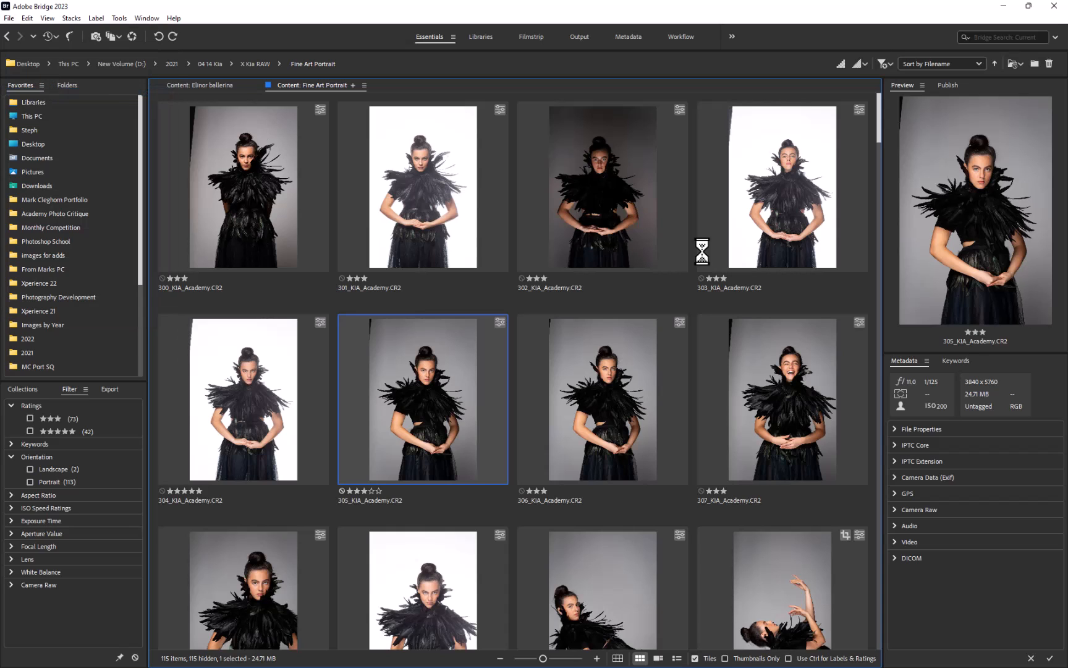
{"action": "double_click", "coordinate": [421, 399]}
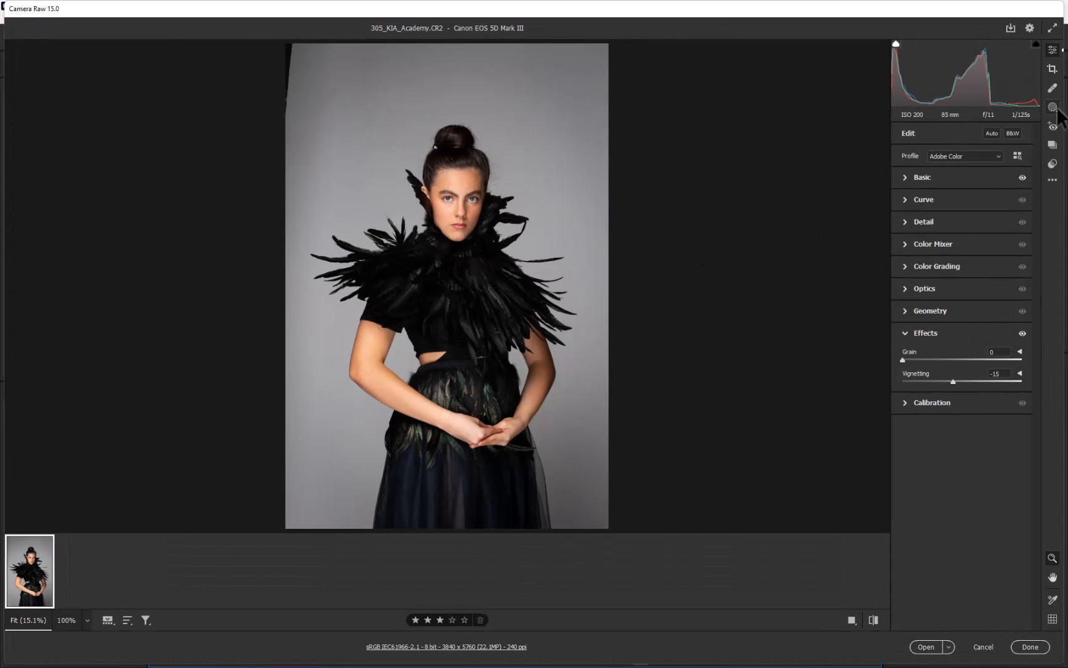
- Add a Background mask covering photo 305's grey backdrop
{"action": "left_click", "coordinate": [1051, 108]}
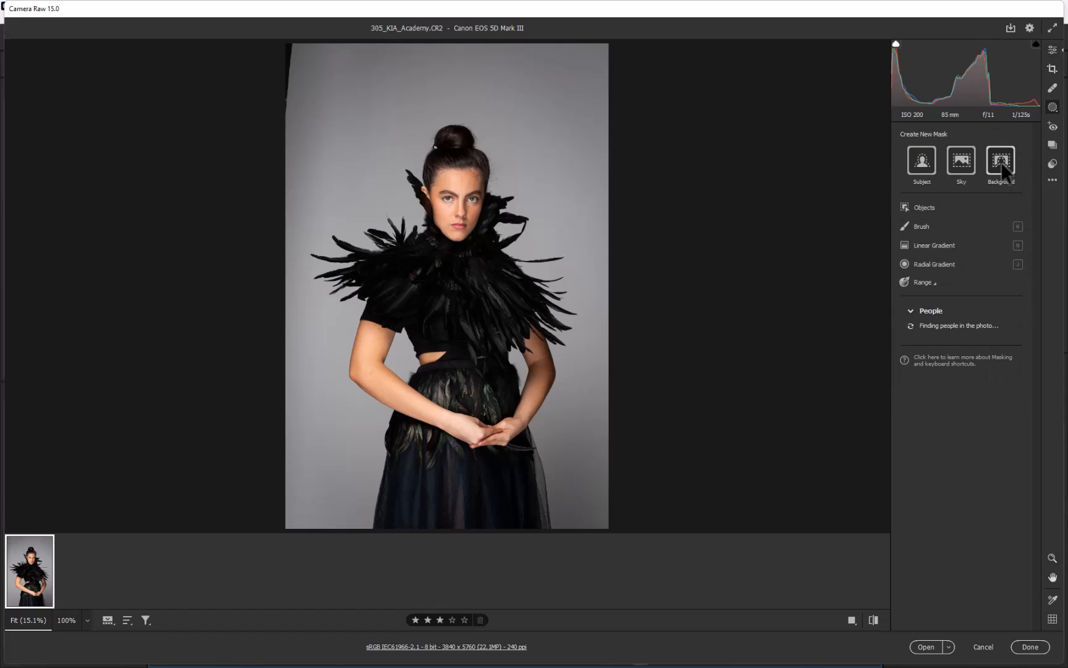
{"action": "left_click", "coordinate": [1000, 162]}
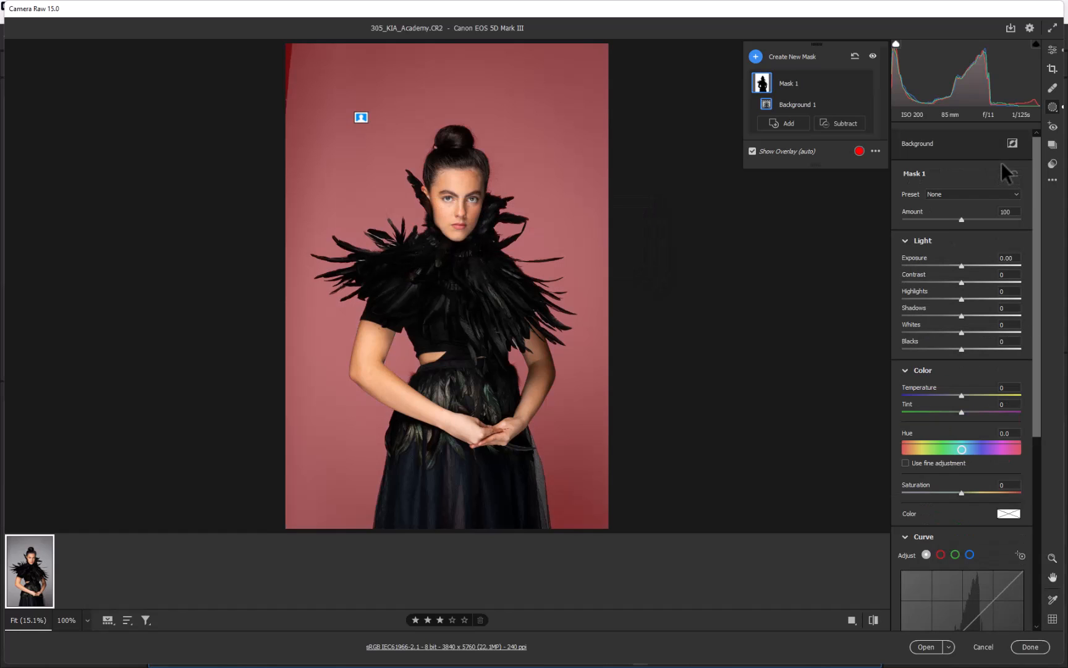
{"action": "mouse_move", "coordinate": [567, 225]}
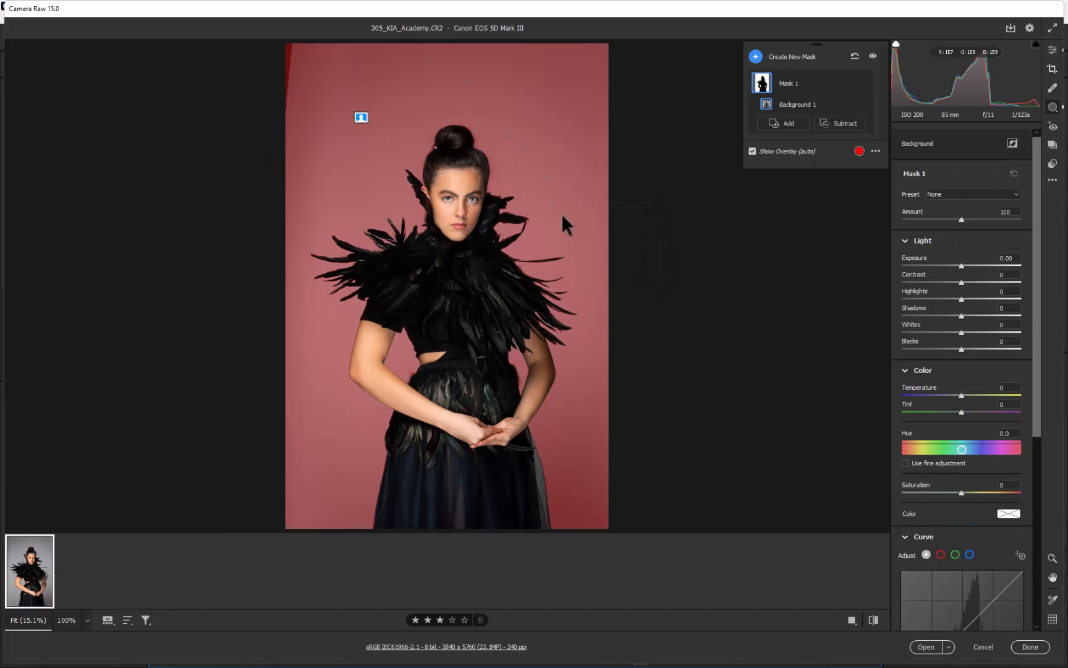
- Brighten the backdrop (Exposure +4.00, Whites +43), check Before/After, then cancel the edits
{"action": "scroll", "scroll_direction": "down", "scroll_amount": 3}
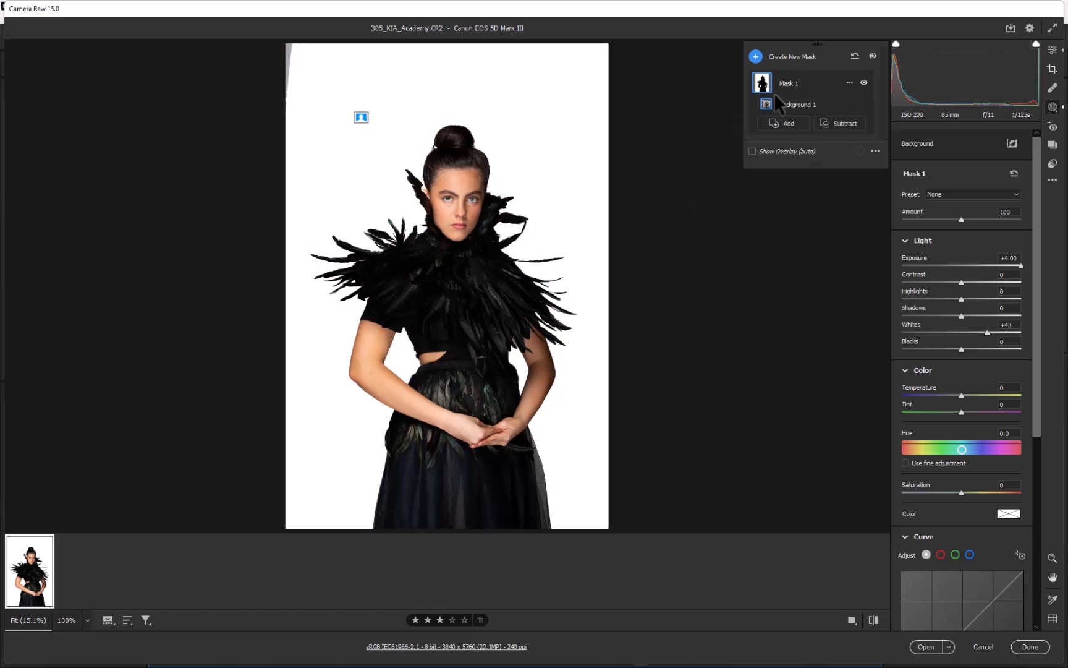
{"action": "left_click", "coordinate": [753, 151]}
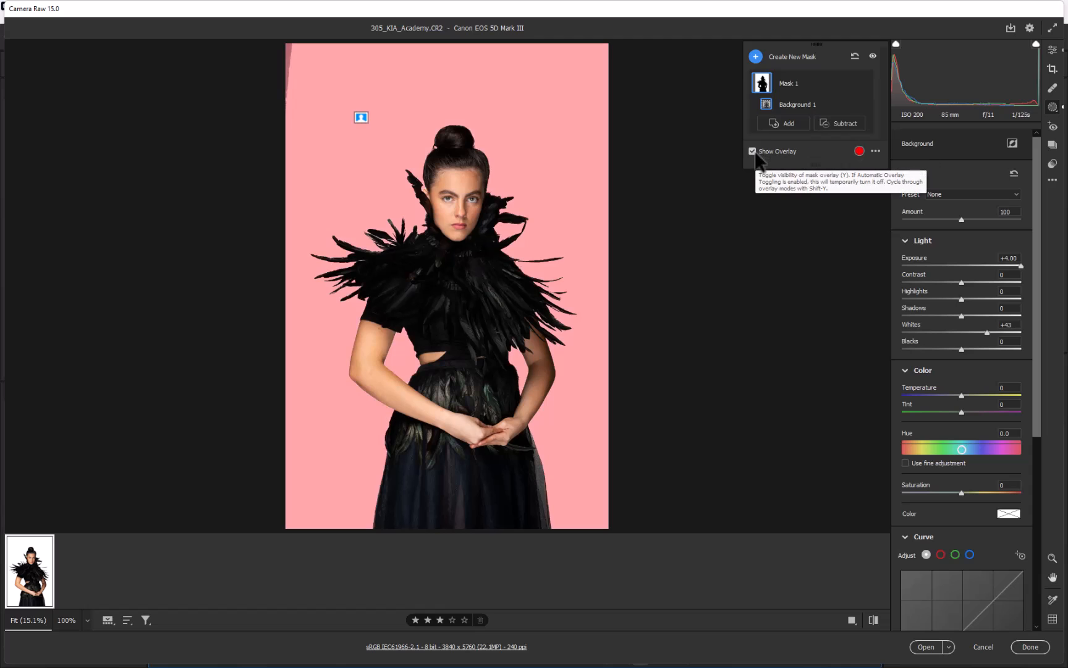
{"action": "left_click", "coordinate": [850, 620]}
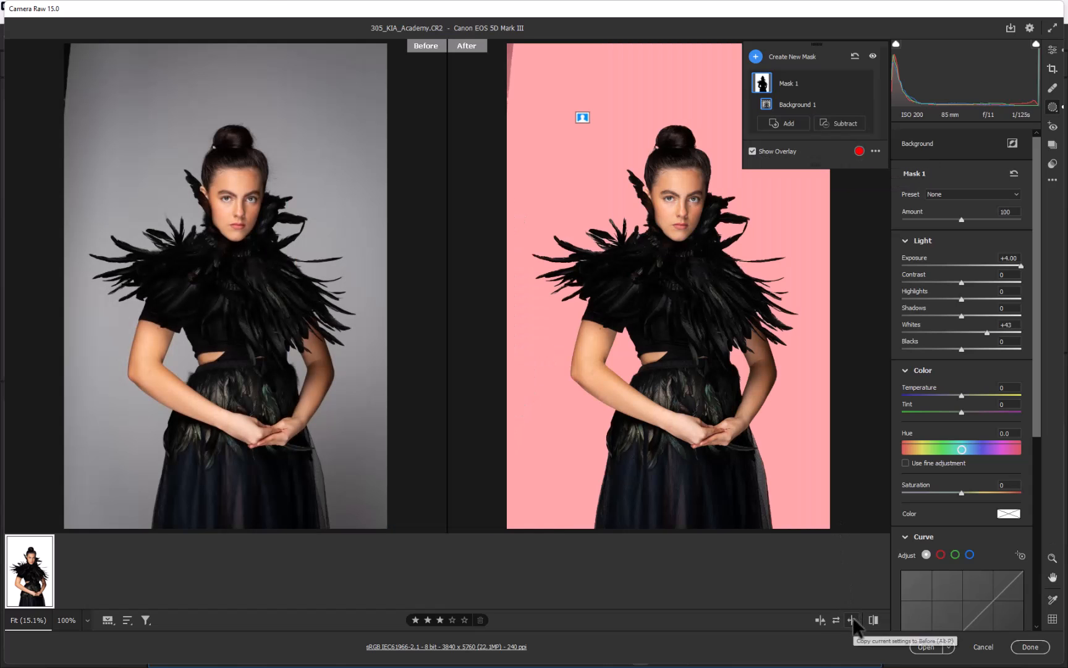
{"action": "mouse_move", "coordinate": [749, 209]}
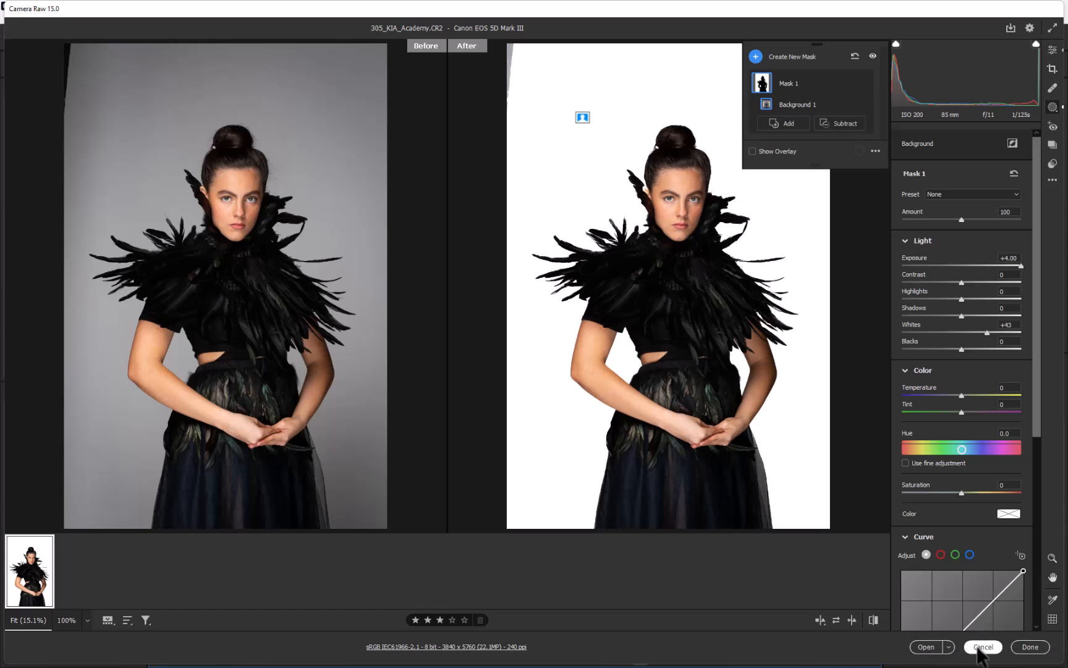
{"action": "left_click", "coordinate": [982, 646]}
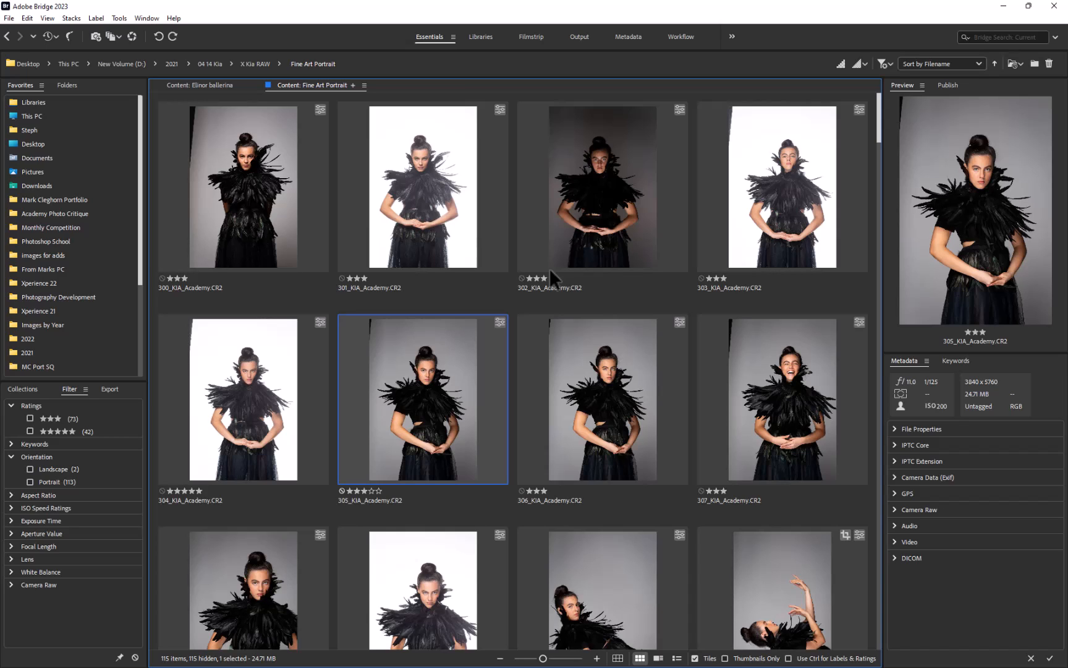
{"action": "mouse_move", "coordinate": [552, 289]}
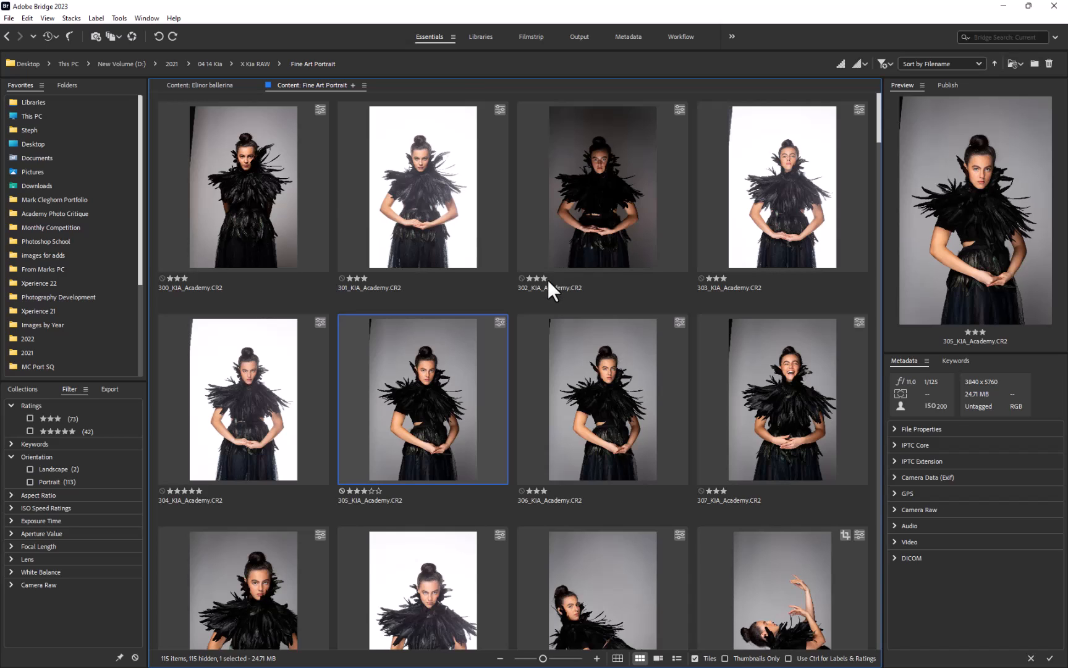
- Open the eight grey-backdrop portraits from 305 onward together in Camera Raw
{"action": "scroll", "scroll_direction": "down", "scroll_amount": 3}
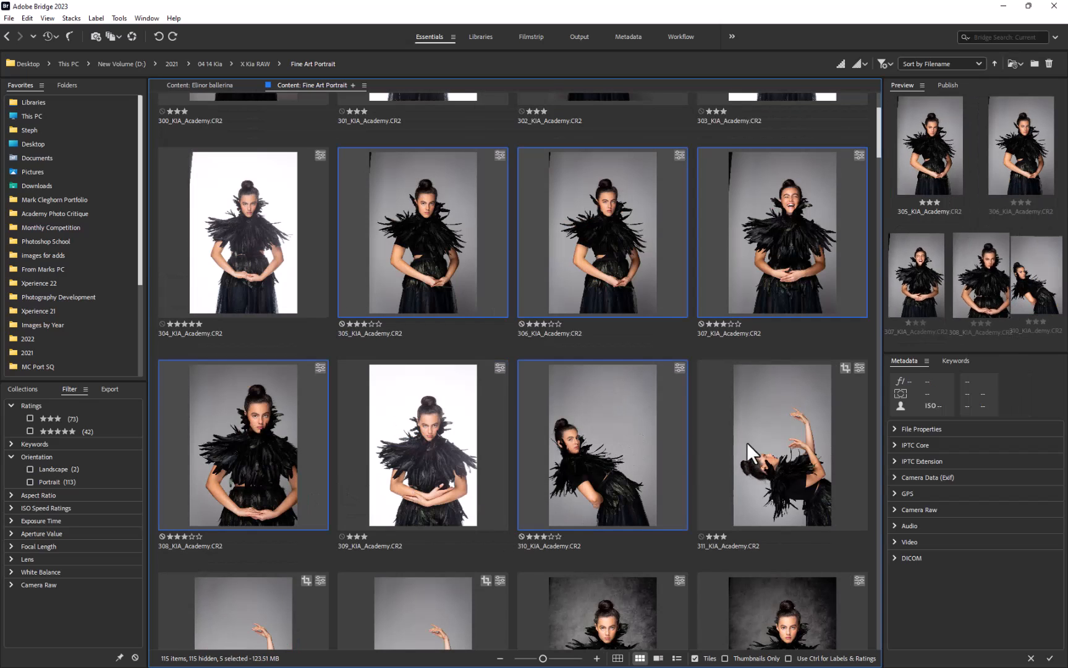
{"action": "scroll", "scroll_direction": "down", "scroll_amount": 3}
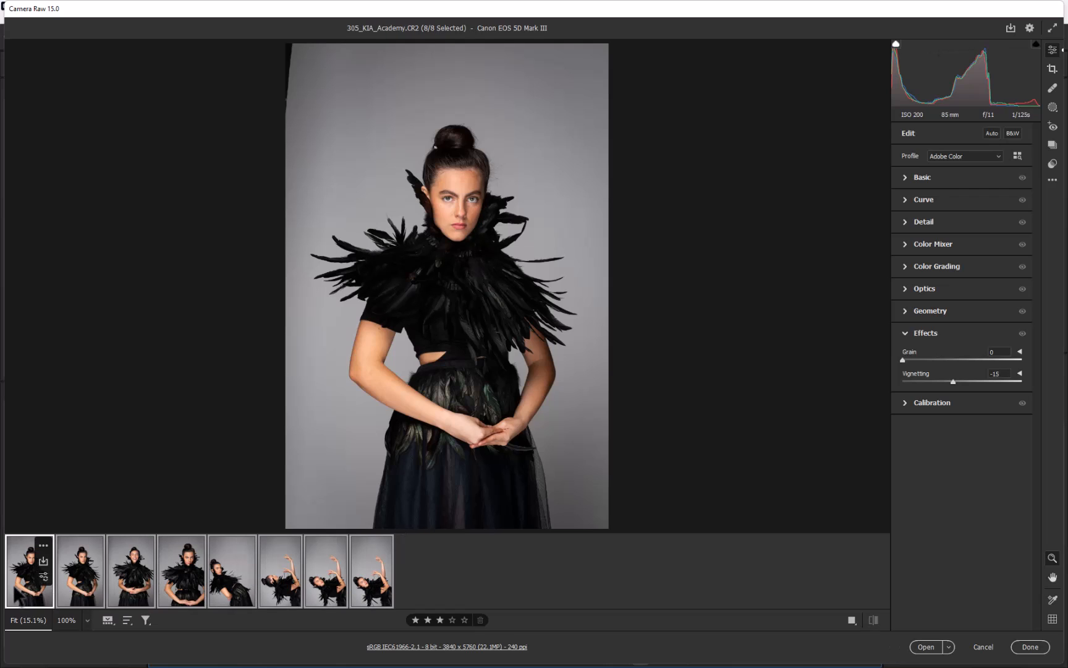
{"action": "mouse_move", "coordinate": [900, 134]}
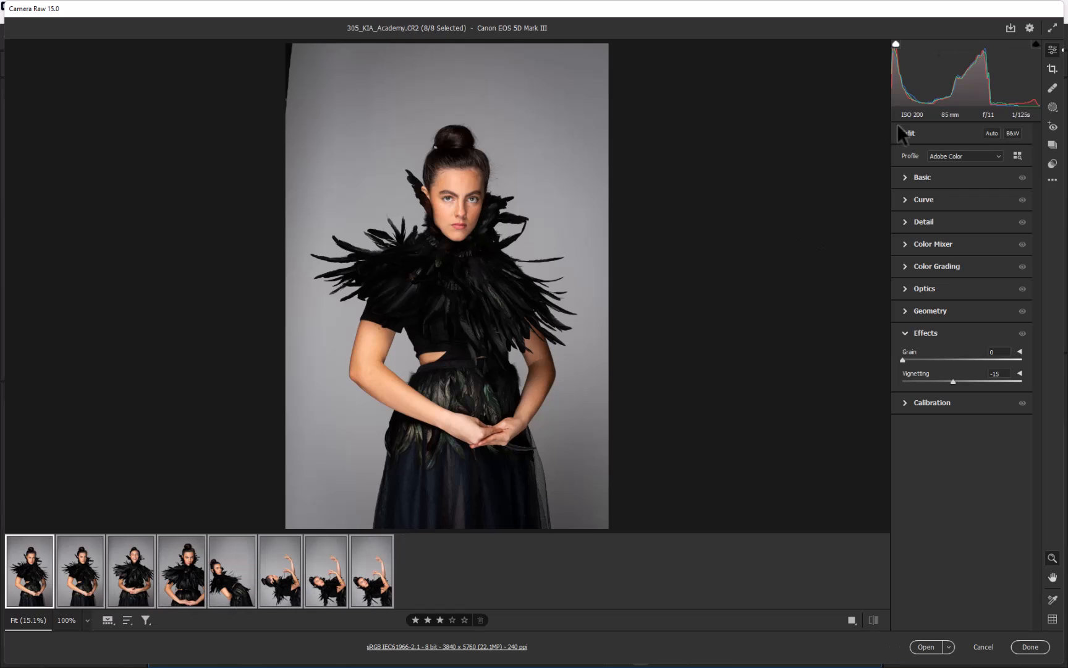
- Mask the background and set Exposure +3.50, Shadows +87 and Whites +36
{"action": "left_click", "coordinate": [1052, 107]}
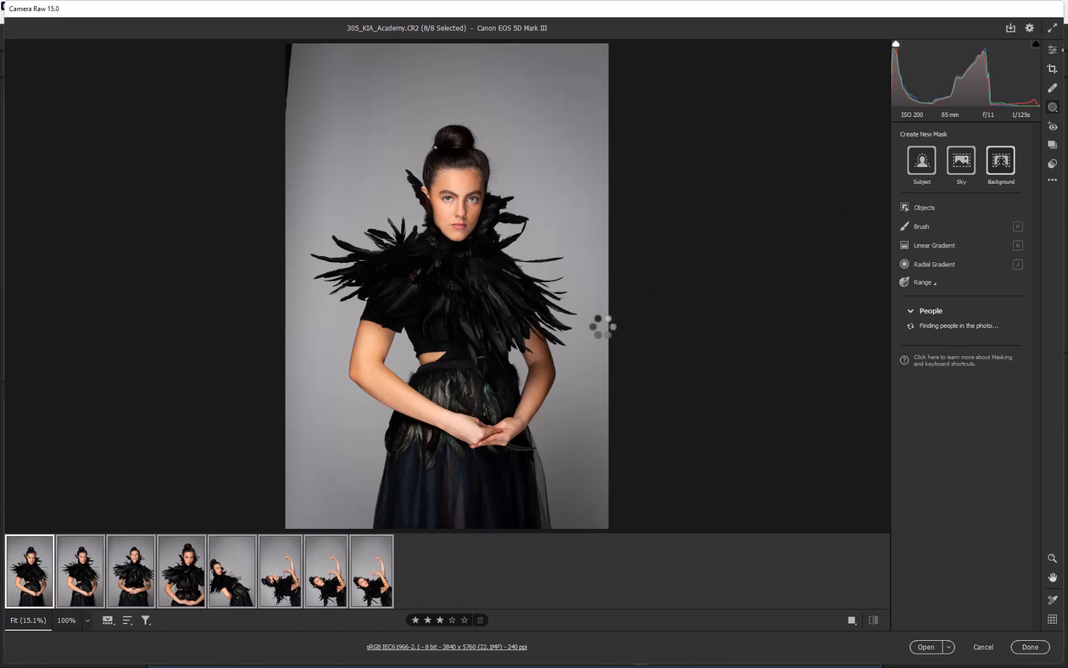
{"action": "left_click", "coordinate": [921, 161]}
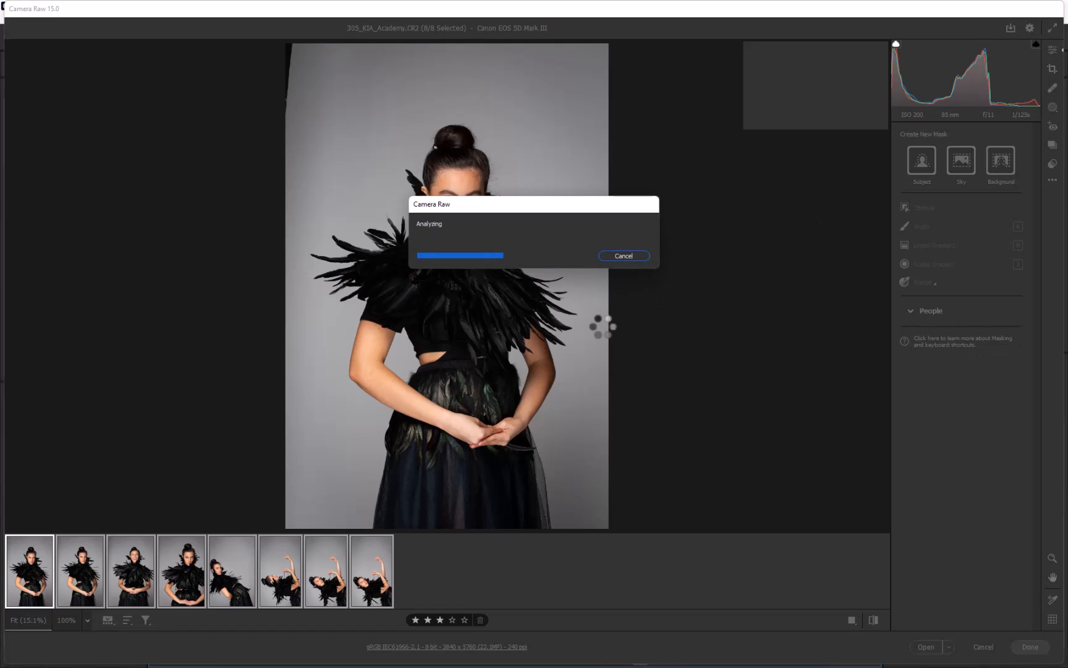
{"action": "left_click", "coordinate": [1001, 163]}
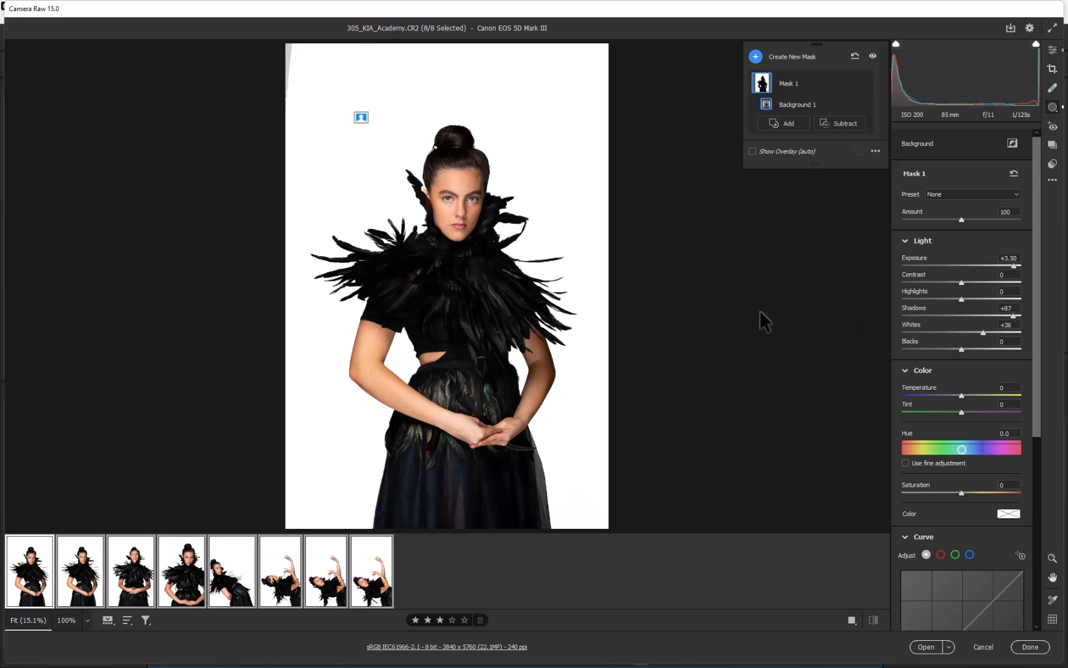
- Review portraits 307, 311, 312 and 313 in Before/After, then reselect all eight
{"action": "left_click", "coordinate": [850, 620]}
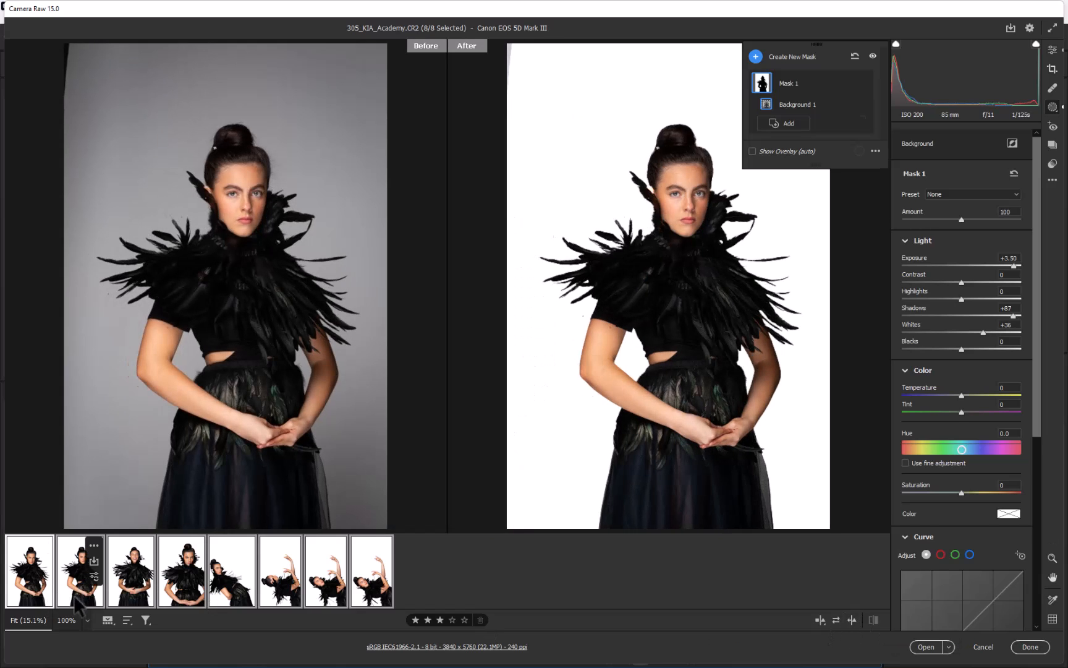
{"action": "left_click", "coordinate": [129, 570]}
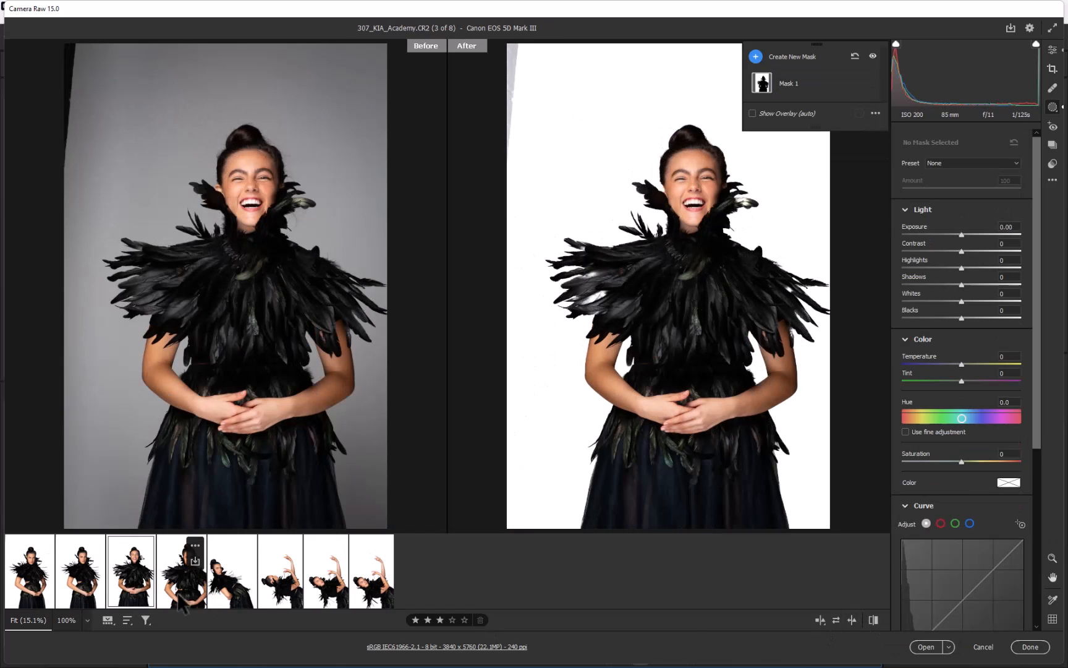
{"action": "left_click", "coordinate": [232, 570]}
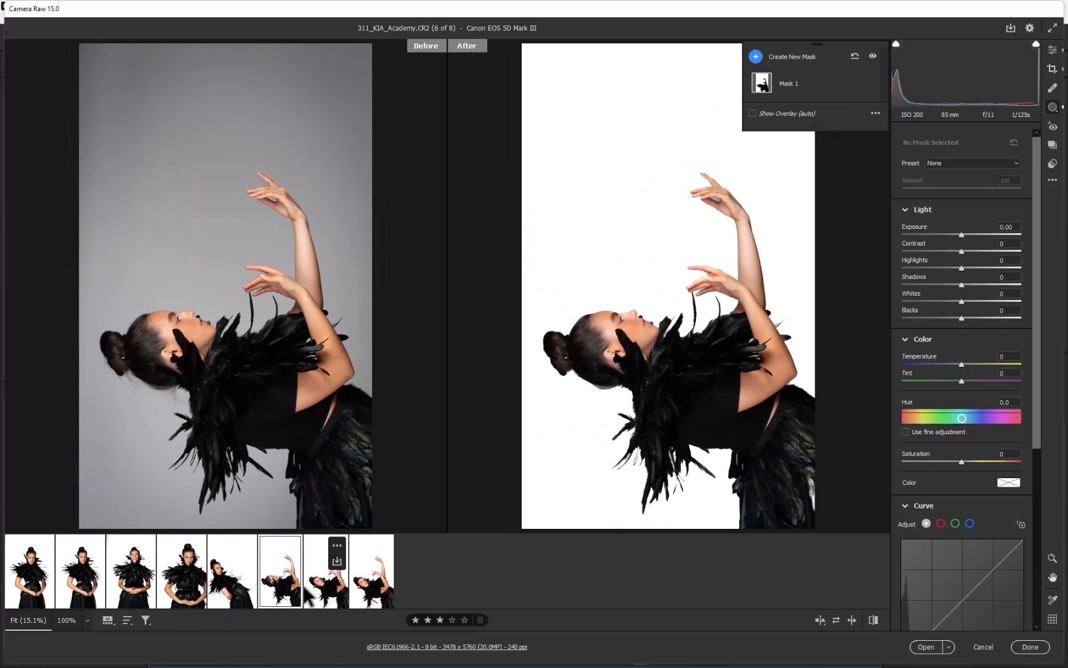
{"action": "left_click", "coordinate": [326, 570]}
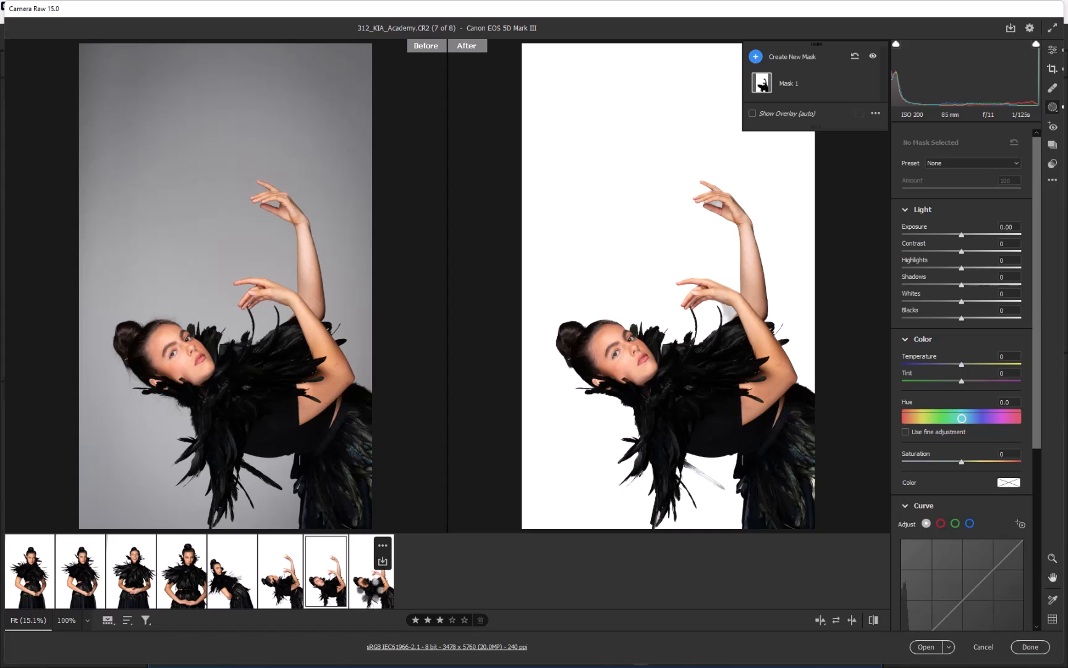
{"action": "left_click", "coordinate": [372, 571]}
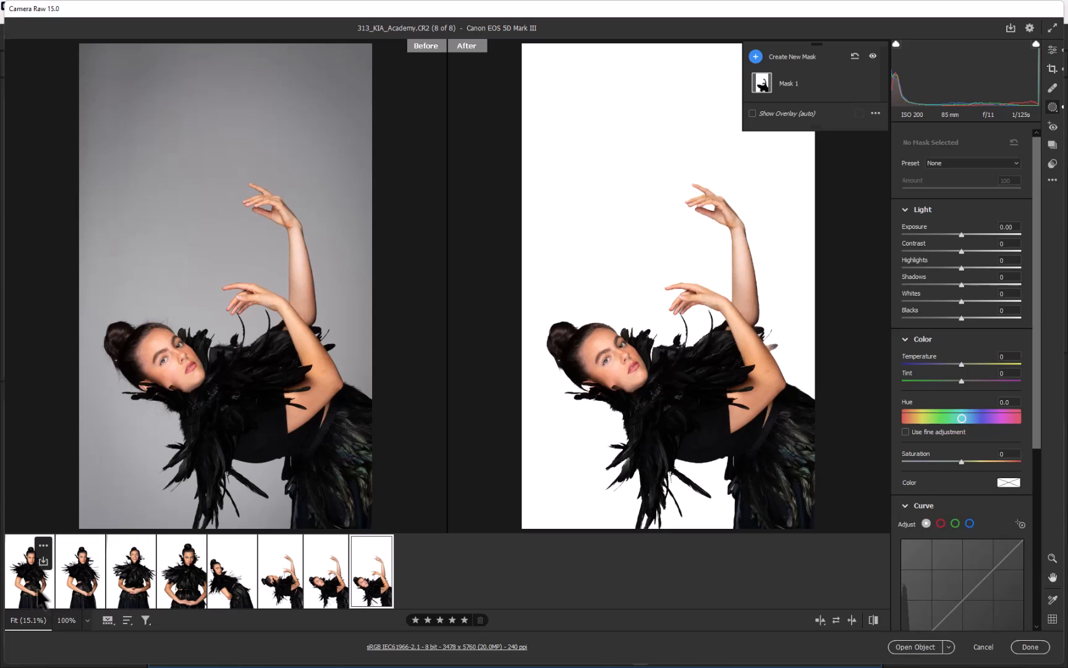
{"action": "left_click", "coordinate": [29, 572]}
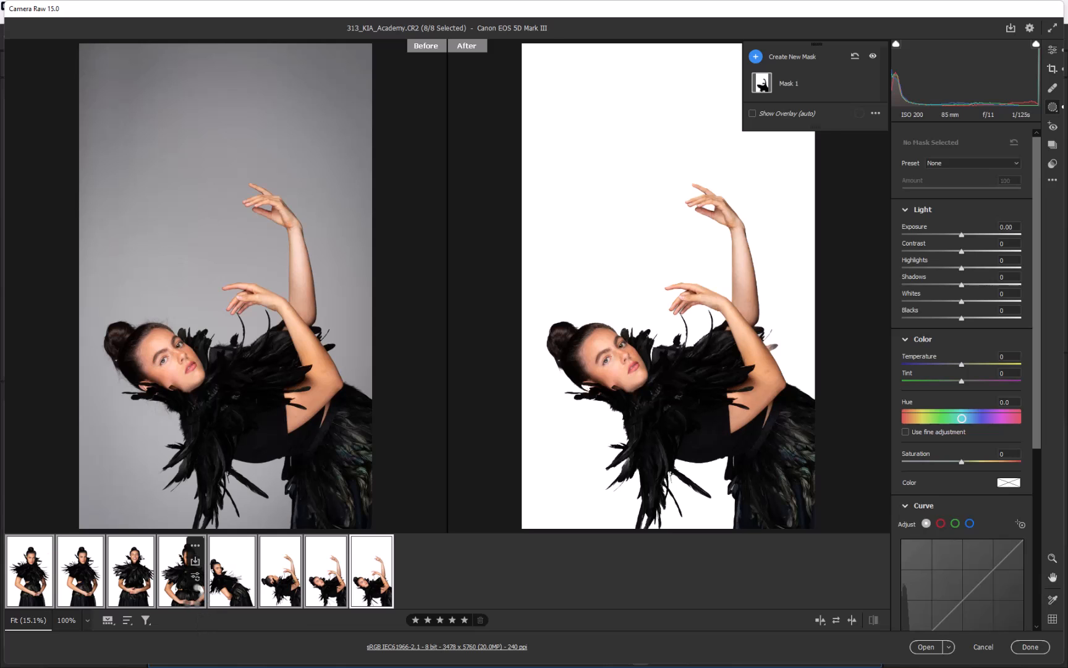
- On portrait 308, start a People mask for the detected person
{"action": "left_click", "coordinate": [180, 570]}
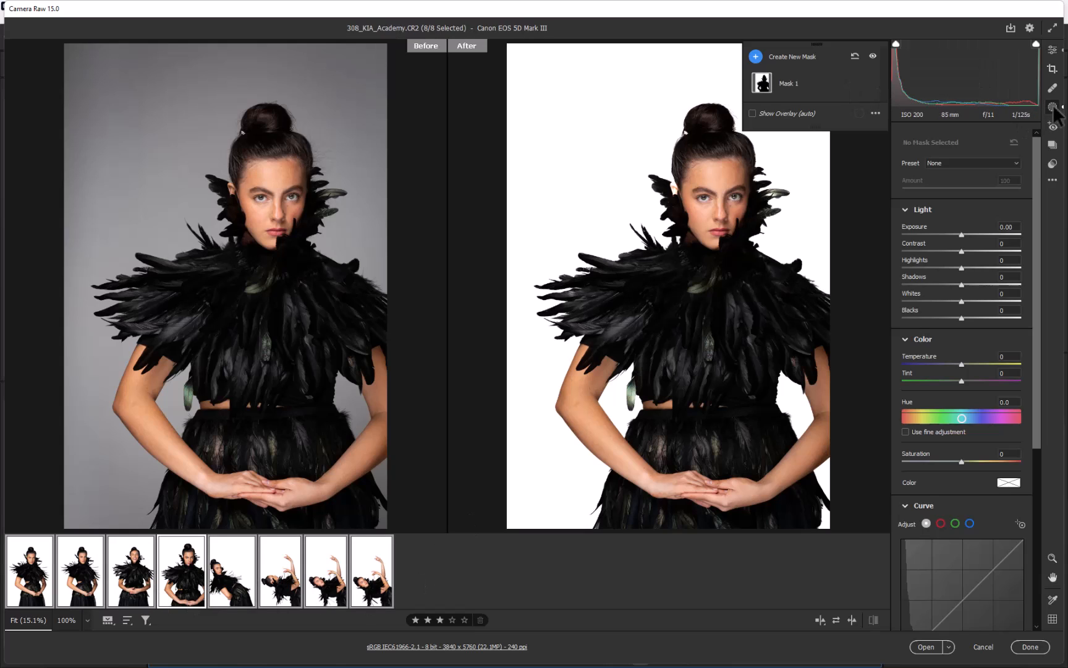
{"action": "mouse_move", "coordinate": [848, 85]}
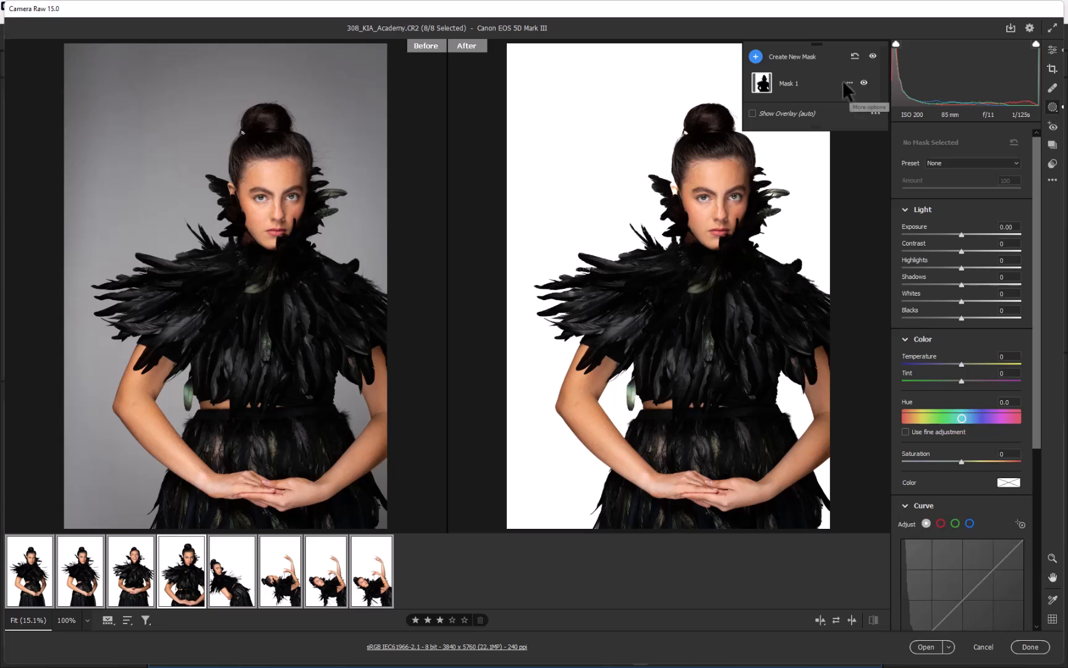
{"action": "left_click", "coordinate": [755, 56]}
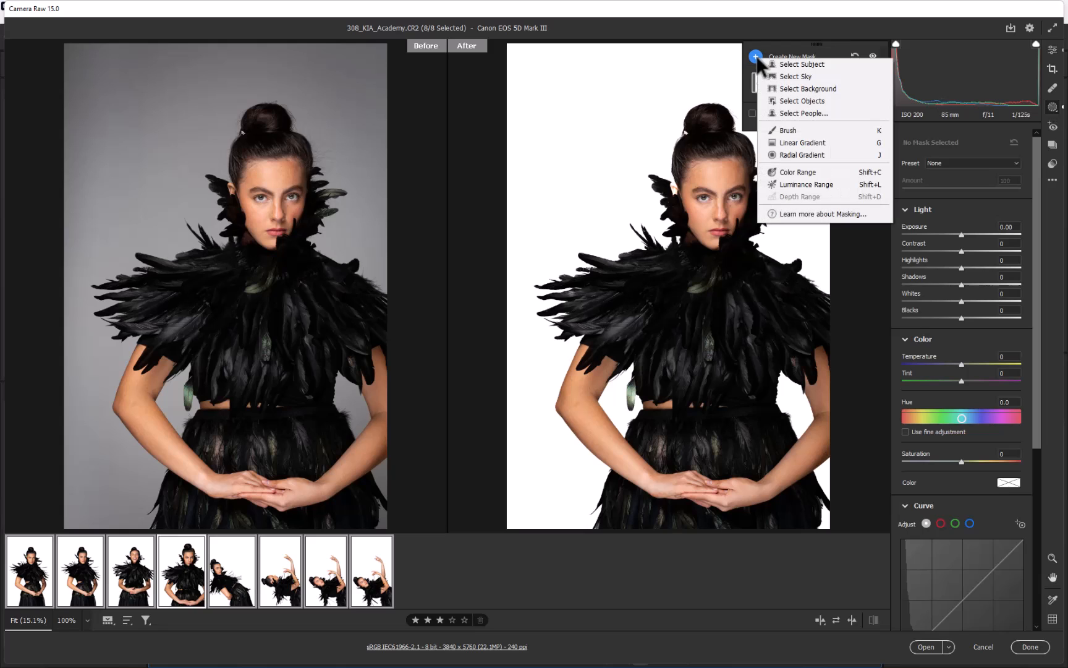
{"action": "mouse_move", "coordinate": [804, 114]}
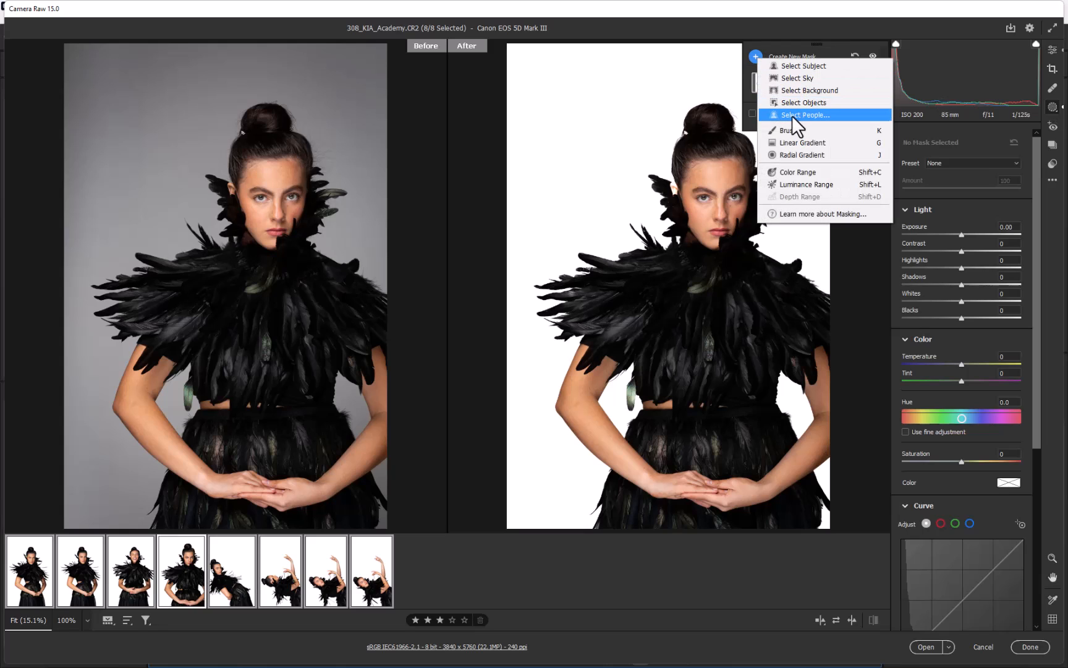
{"action": "left_click", "coordinate": [805, 114]}
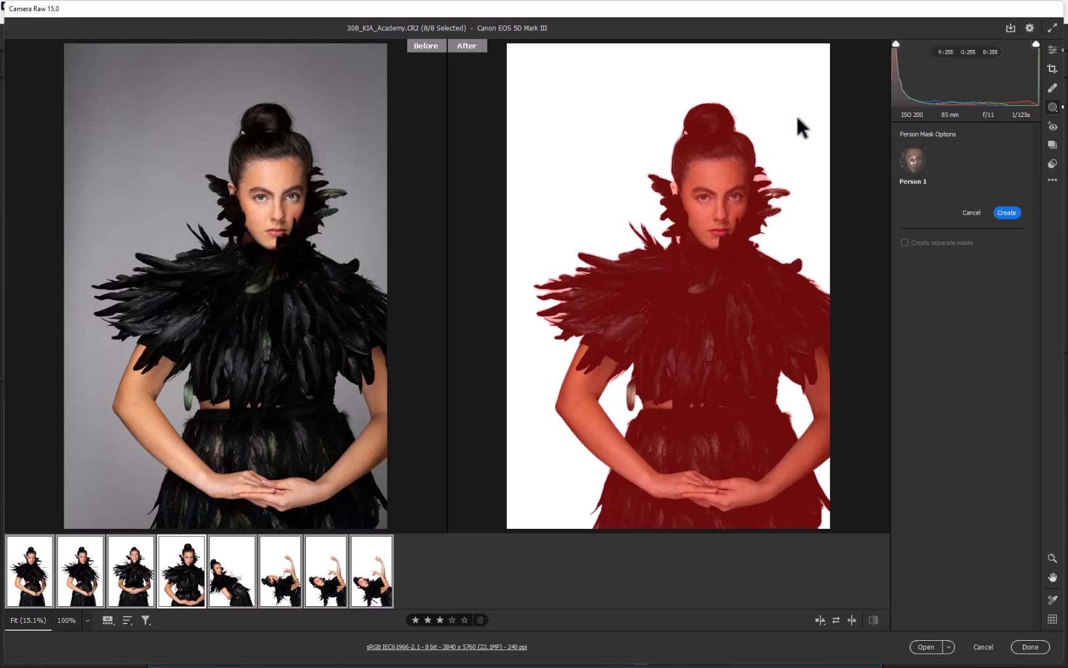
{"action": "left_click", "coordinate": [913, 160]}
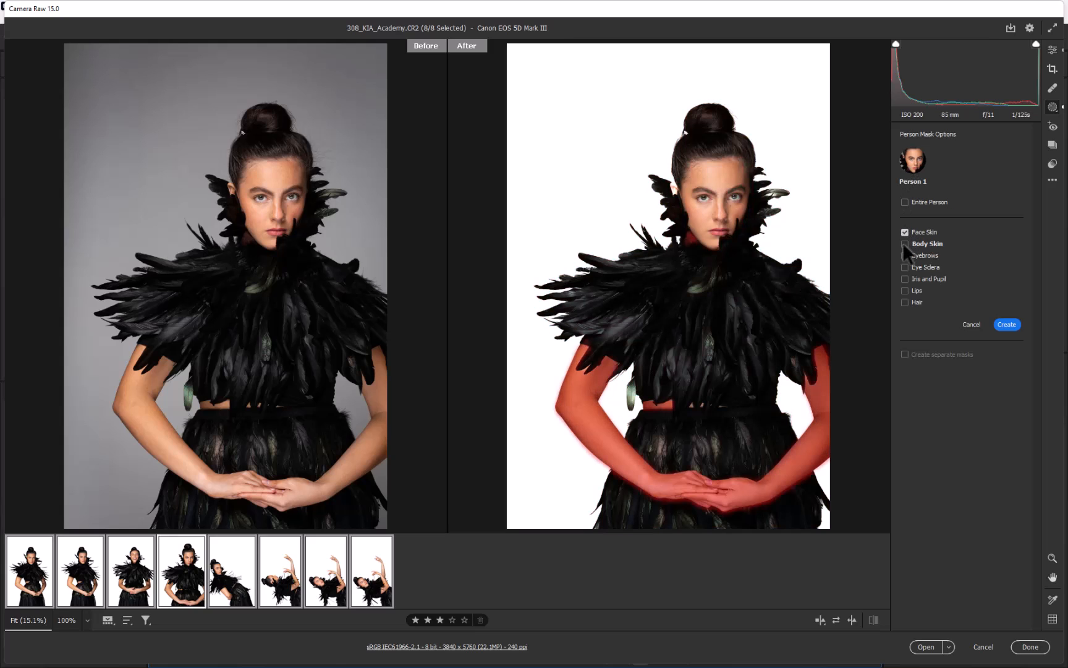
- Include Face Skin and Body Skin, created as two separate masks
{"action": "left_click", "coordinate": [906, 244]}
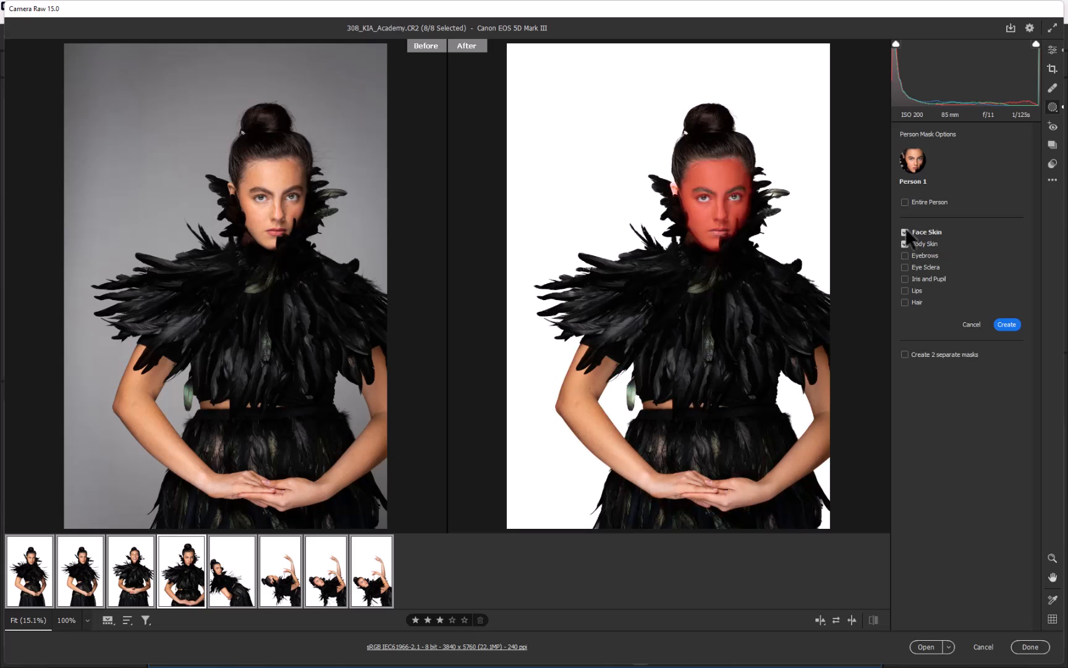
{"action": "left_click", "coordinate": [906, 244]}
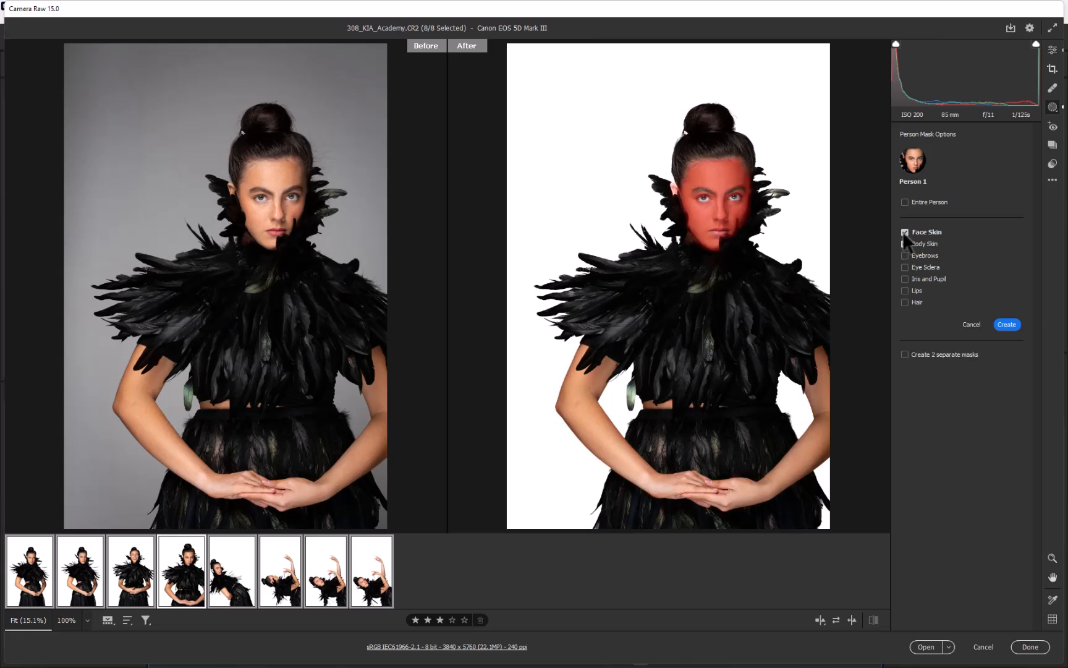
{"action": "left_click", "coordinate": [905, 244]}
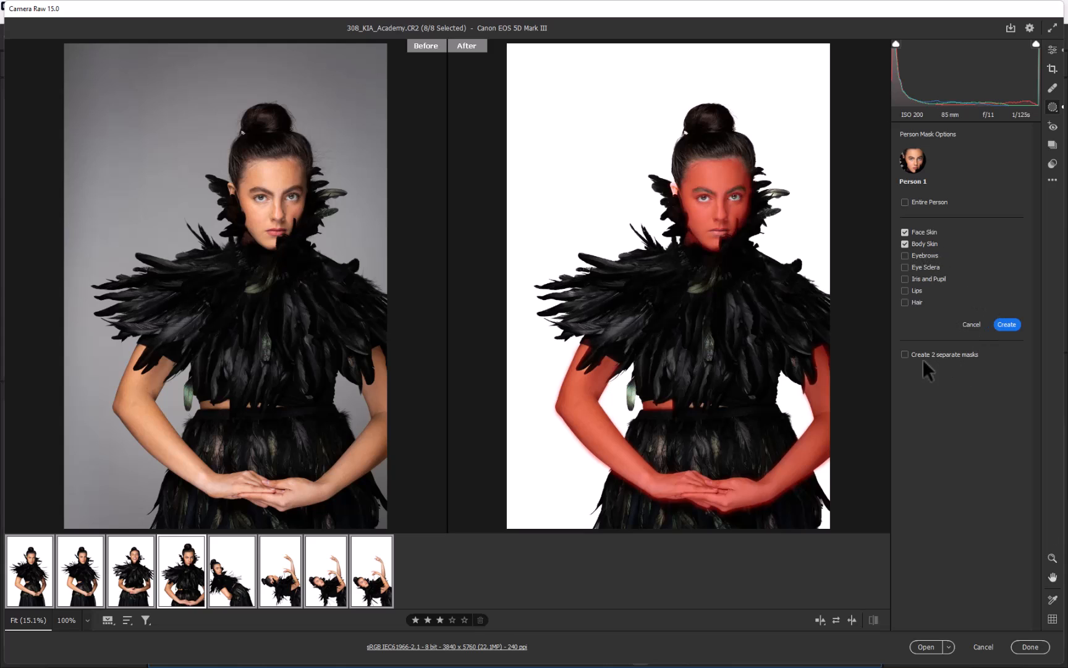
{"action": "mouse_move", "coordinate": [908, 363]}
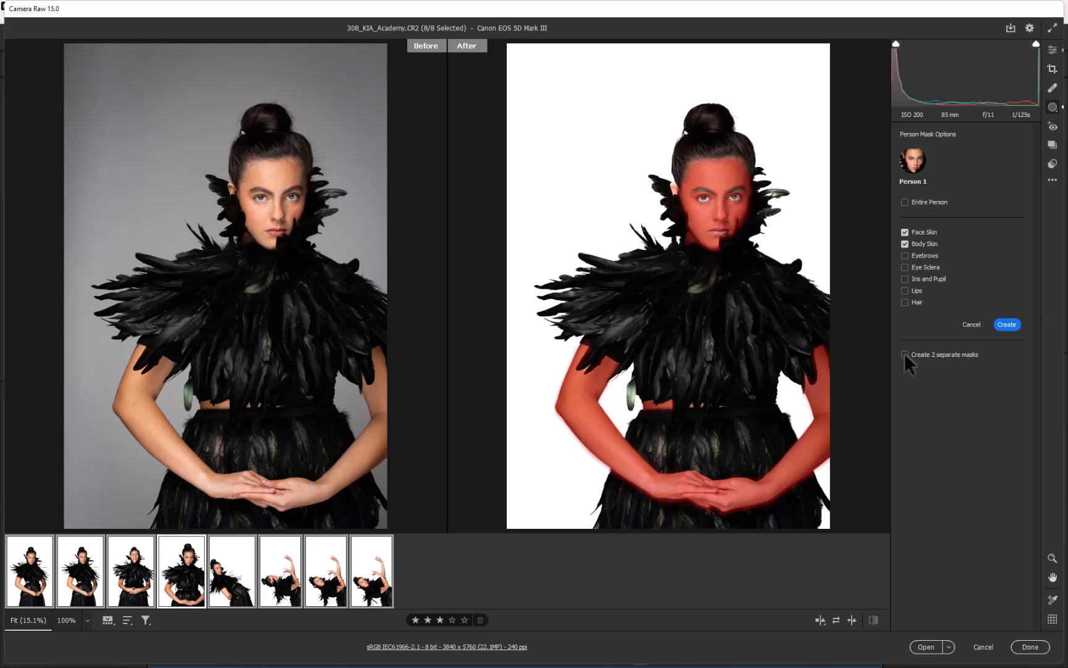
{"action": "left_click", "coordinate": [905, 354]}
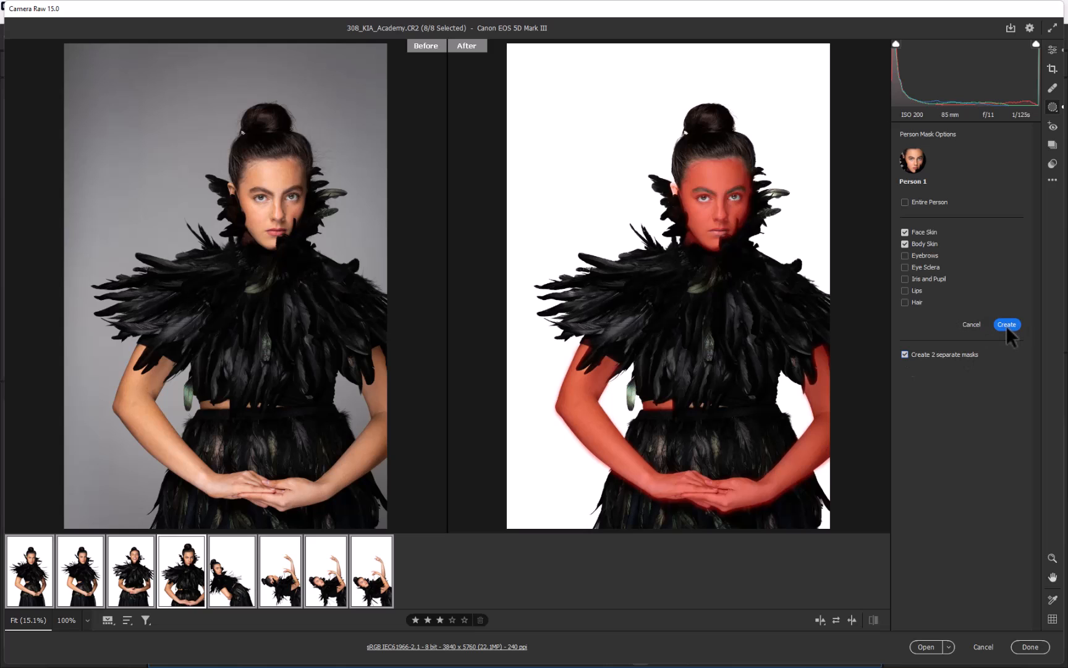
- Create the separate Face Skin and Body Skin masks across all selected portraits
{"action": "left_click", "coordinate": [1007, 325]}
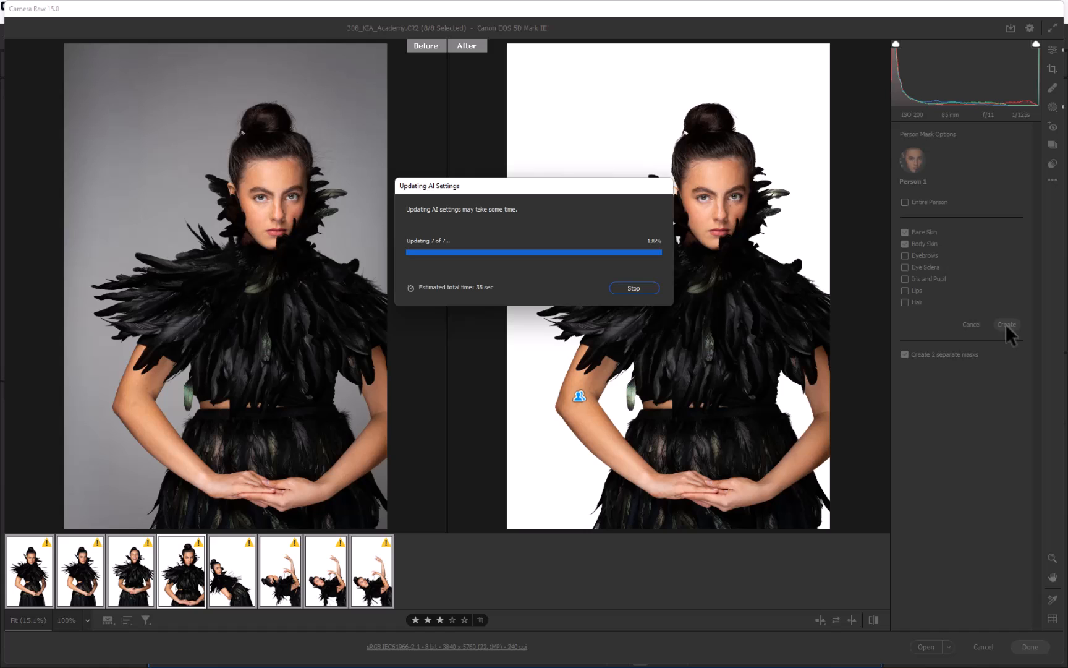
{"action": "mouse_move", "coordinate": [664, 419]}
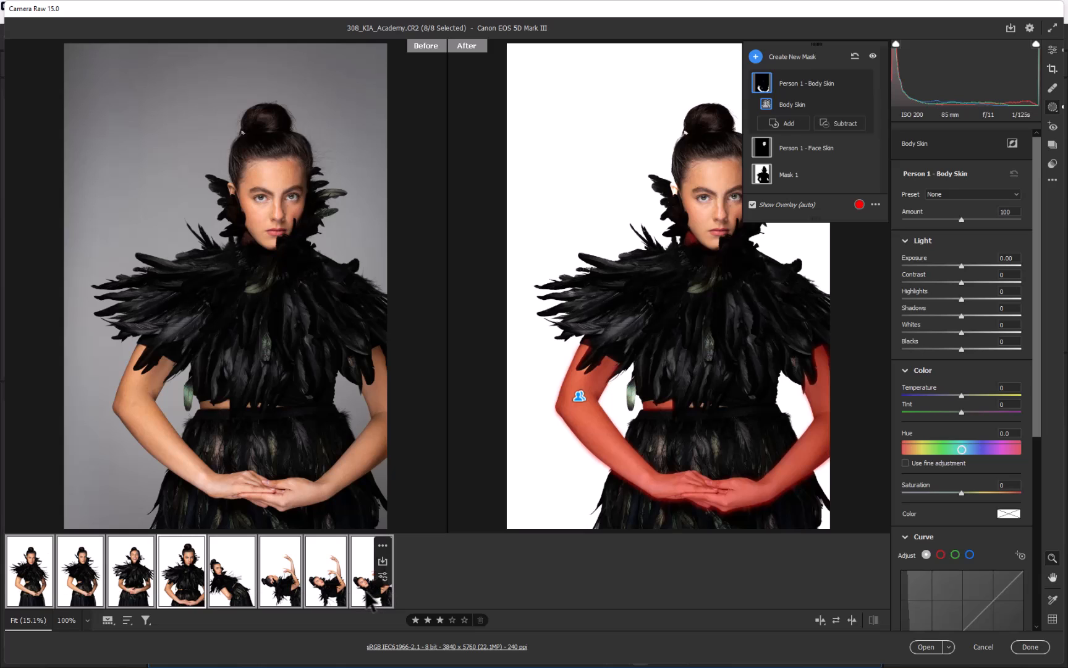
- Soften the Person 1 Body Skin mask to Texture -76 and Clarity -16
{"action": "scroll", "scroll_direction": "down", "scroll_amount": 3}
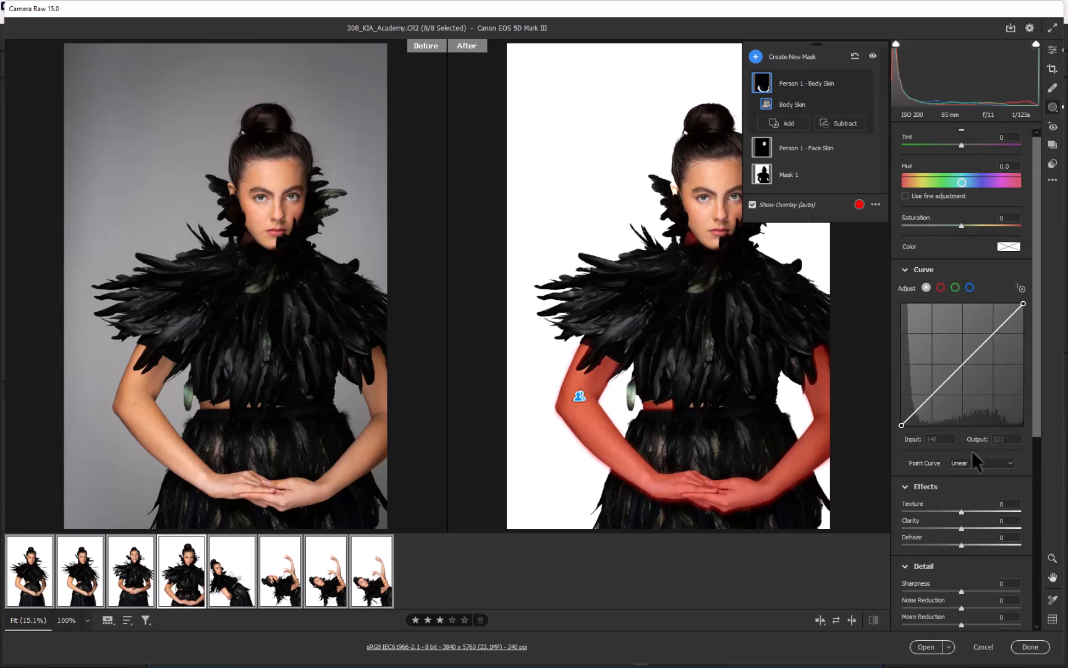
{"action": "scroll", "scroll_direction": "down", "scroll_amount": 3}
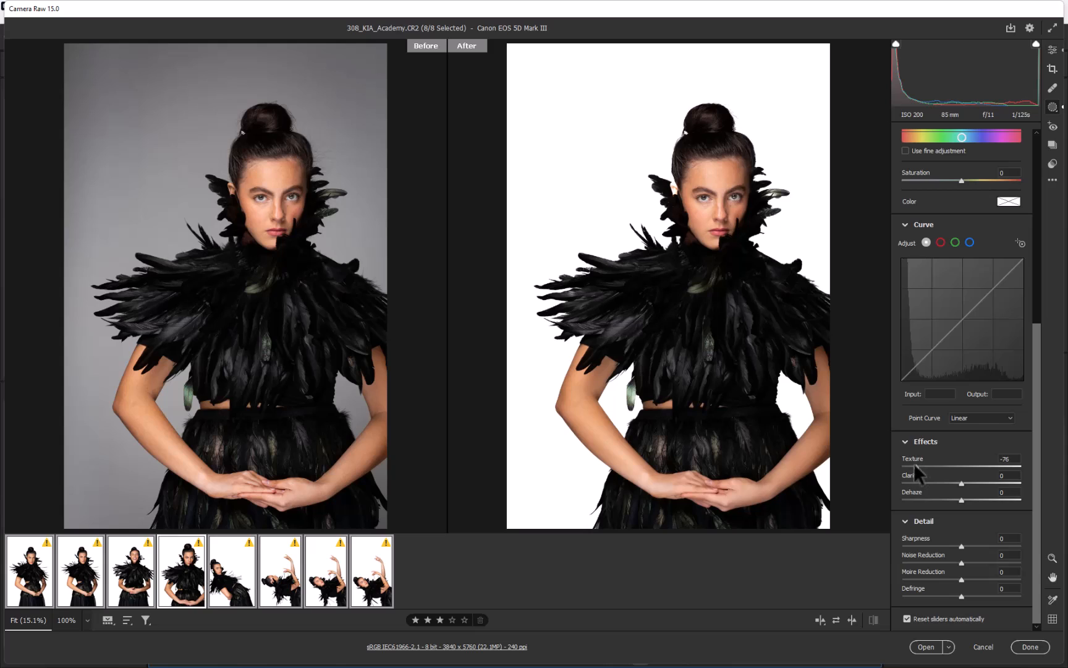
{"action": "left_click", "coordinate": [1051, 126]}
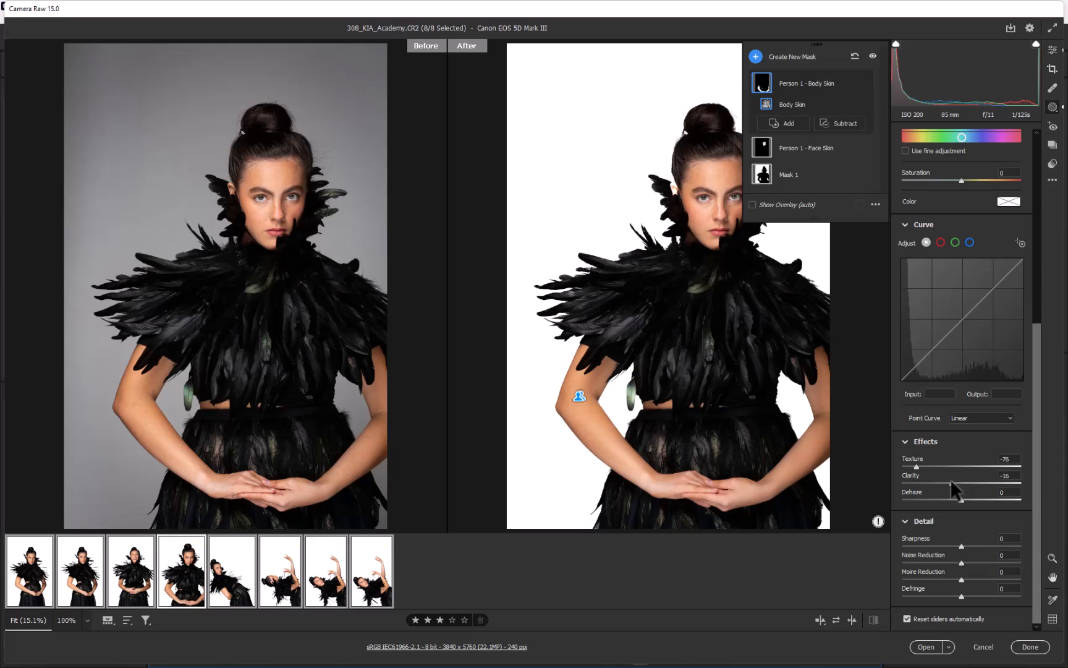
{"action": "mouse_move", "coordinate": [953, 476]}
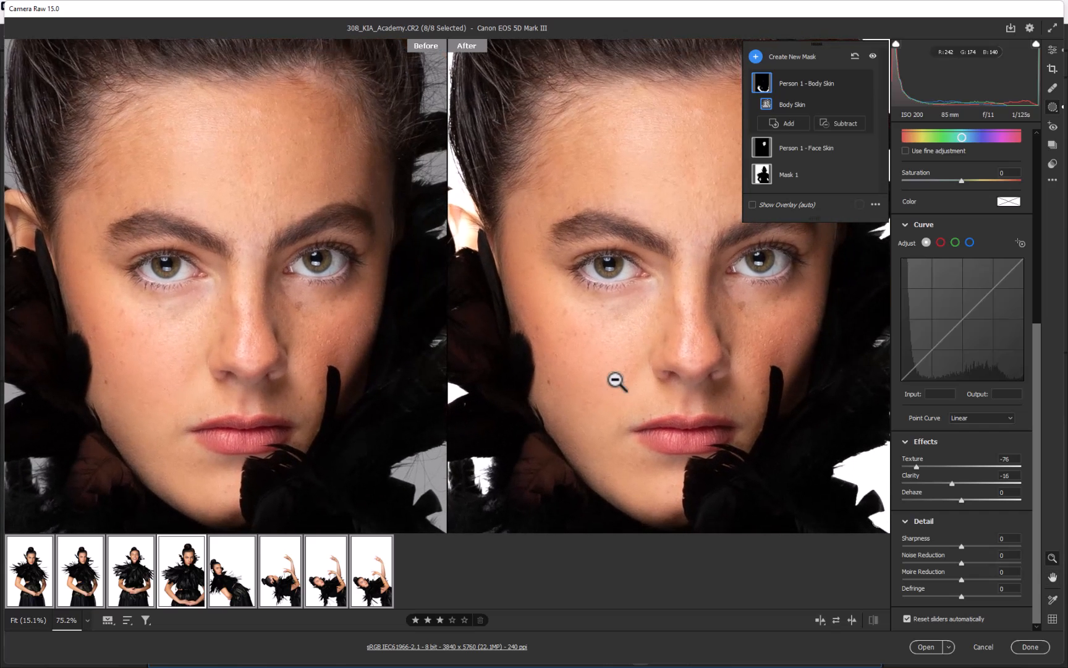
{"action": "mouse_move", "coordinate": [705, 239]}
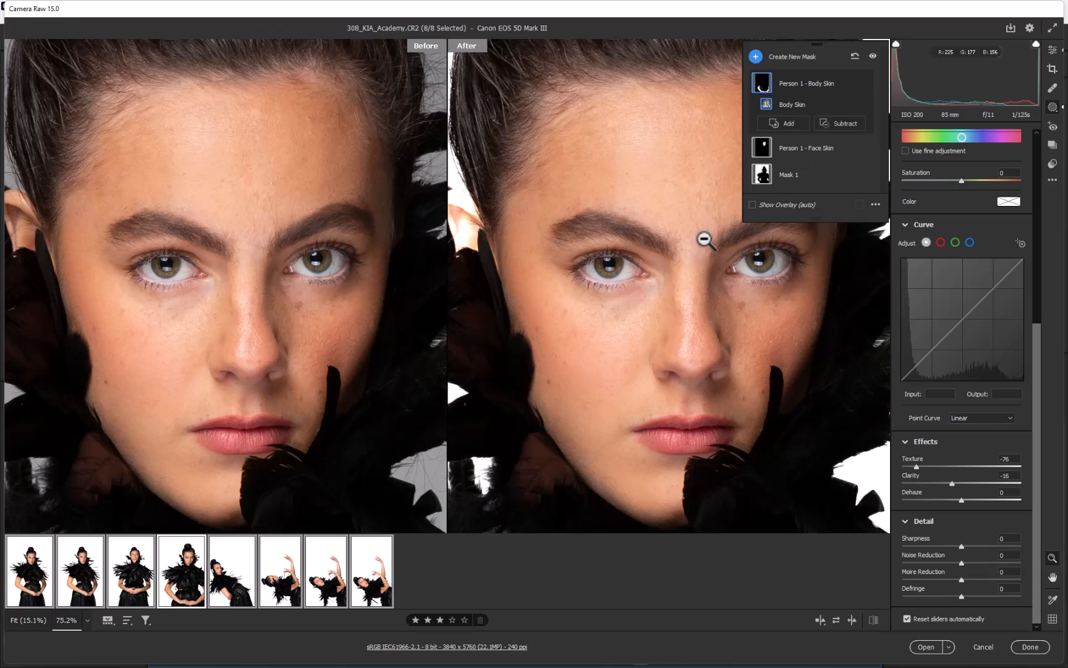
{"action": "mouse_move", "coordinate": [832, 113]}
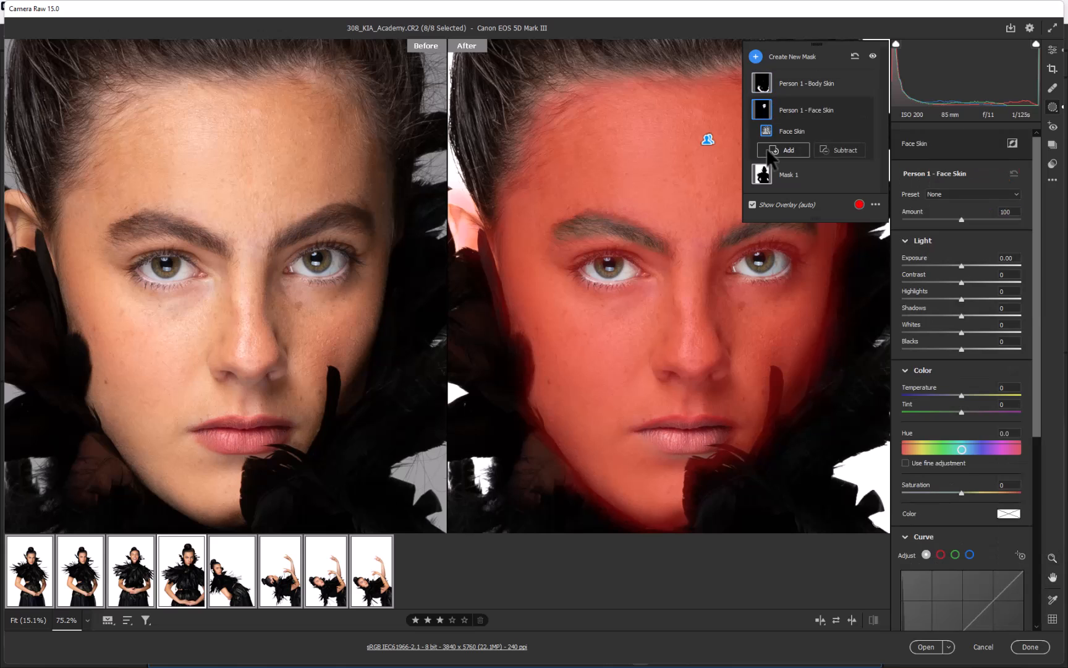
{"action": "mouse_move", "coordinate": [962, 397]}
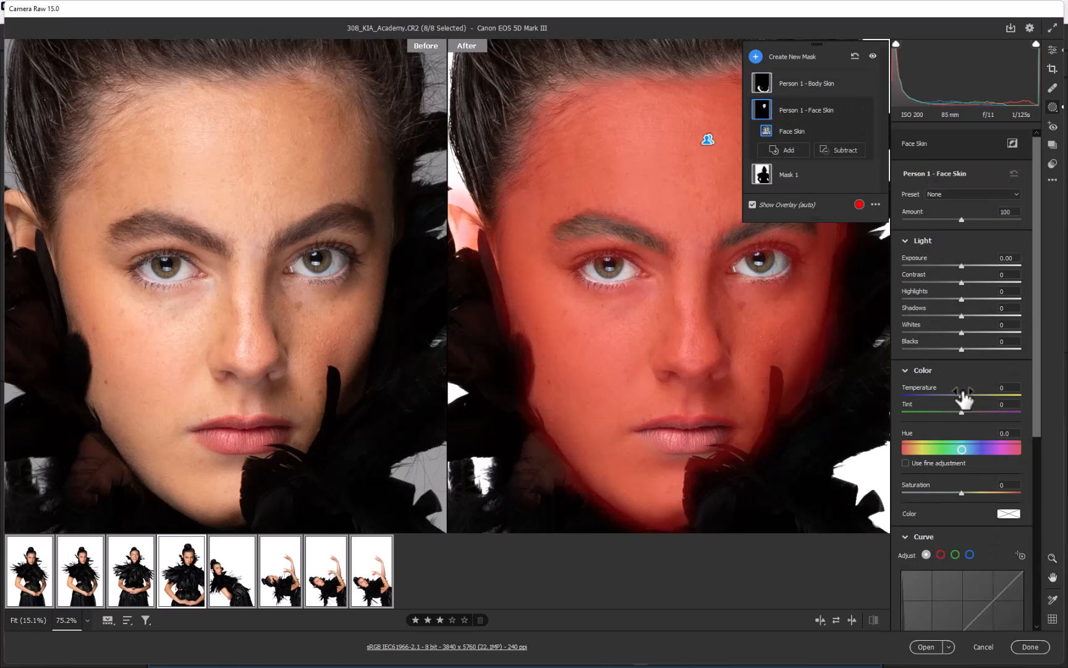
- Set the Face Skin mask Texture to -66 and view photo 305's before-and-after
{"action": "scroll", "scroll_direction": "down", "scroll_amount": 3}
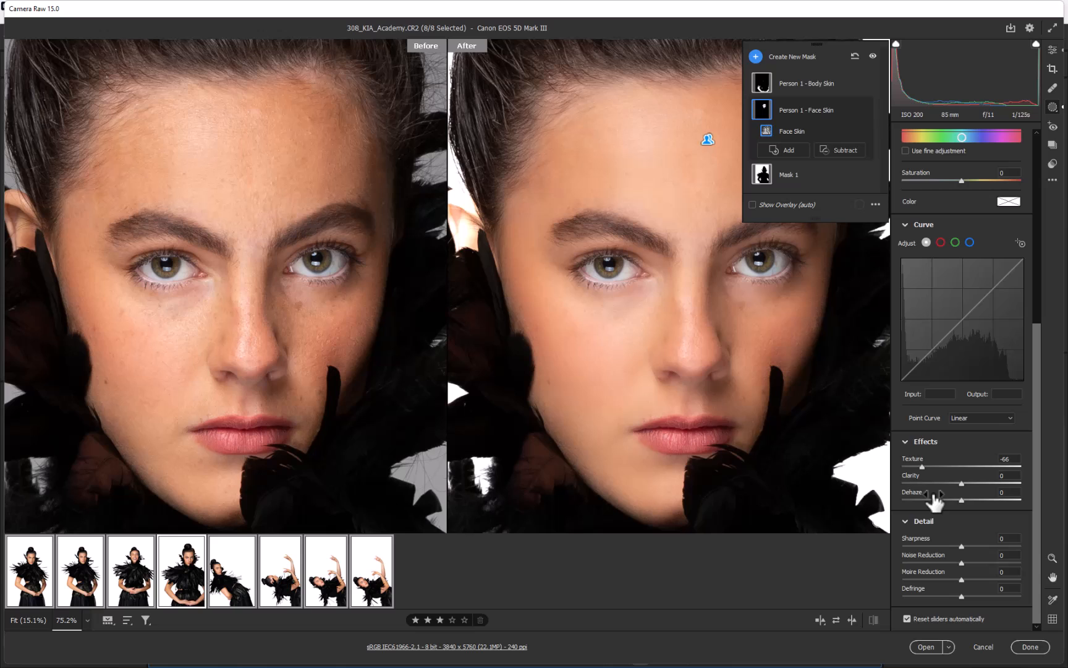
{"action": "mouse_move", "coordinate": [80, 571]}
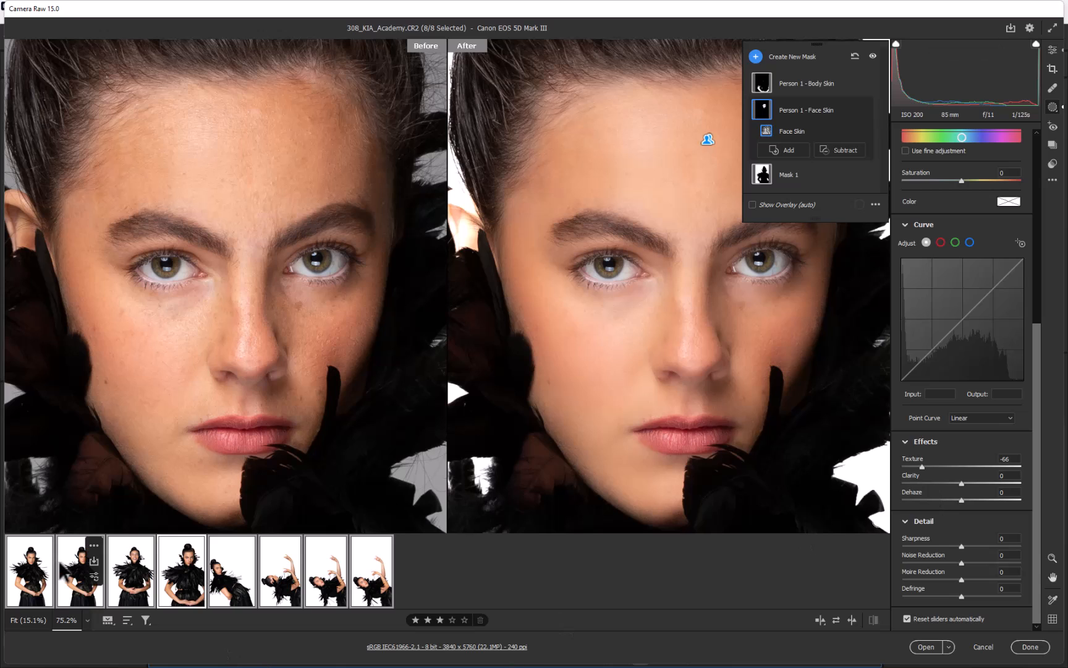
{"action": "left_click", "coordinate": [29, 572]}
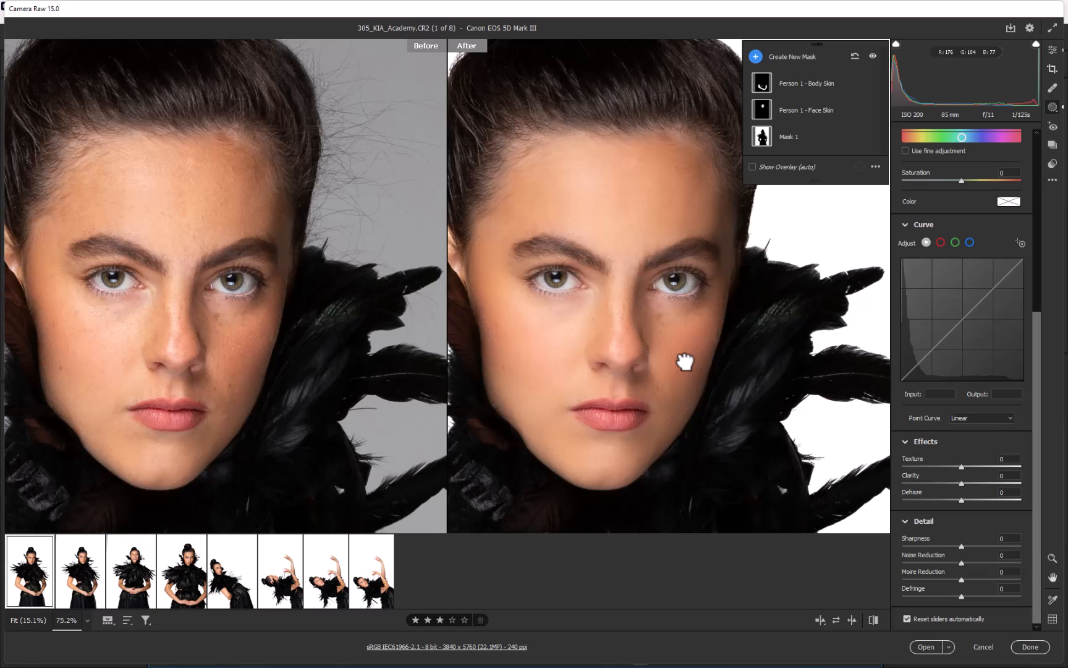
{"action": "mouse_move", "coordinate": [686, 365]}
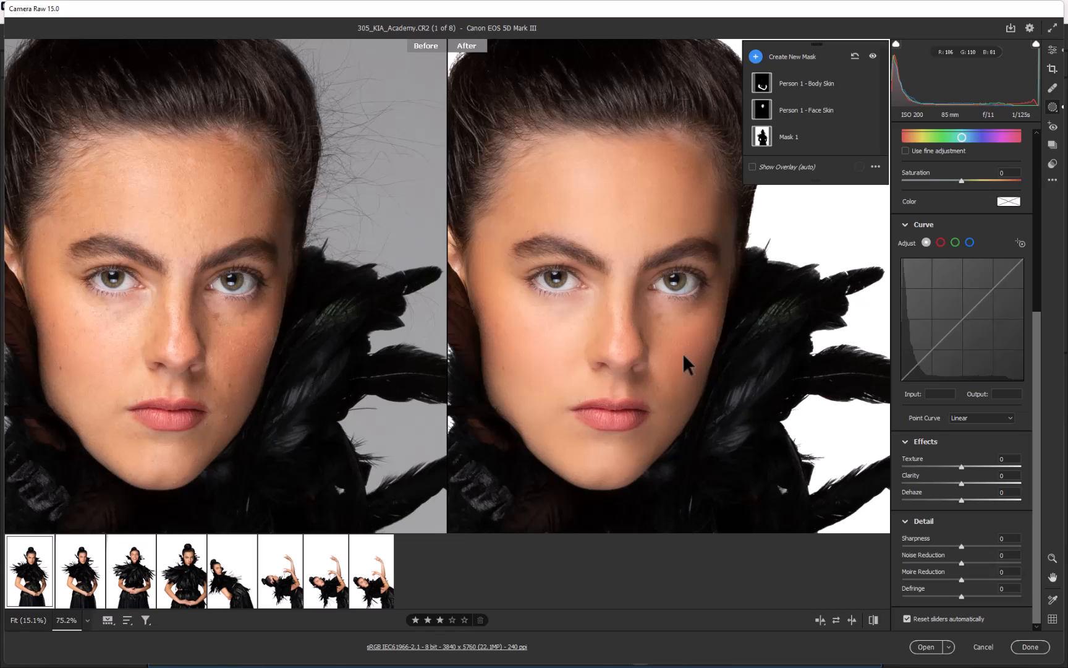
- Heal the spot between the eyebrows on photo 305 at size 6, then show photo 306
{"action": "left_click", "coordinate": [1052, 166]}
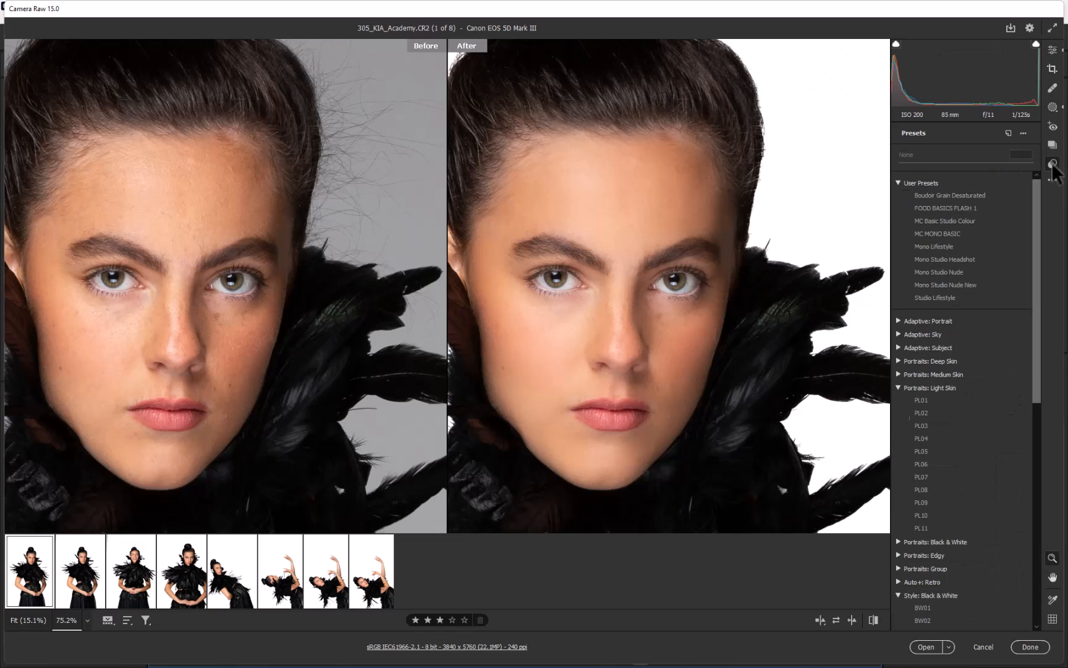
{"action": "mouse_move", "coordinate": [1058, 142]}
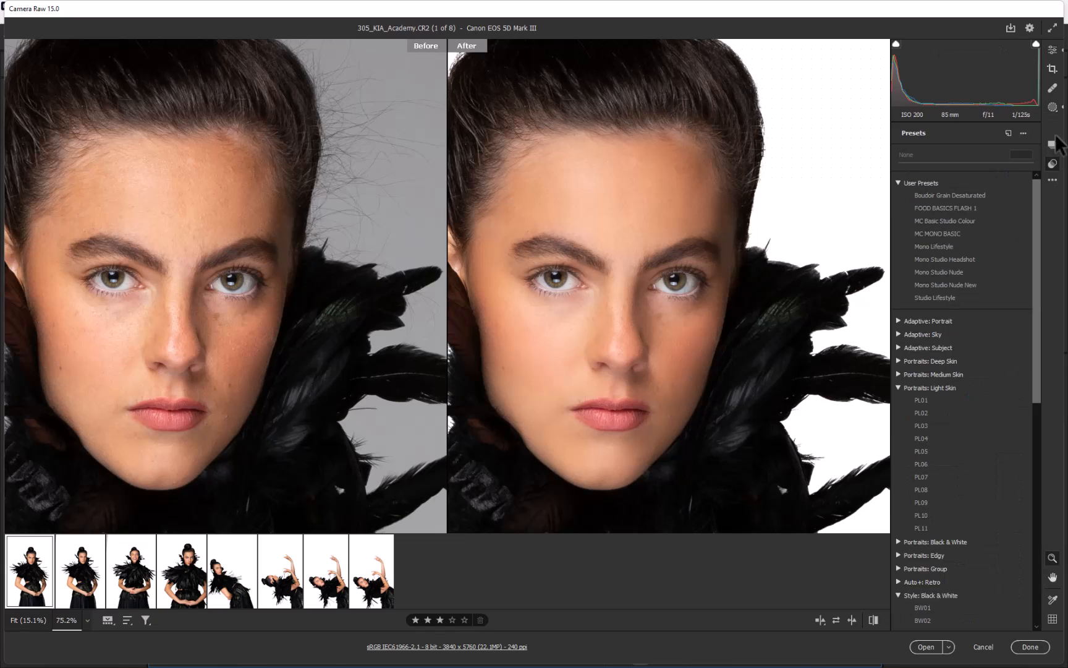
{"action": "left_click", "coordinate": [1052, 88]}
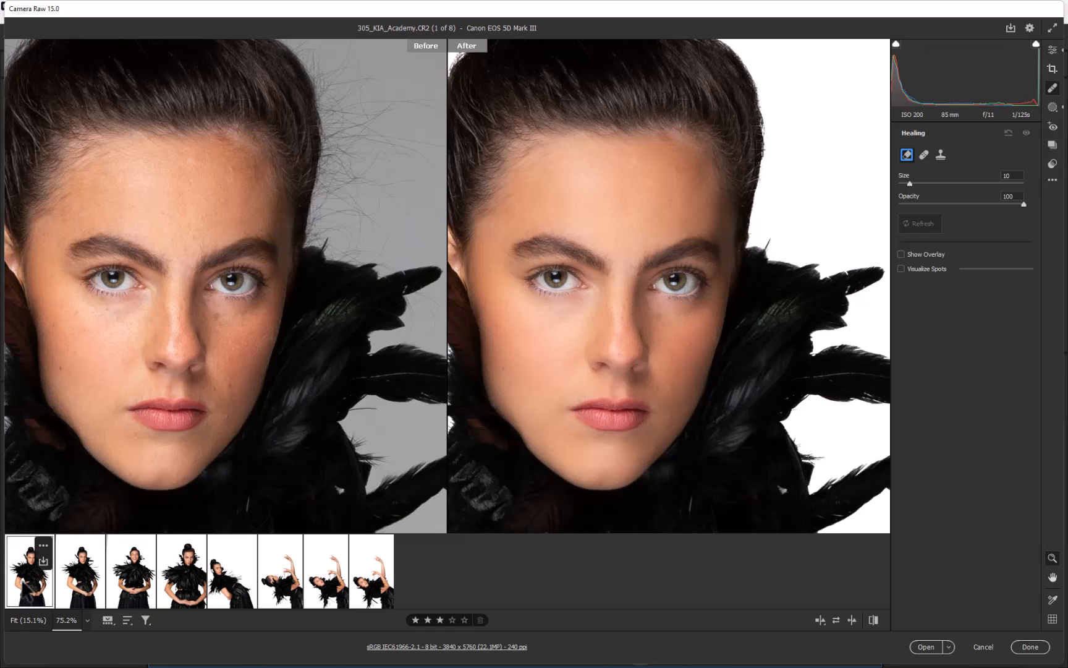
{"action": "mouse_move", "coordinate": [655, 319]}
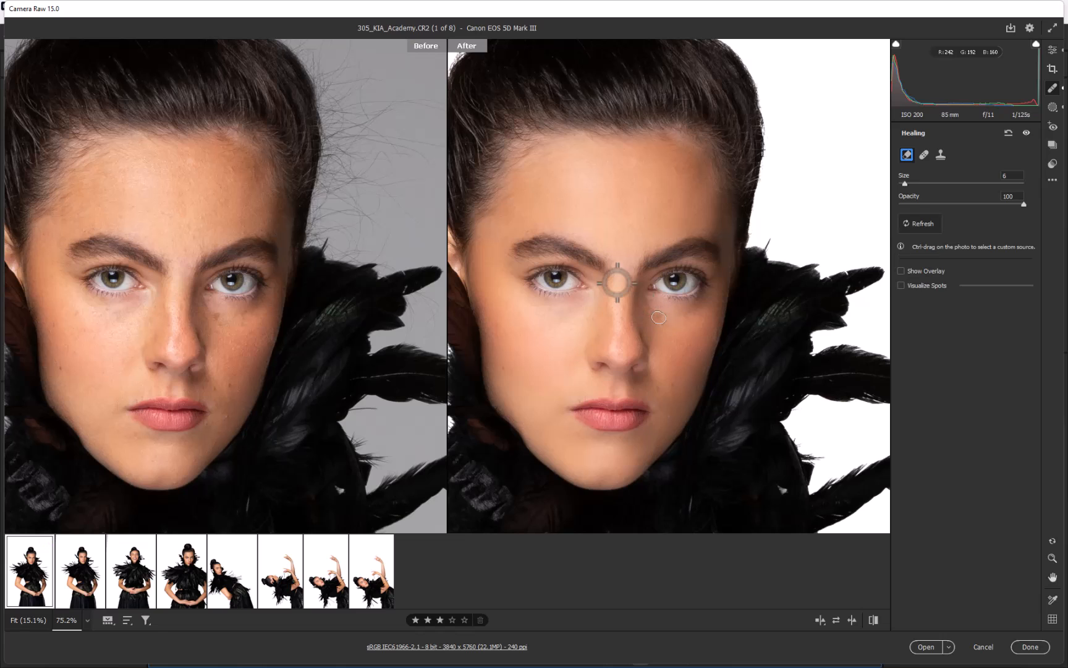
{"action": "left_click", "coordinate": [80, 569]}
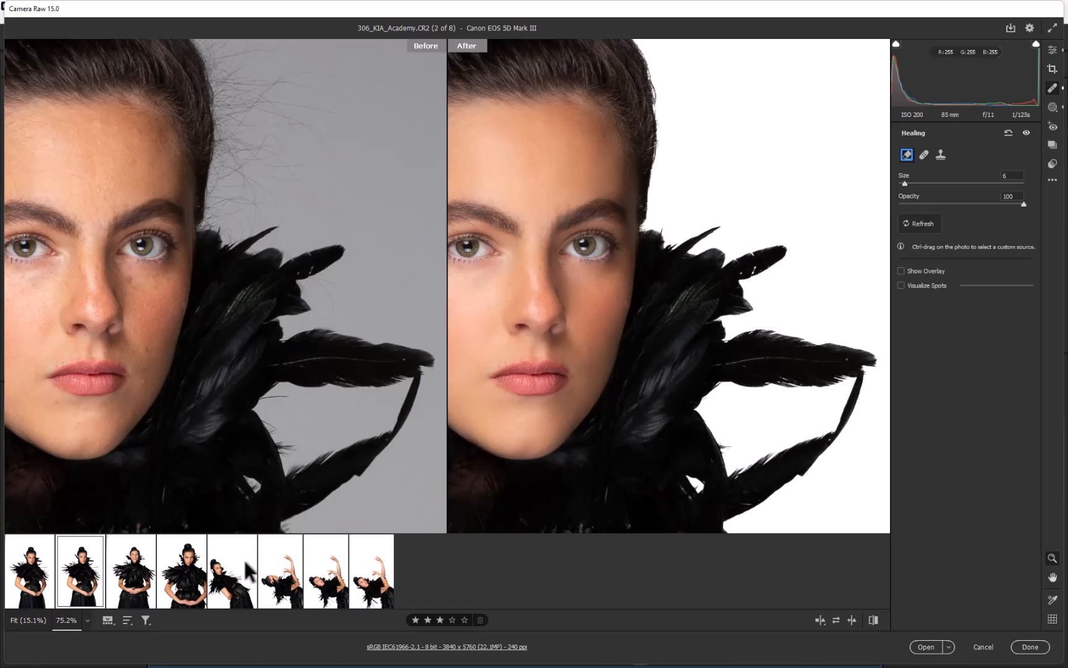
- Review before-and-after views of photos 307 through 312, ending on photo 312's face
{"action": "left_click", "coordinate": [129, 571]}
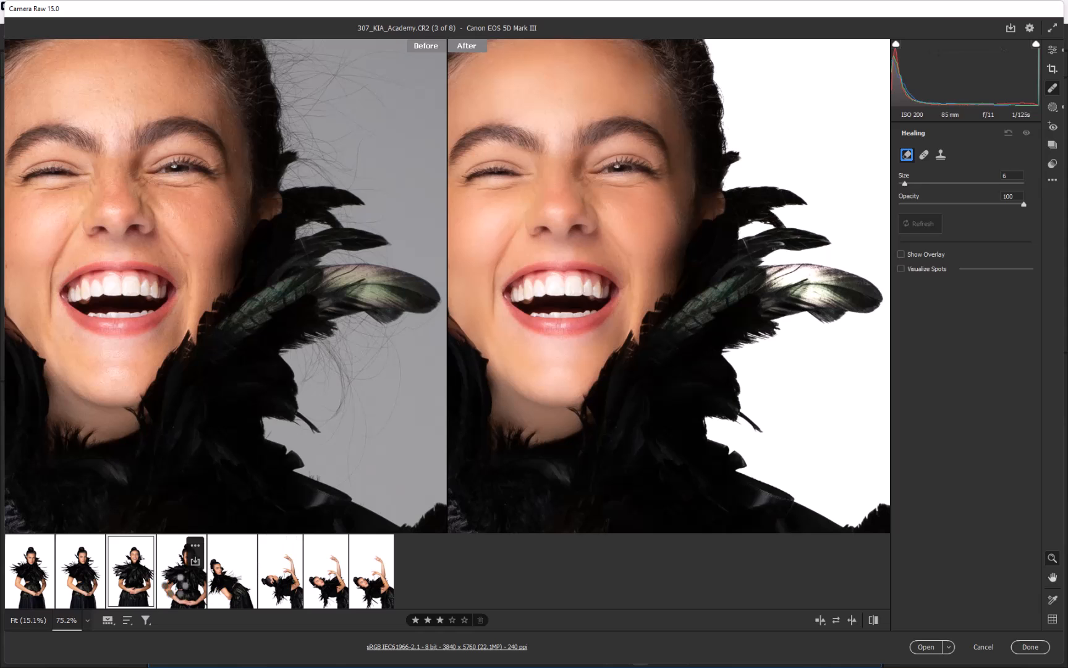
{"action": "left_click", "coordinate": [180, 570]}
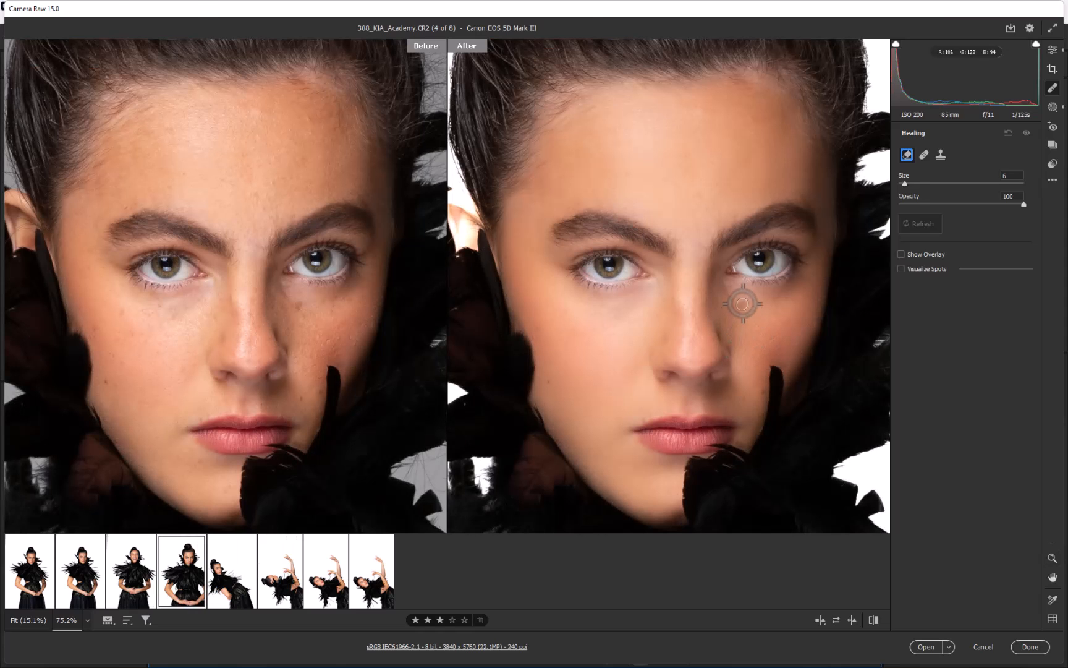
{"action": "left_click", "coordinate": [232, 571]}
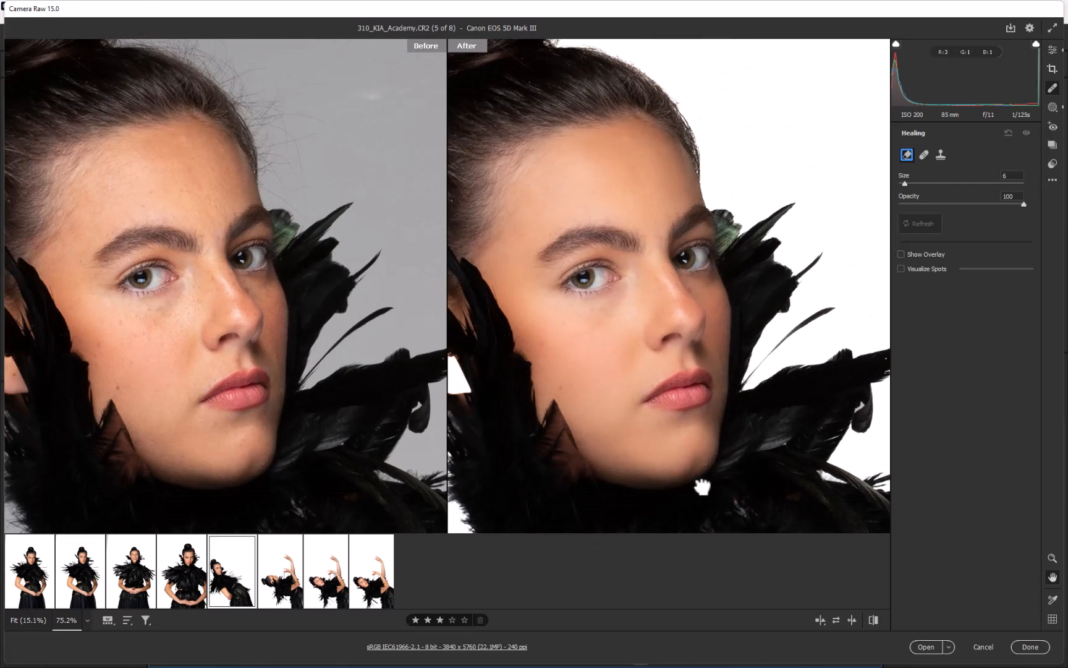
{"action": "left_click", "coordinate": [279, 571]}
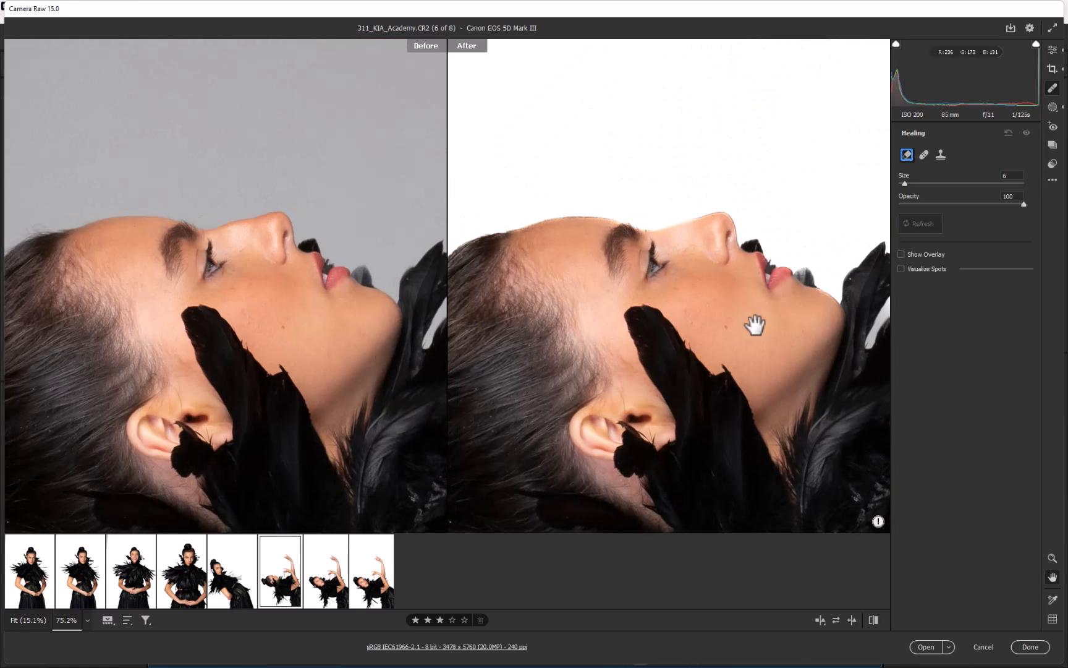
{"action": "left_click", "coordinate": [326, 571]}
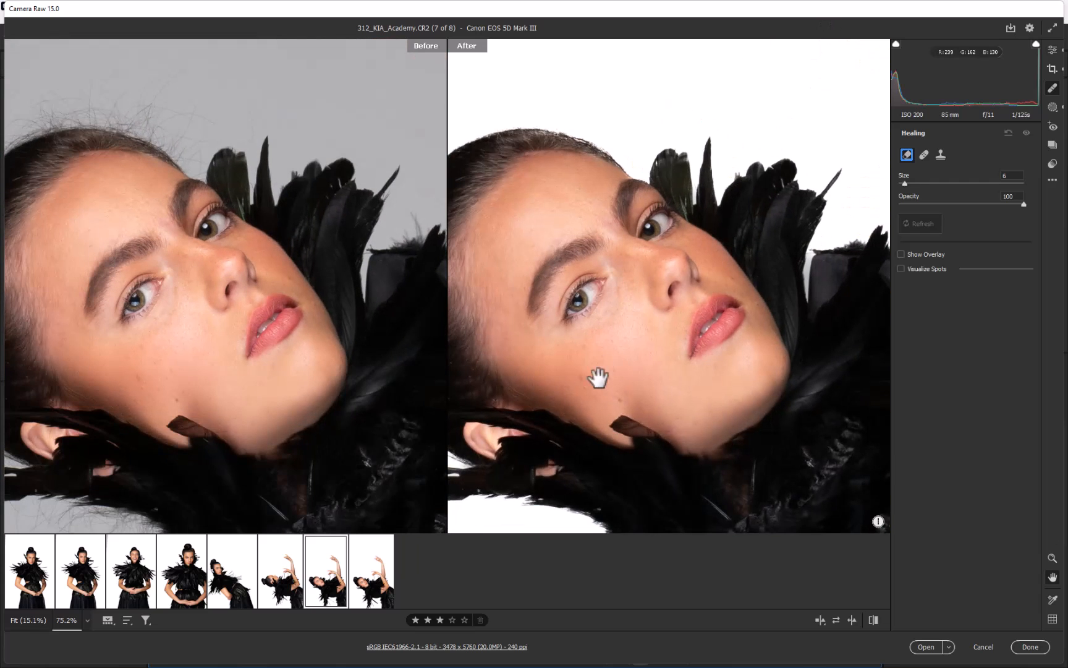
{"action": "mouse_move", "coordinate": [712, 192]}
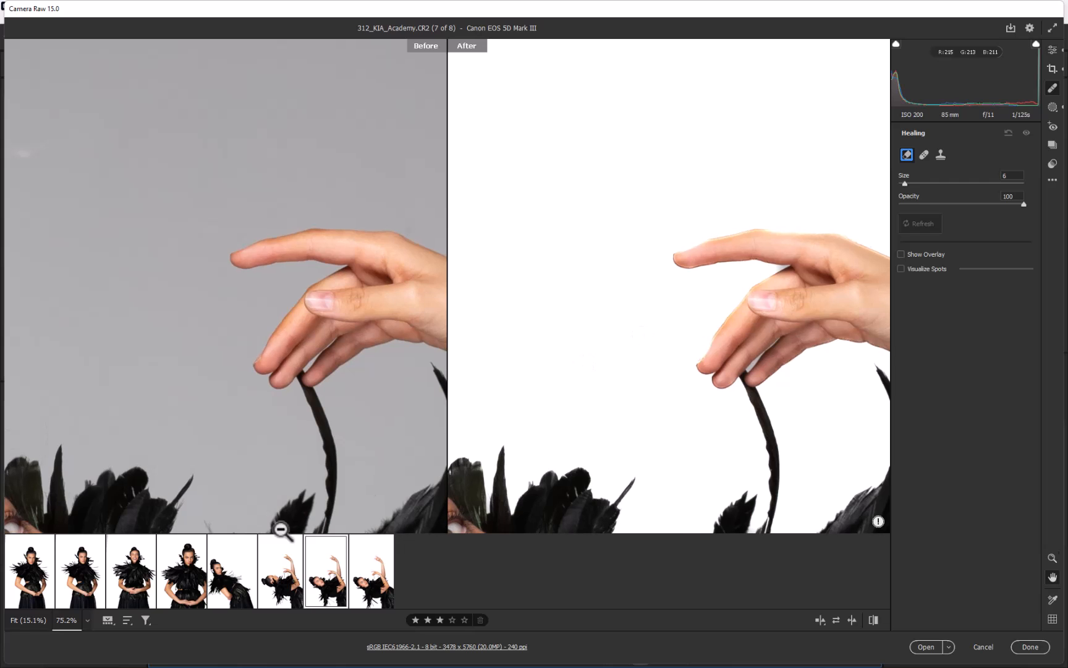
{"action": "left_click", "coordinate": [280, 571]}
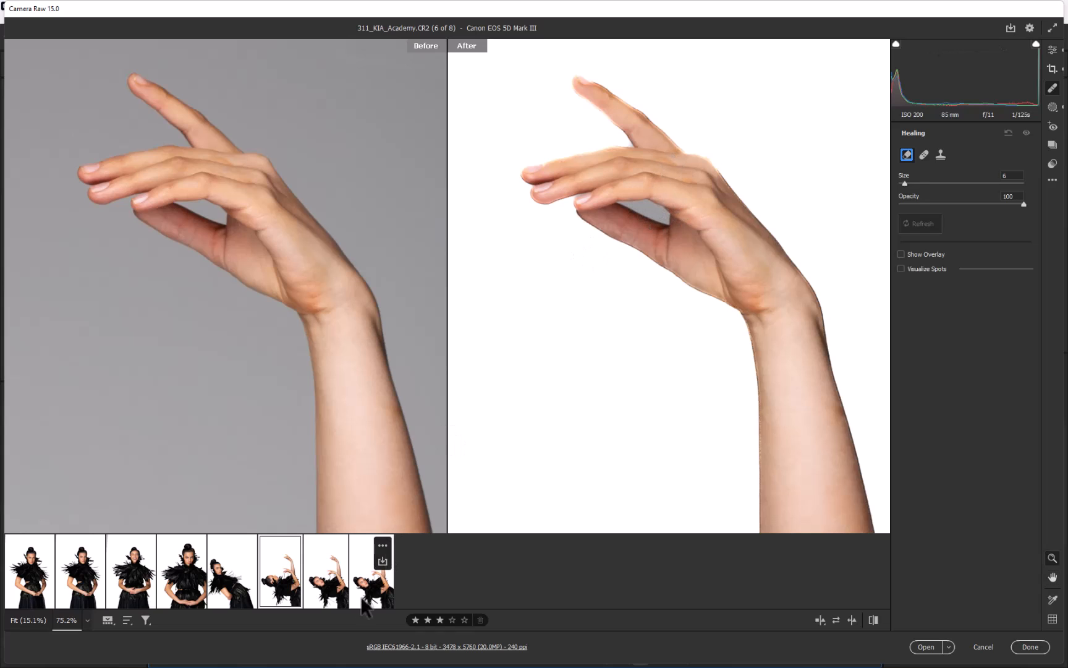
{"action": "left_click", "coordinate": [325, 572]}
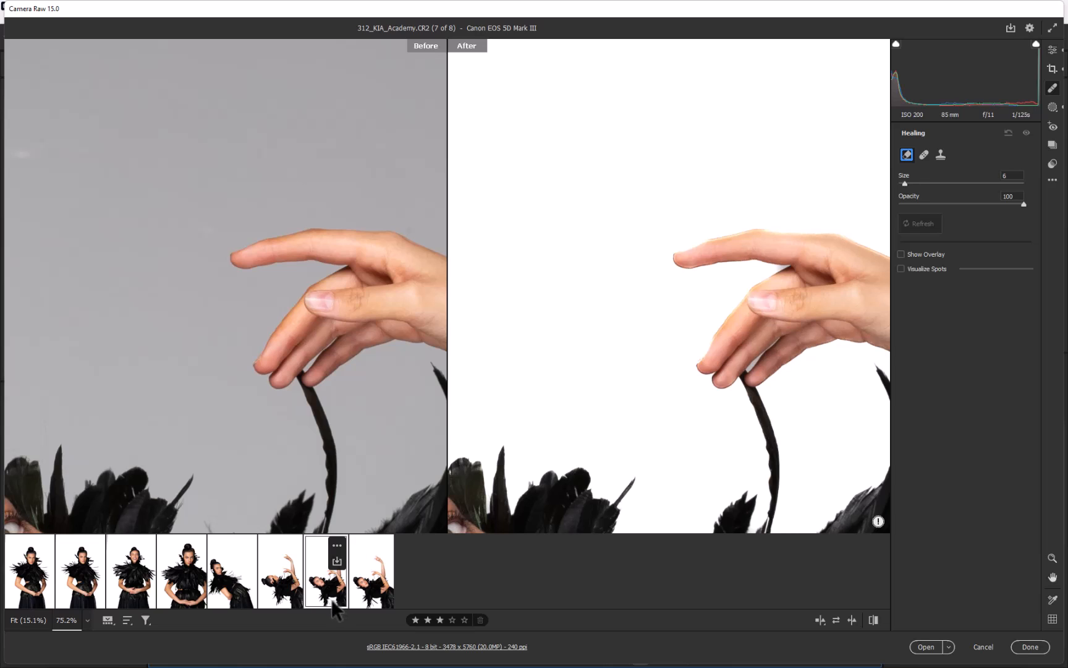
{"action": "mouse_move", "coordinate": [323, 612]}
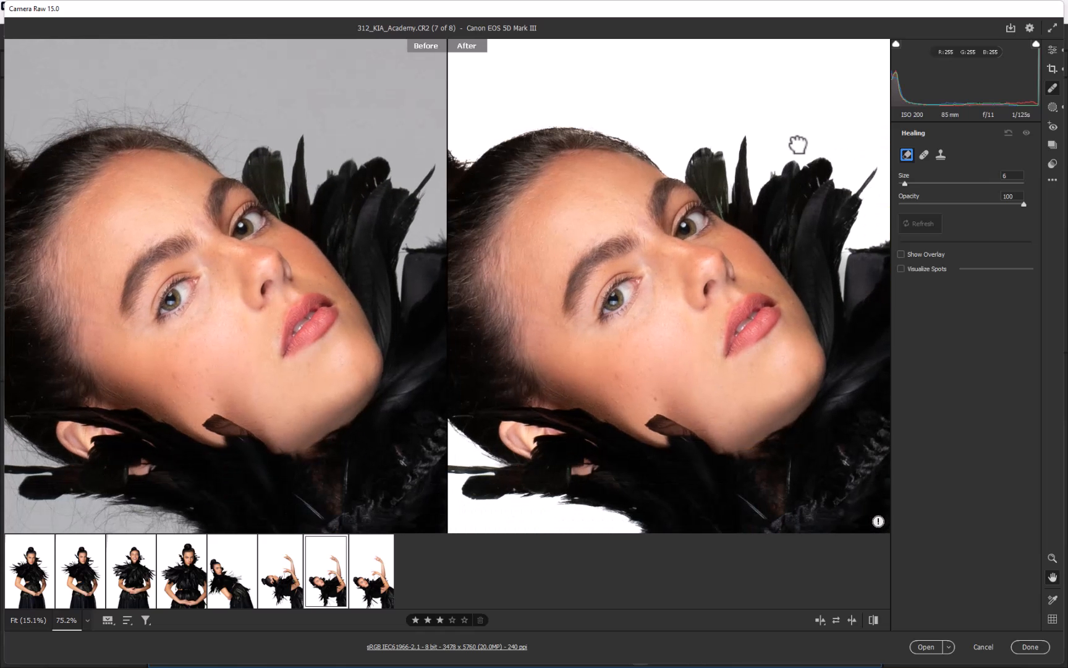
- Keep the RAW edits, browse to the GOT Queen JFR folder and select 300_KIA_Academy.jpg
{"action": "left_click", "coordinate": [1030, 646]}
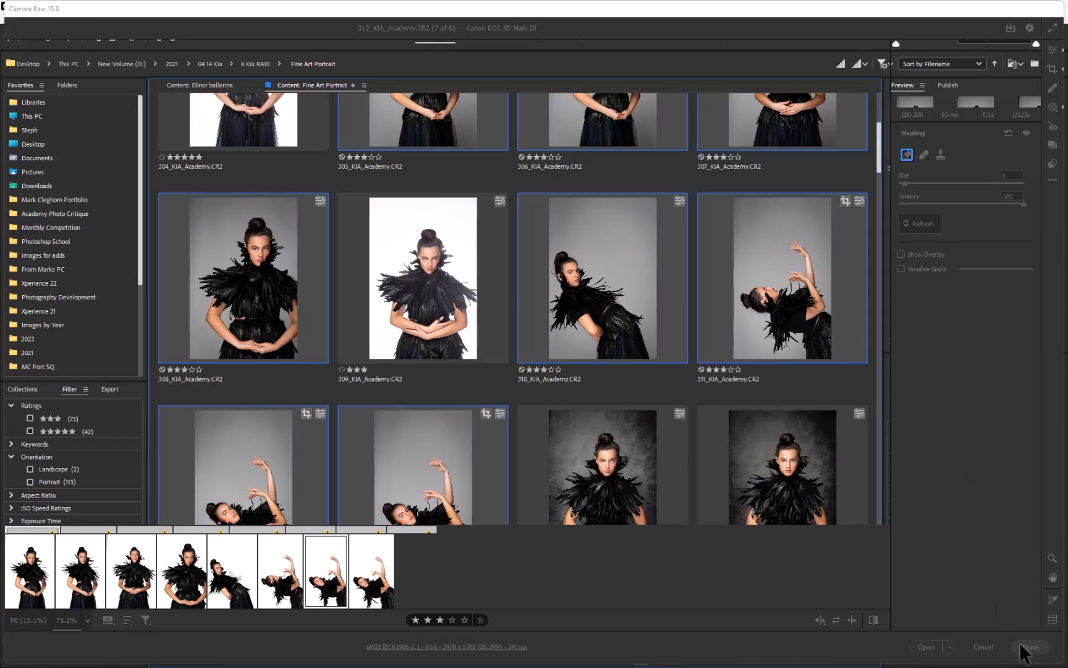
{"action": "left_click", "coordinate": [1030, 646]}
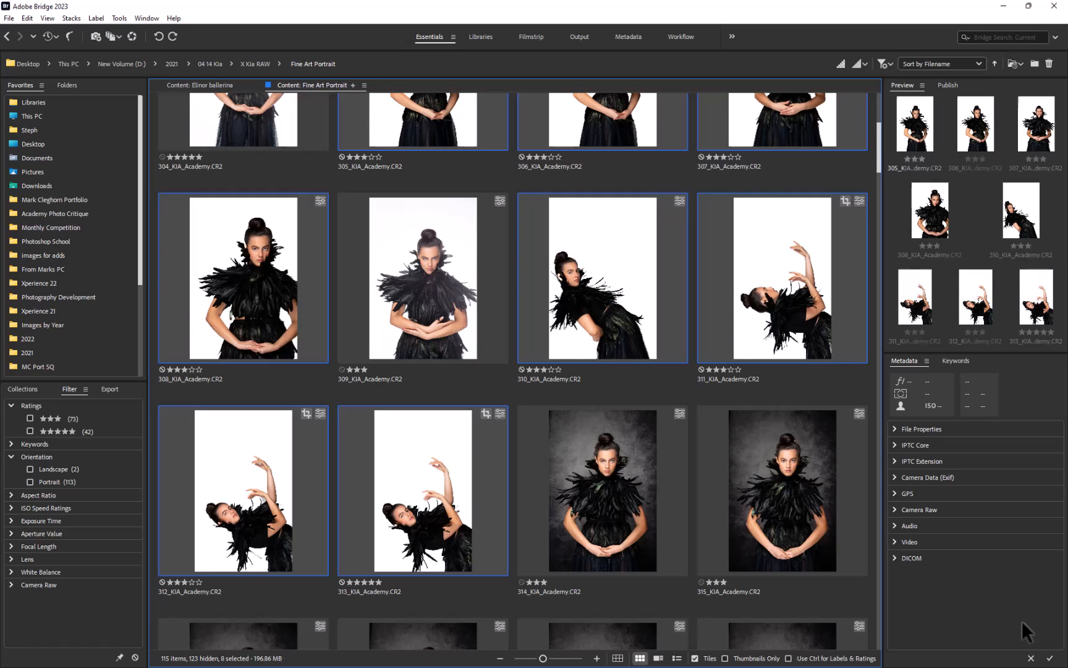
{"action": "left_click", "coordinate": [254, 63]}
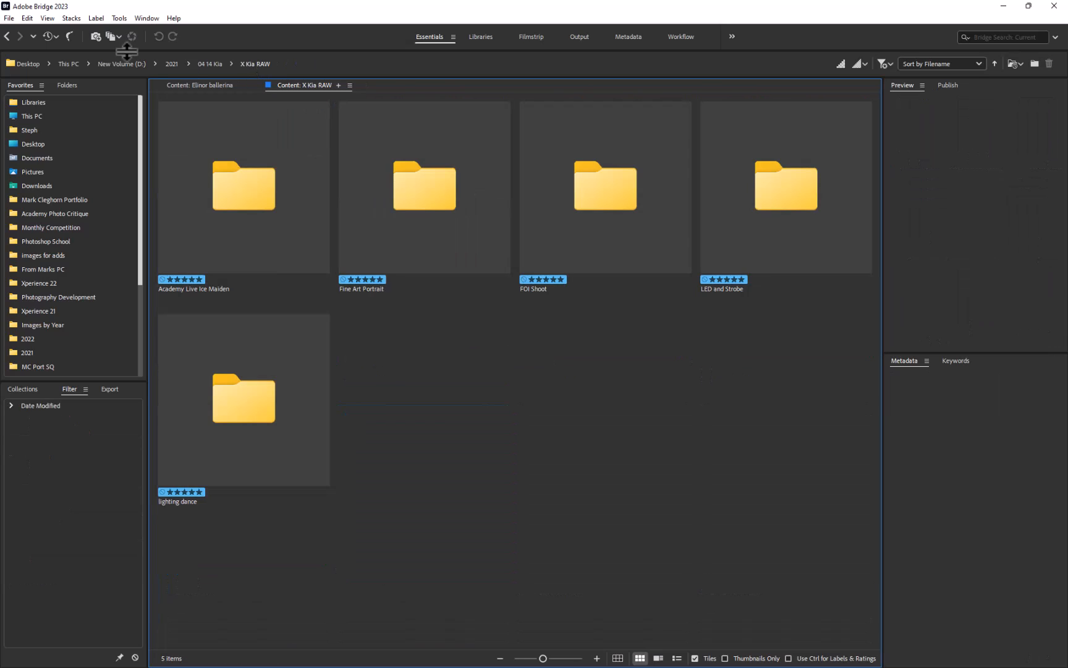
{"action": "double_click", "coordinate": [422, 188]}
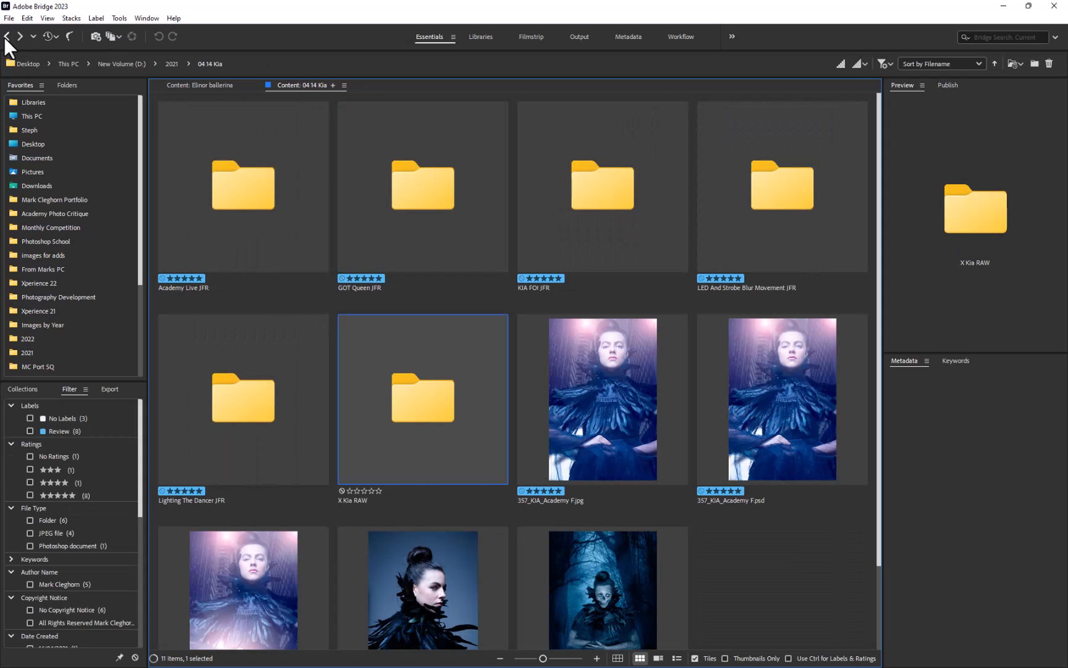
{"action": "double_click", "coordinate": [422, 187]}
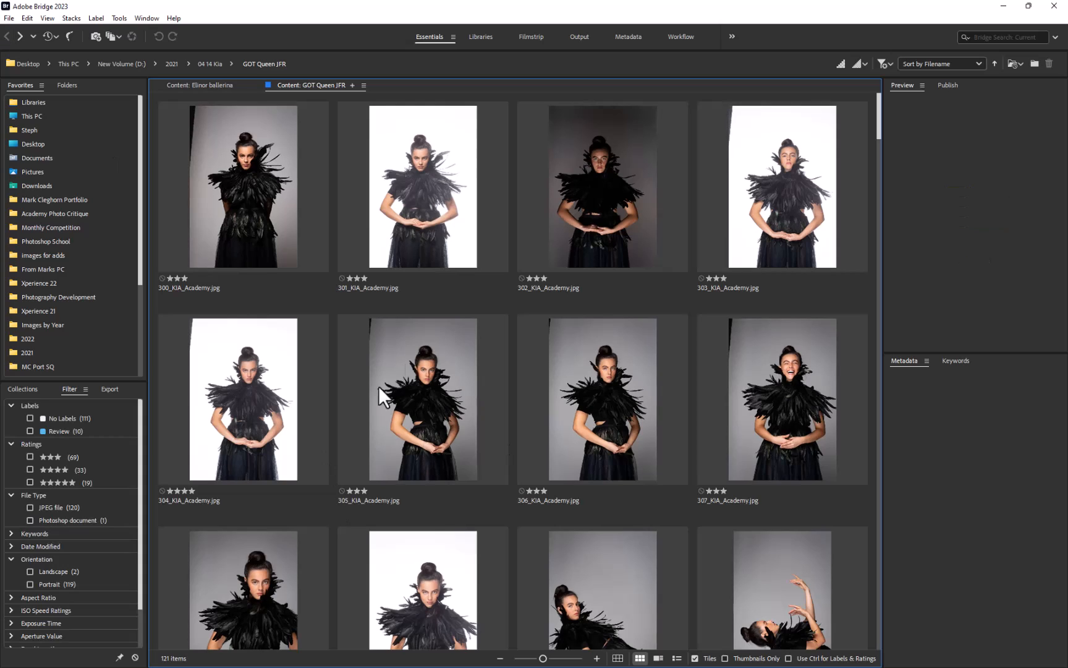
{"action": "mouse_move", "coordinate": [452, 366]}
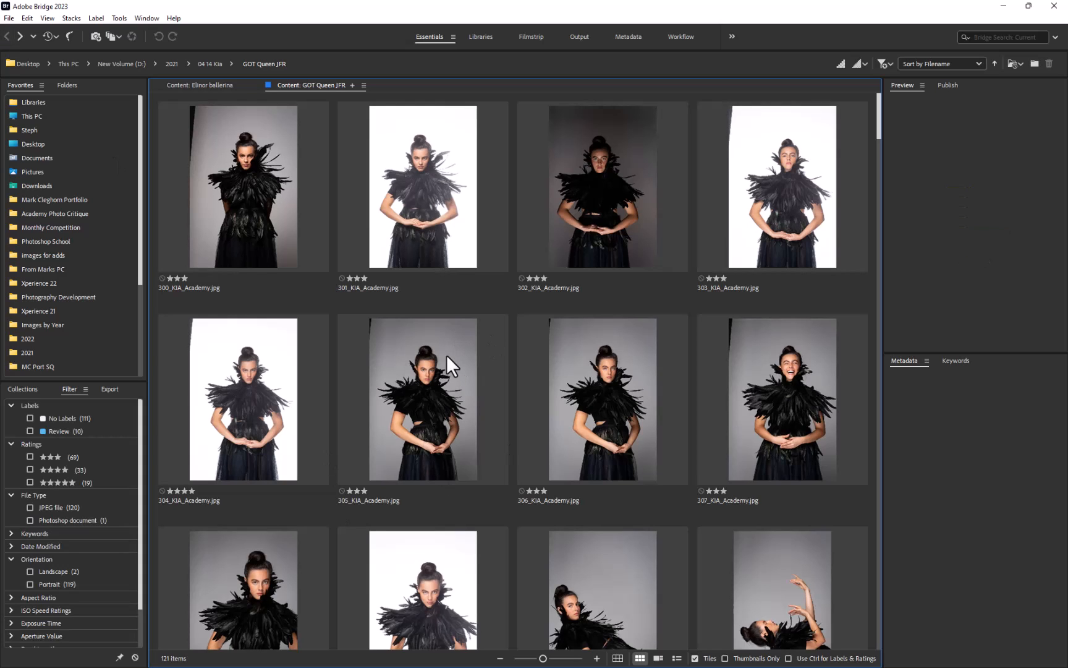
{"action": "left_click", "coordinate": [242, 187]}
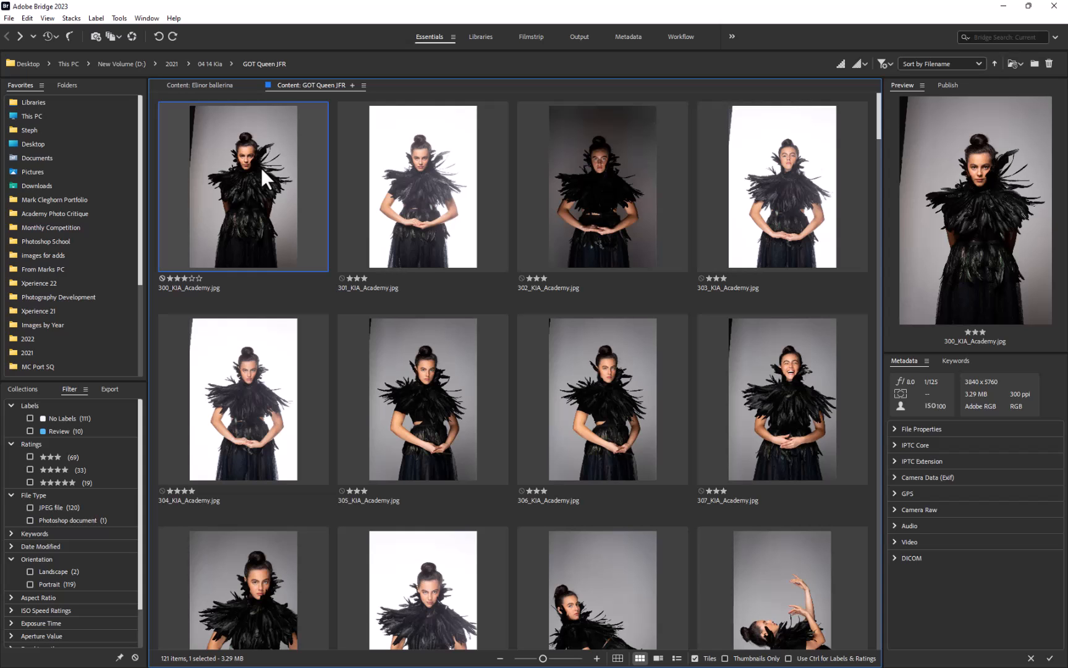
- Open 300_KIA_Academy.jpg and whiten its background with a +4.00 exposure Background mask
{"action": "double_click", "coordinate": [242, 185]}
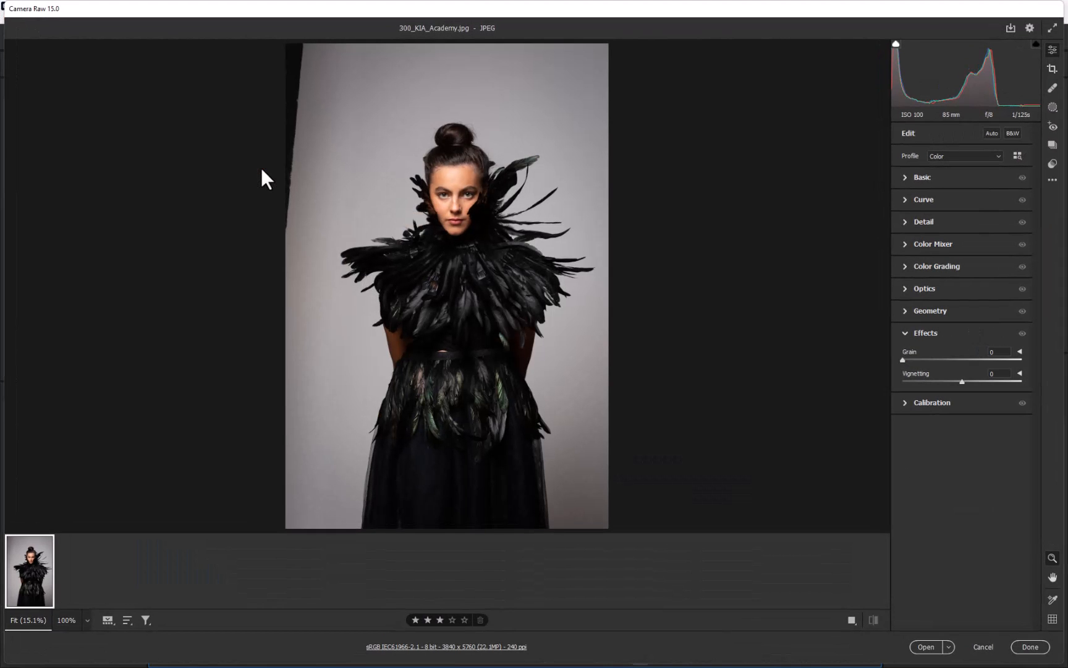
{"action": "left_click", "coordinate": [1052, 125]}
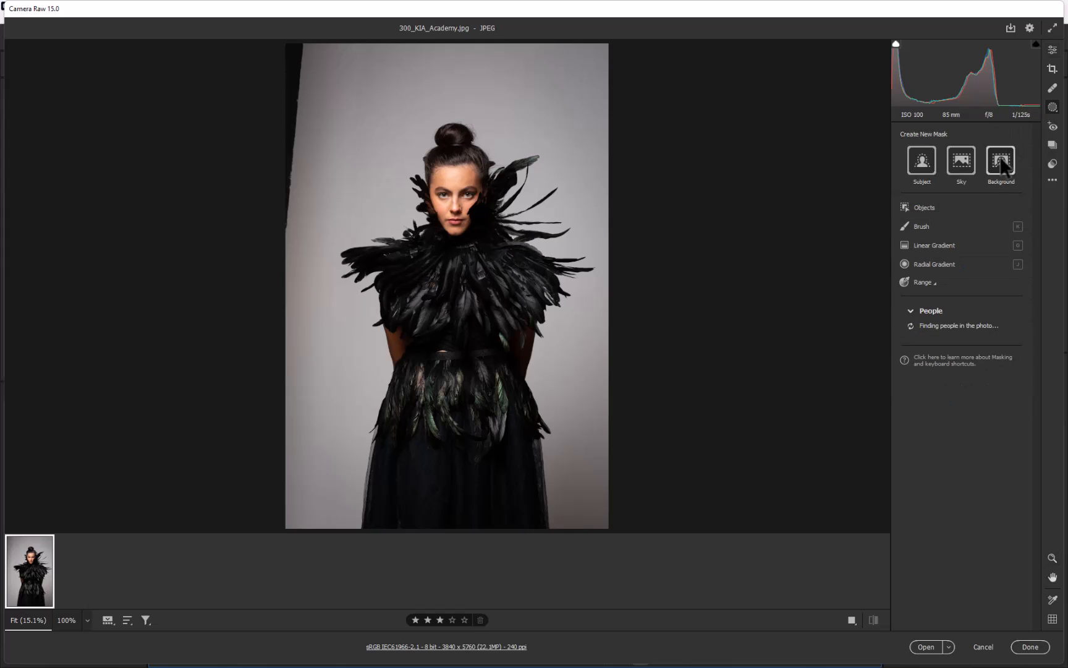
{"action": "left_click", "coordinate": [1001, 160]}
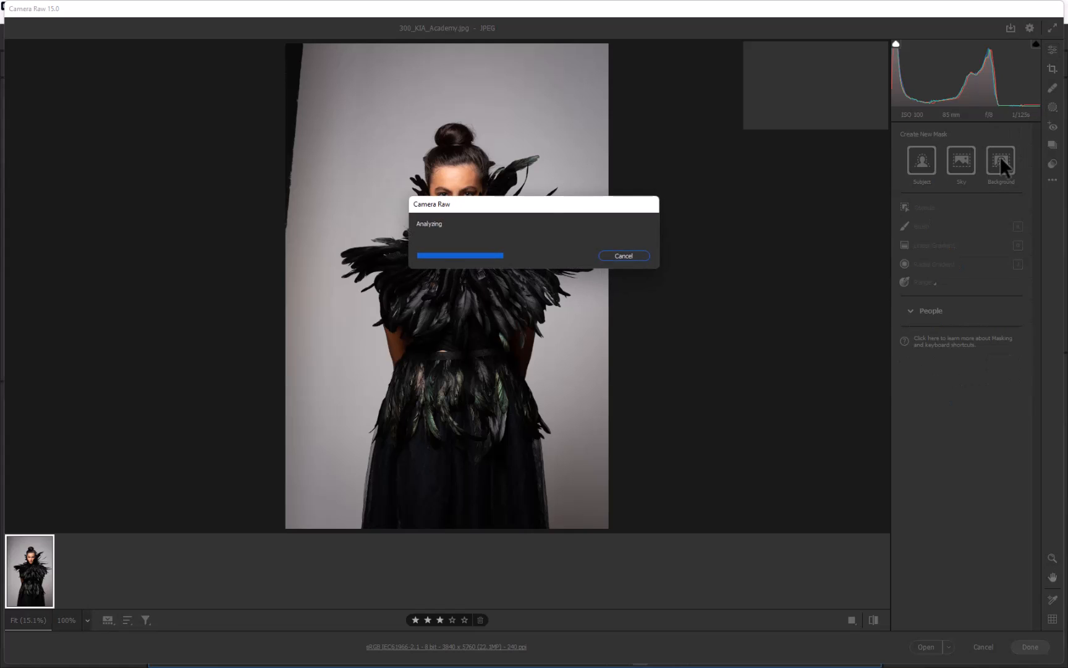
{"action": "left_click", "coordinate": [1000, 162]}
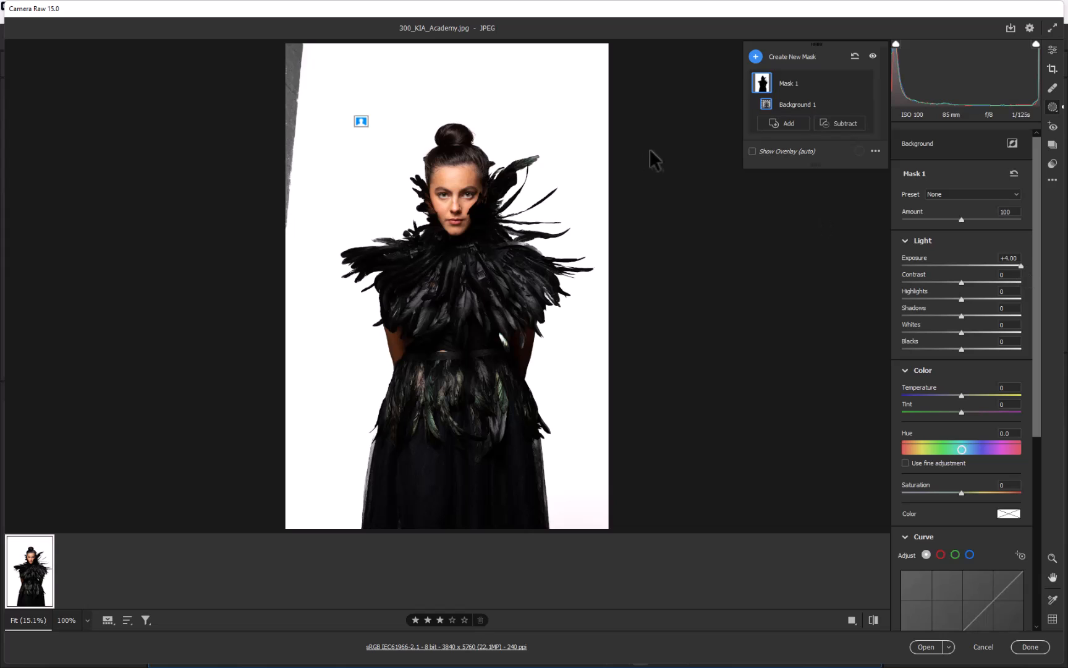
{"action": "mouse_move", "coordinate": [757, 67]}
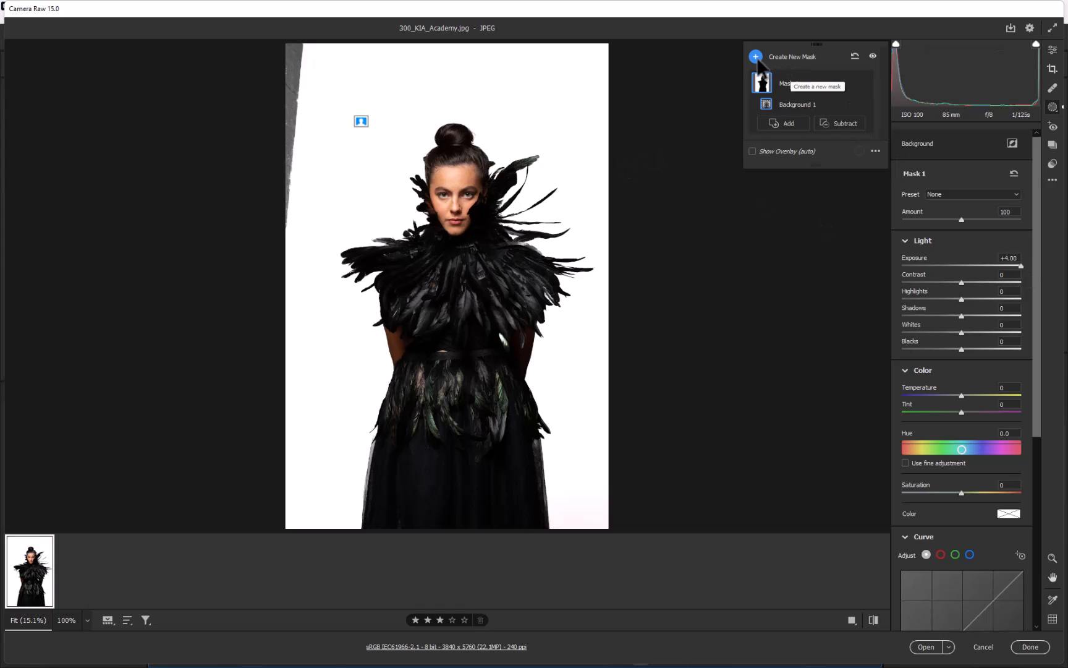
- Create separate Person 1 Face Skin and Body Skin masks, body skin at Texture -70, Clarity -17
{"action": "left_click", "coordinate": [754, 56]}
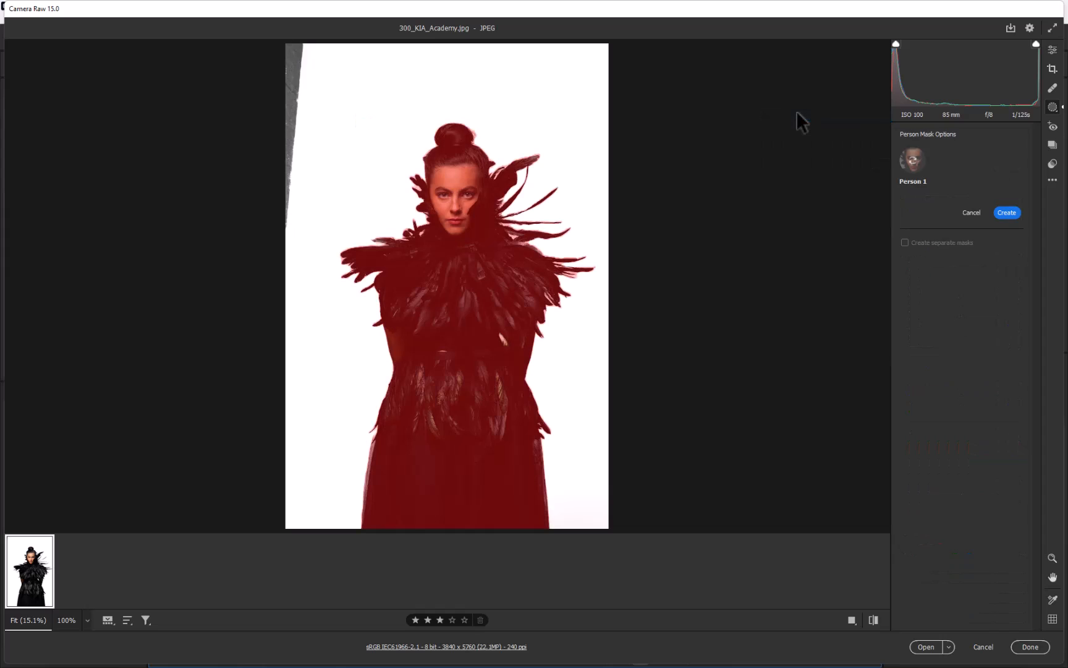
{"action": "mouse_move", "coordinate": [923, 212]}
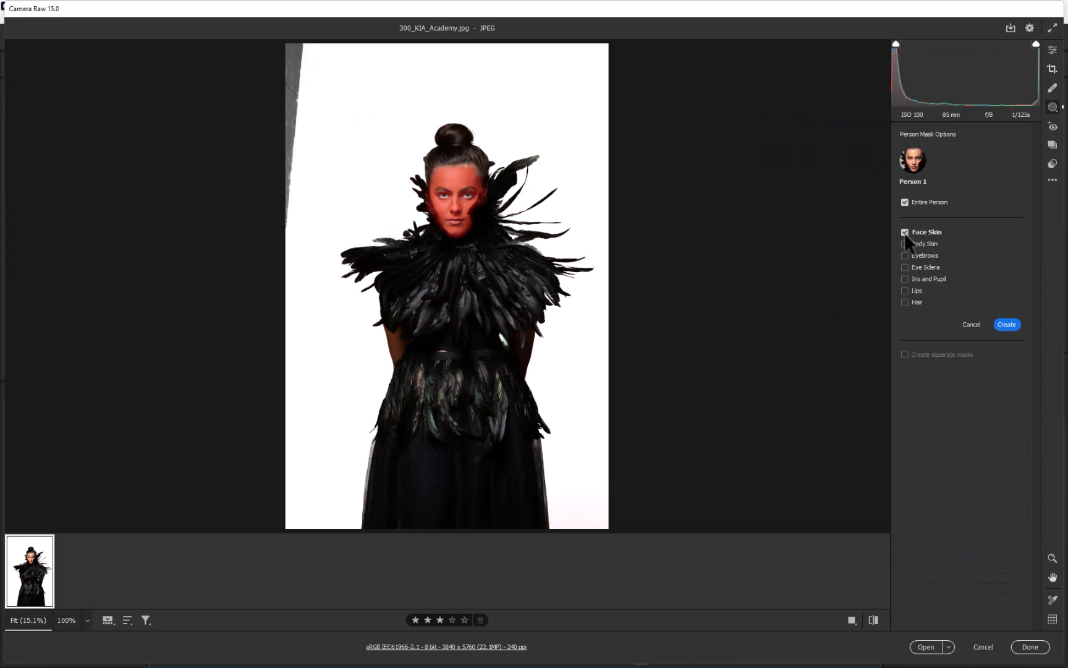
{"action": "left_click", "coordinate": [906, 244]}
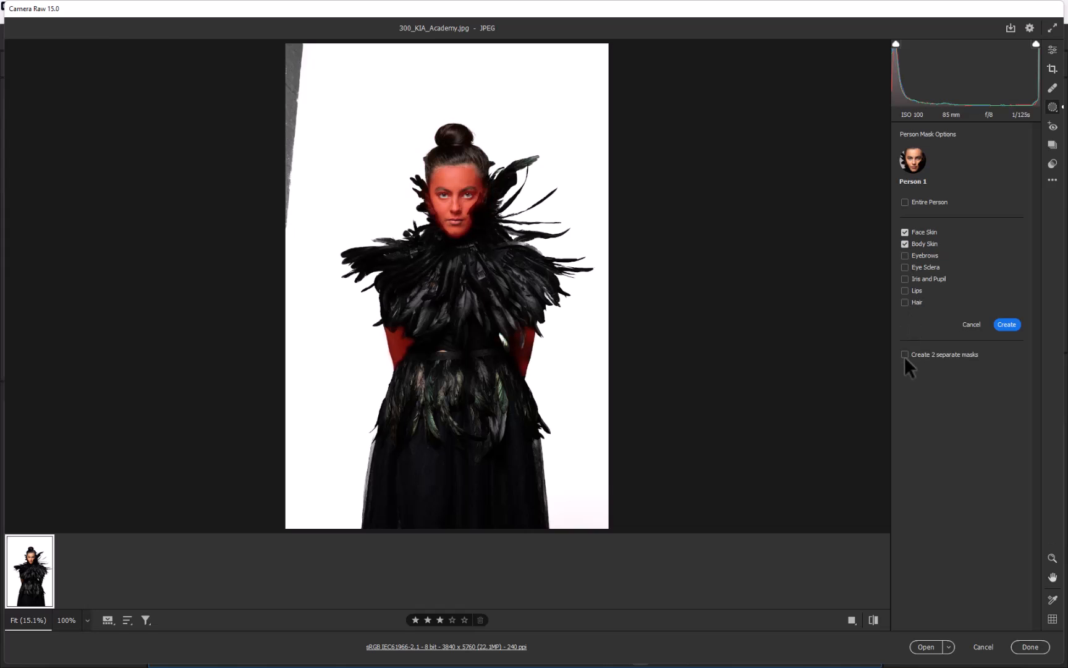
{"action": "left_click", "coordinate": [905, 354]}
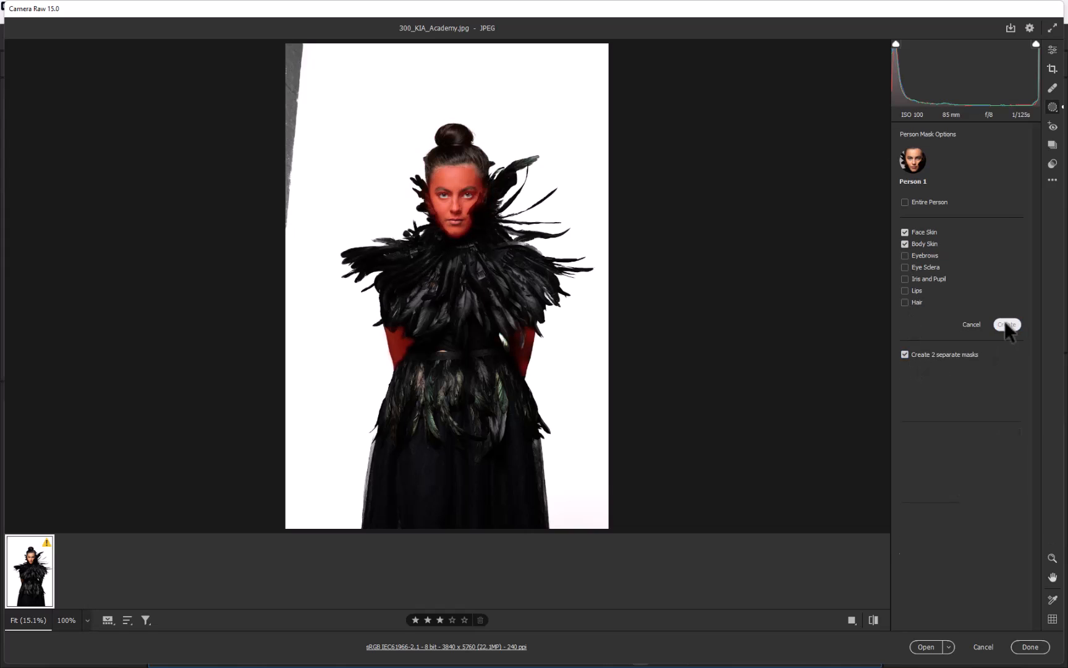
{"action": "left_click", "coordinate": [1007, 324]}
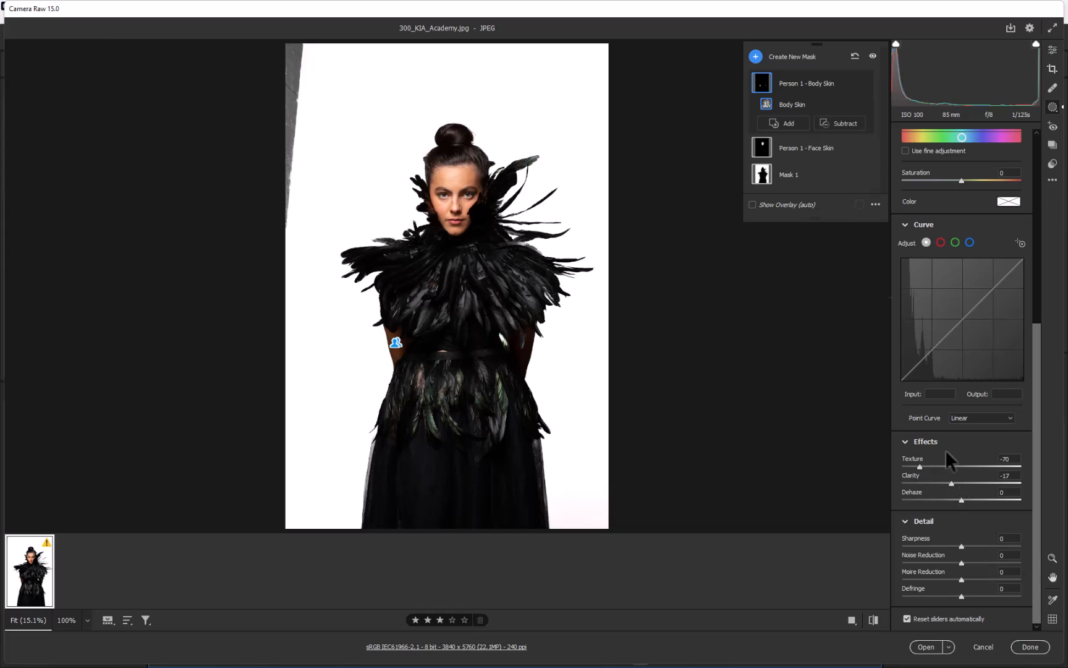
- Set the Person 1 Face Skin mask Texture to -76 and show the Before/After comparison
{"action": "left_click", "coordinate": [806, 147]}
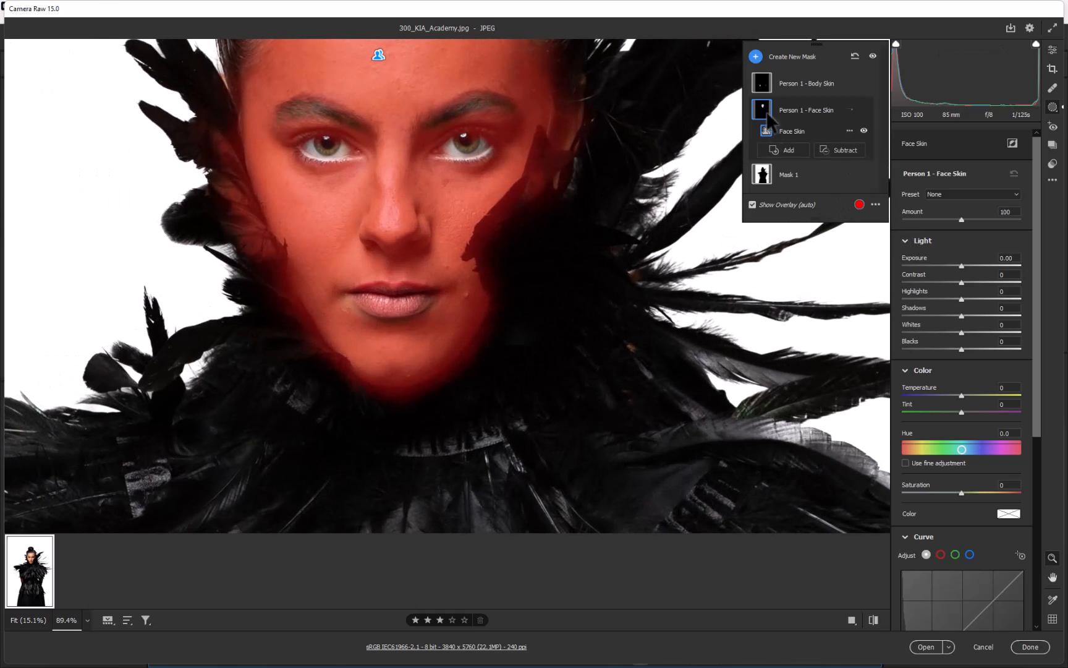
{"action": "scroll", "scroll_direction": "down", "scroll_amount": 3}
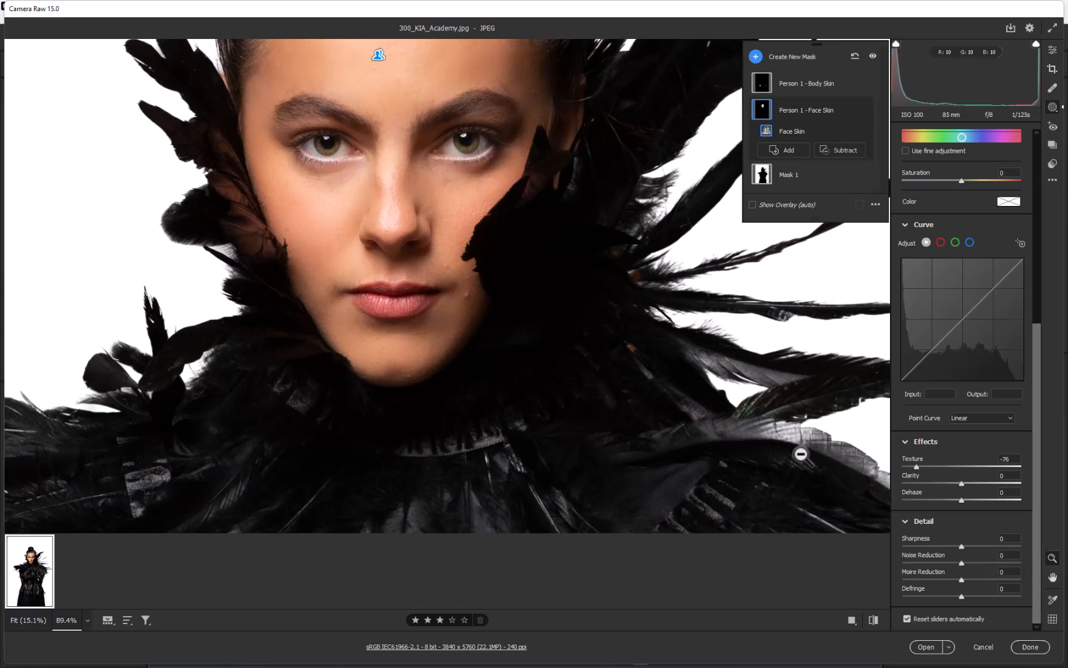
{"action": "mouse_move", "coordinate": [852, 620]}
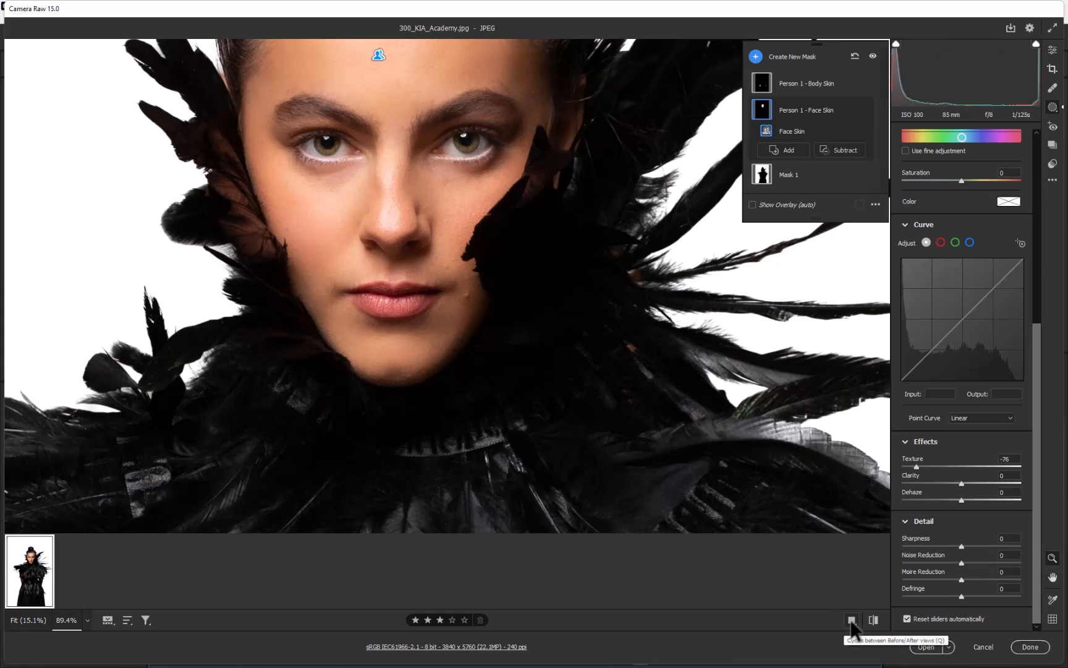
{"action": "left_click", "coordinate": [853, 620]}
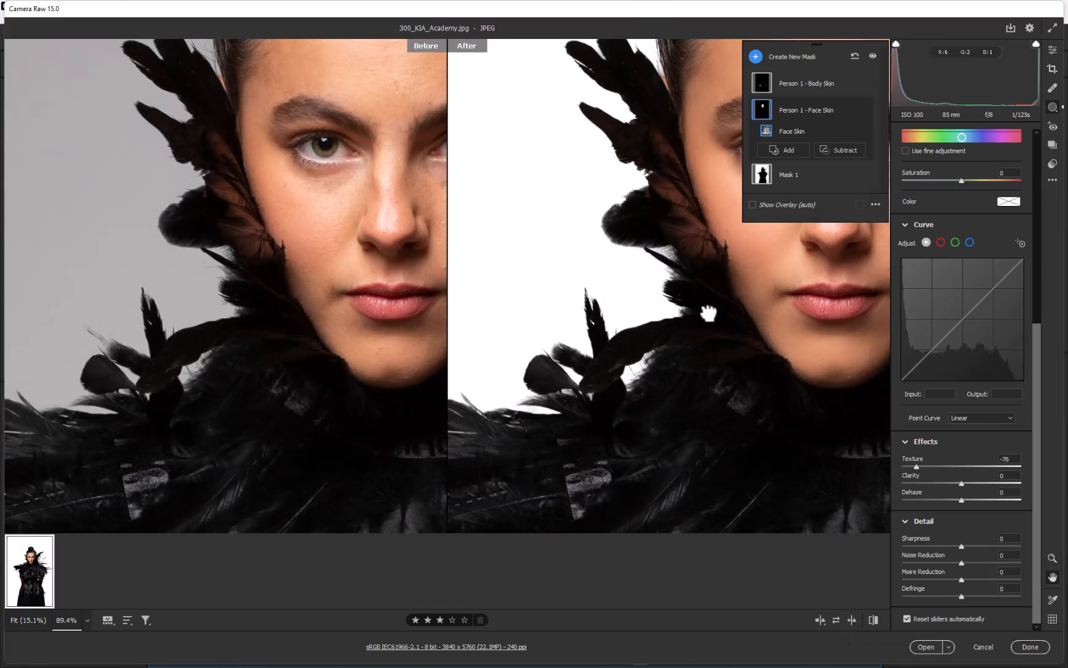